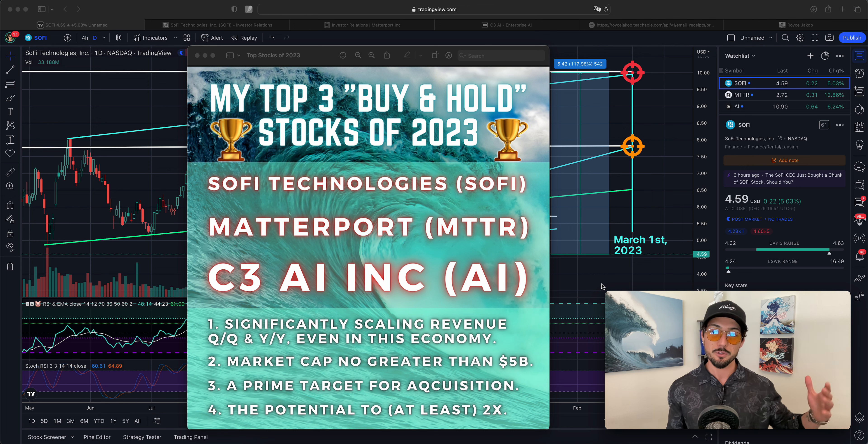
{"action": "mouse_move", "coordinate": [652, 202]}
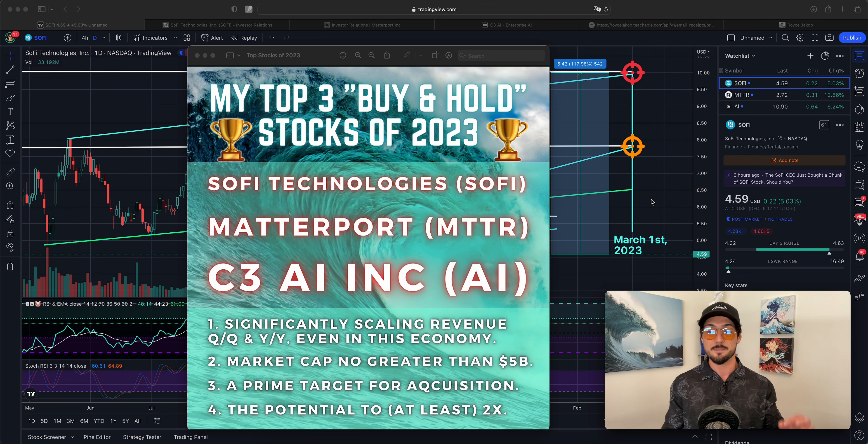
{"action": "mouse_move", "coordinate": [664, 210]}
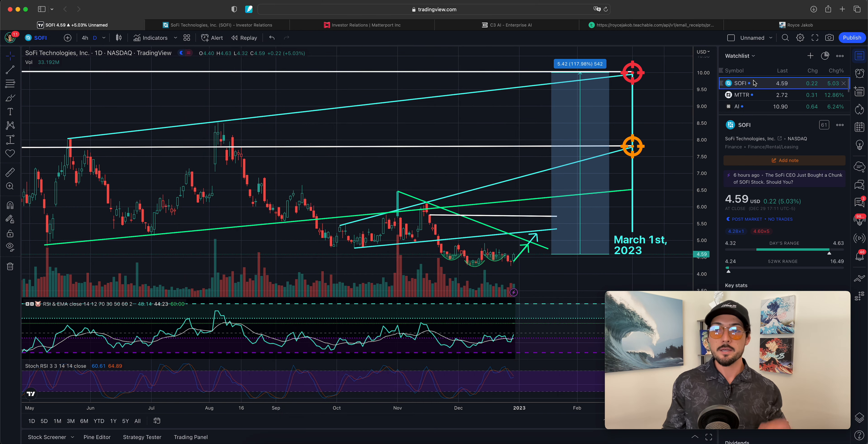
{"action": "mouse_move", "coordinate": [753, 95]}
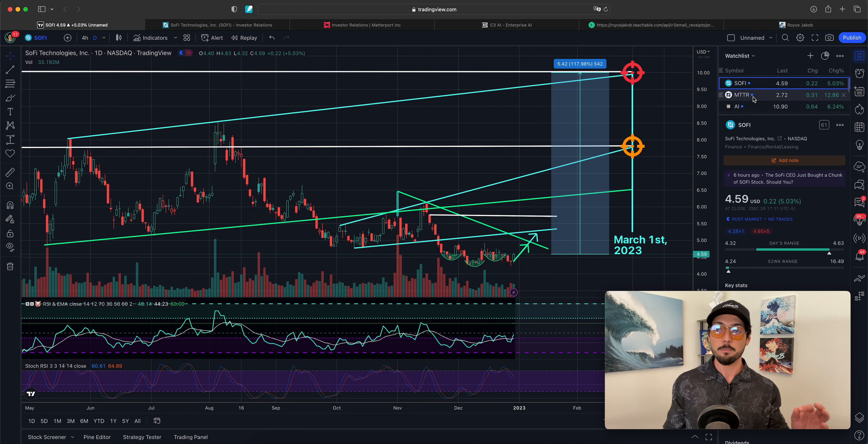
{"action": "mouse_move", "coordinate": [737, 107]}
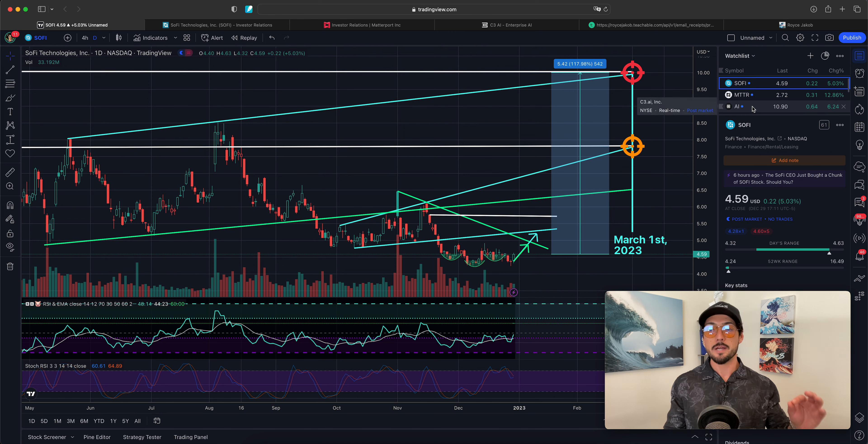
{"action": "mouse_move", "coordinate": [661, 194]}
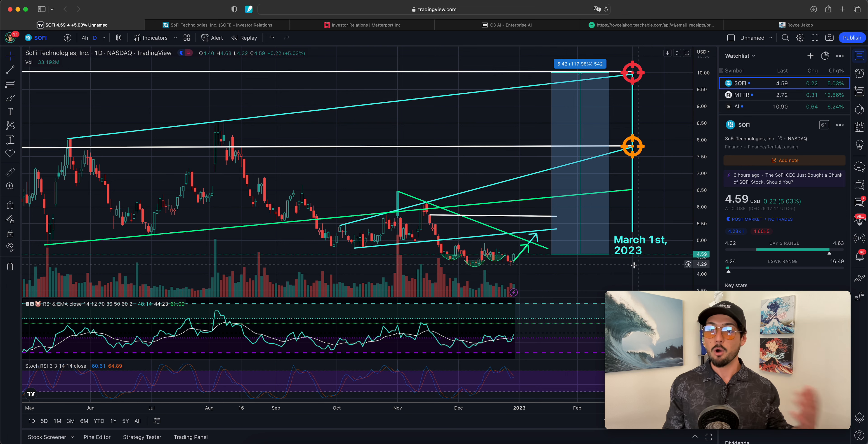
{"action": "mouse_move", "coordinate": [762, 106]}
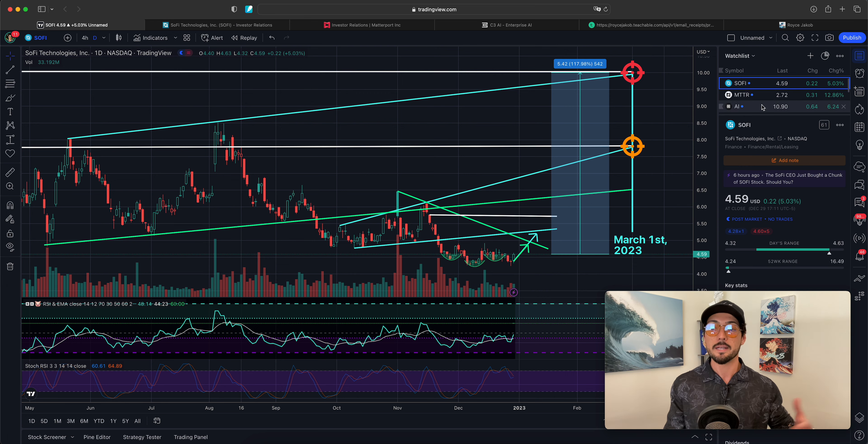
{"action": "mouse_move", "coordinate": [737, 106]}
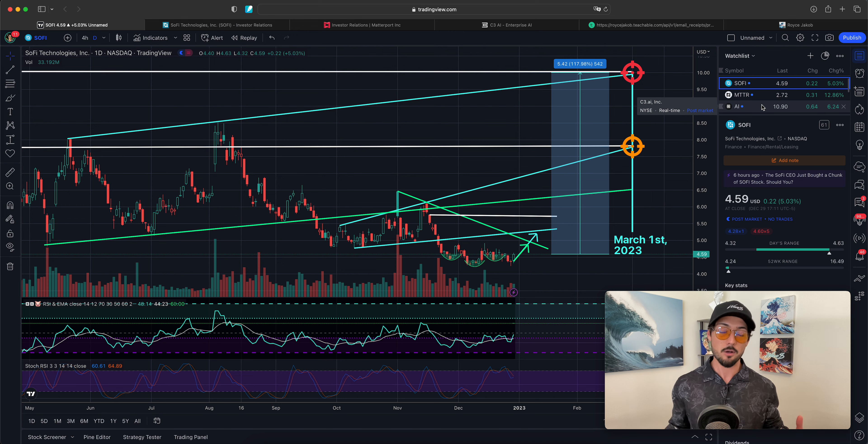
{"action": "mouse_move", "coordinate": [759, 110]}
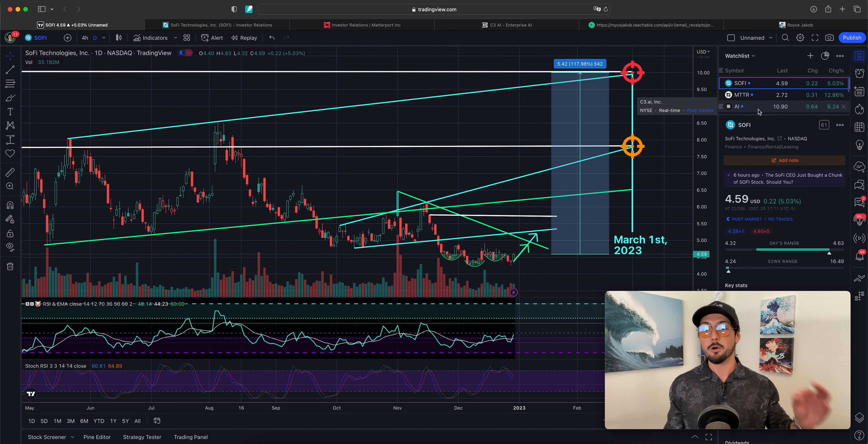
{"action": "mouse_move", "coordinate": [759, 102]}
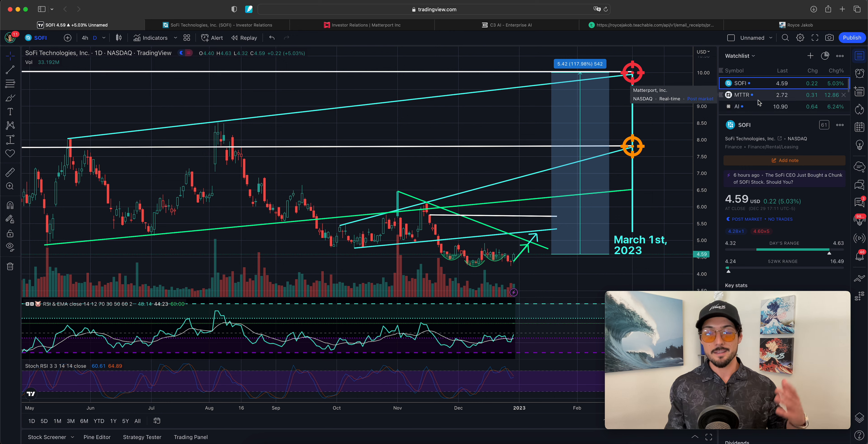
{"action": "mouse_move", "coordinate": [503, 96]}
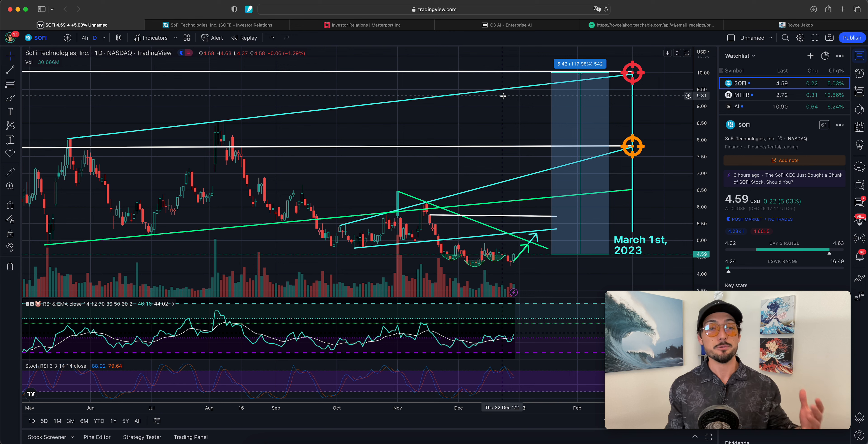
{"action": "mouse_move", "coordinate": [513, 102]}
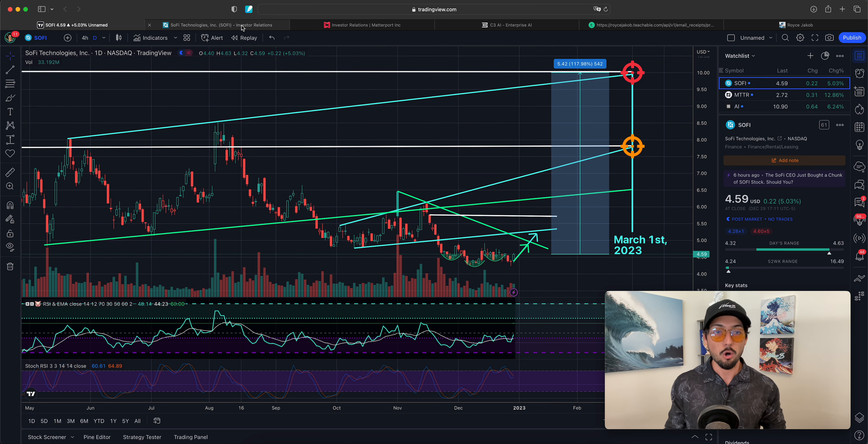
Visit the SoFi, Matterport and C3.ai company sites, then return to the SOFI chart
{"action": "left_click", "coordinate": [220, 25]}
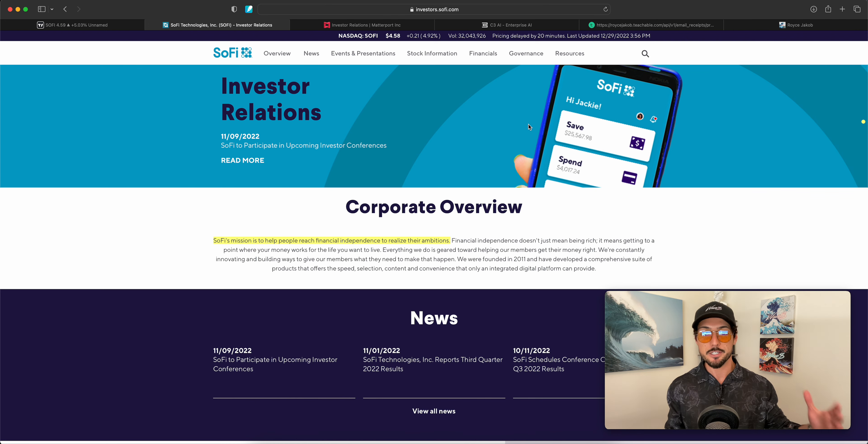
{"action": "left_click", "coordinate": [363, 25]}
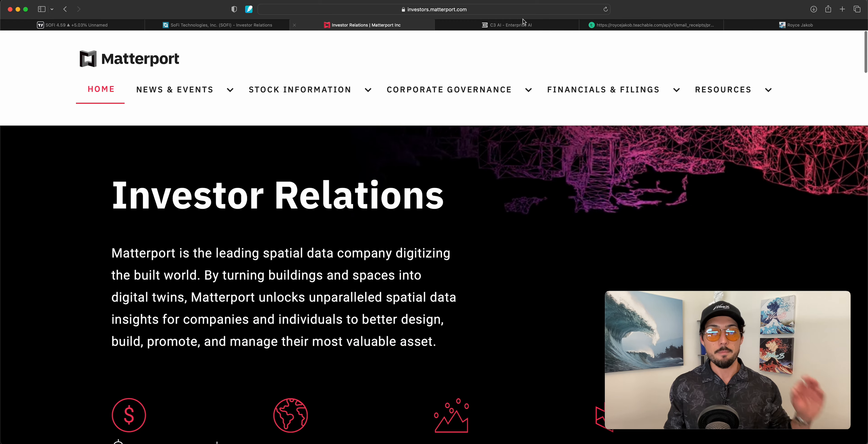
{"action": "left_click", "coordinate": [505, 25]}
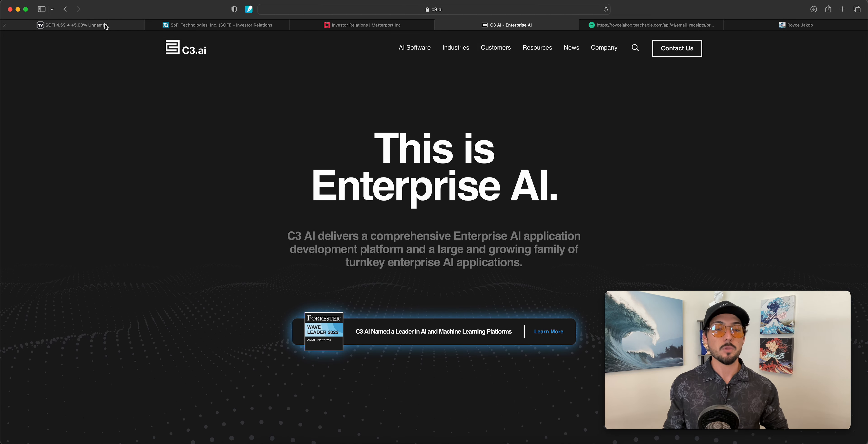
{"action": "left_click", "coordinate": [73, 25]}
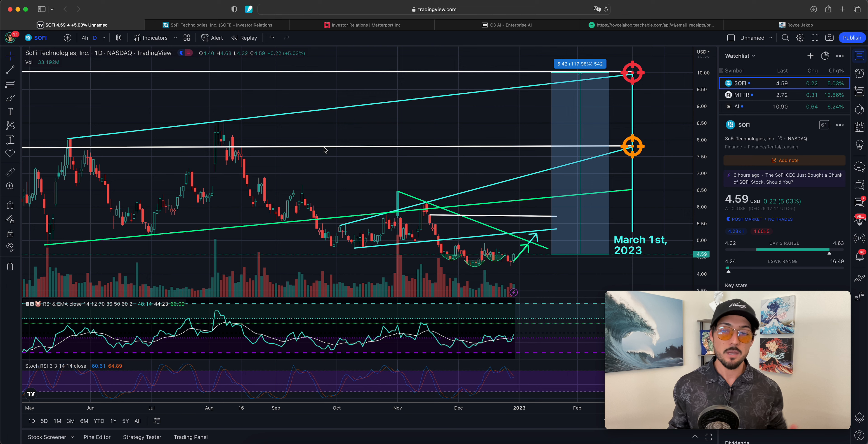
{"action": "mouse_move", "coordinate": [583, 178]}
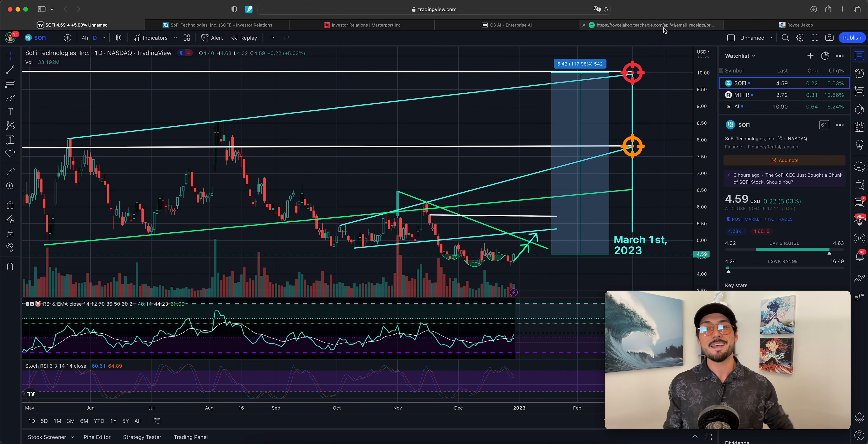
Read the year-end newsletter down to the updated portfolio link and return to the chart
{"action": "left_click", "coordinate": [642, 25]}
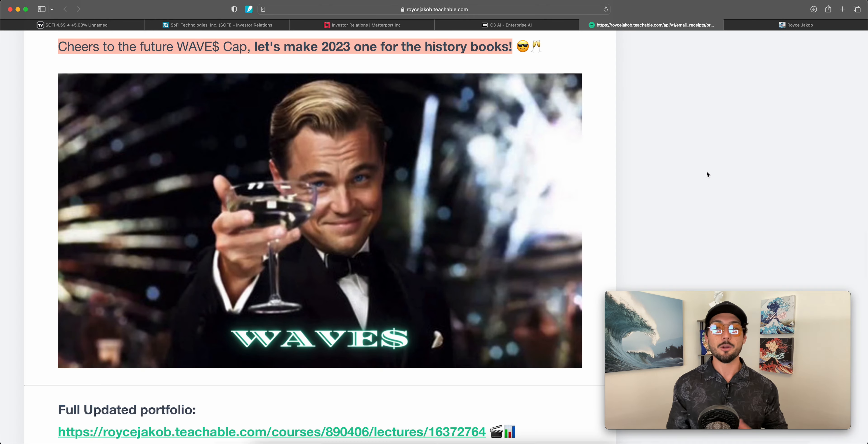
{"action": "scroll", "scroll_direction": "up", "scroll_amount": 3}
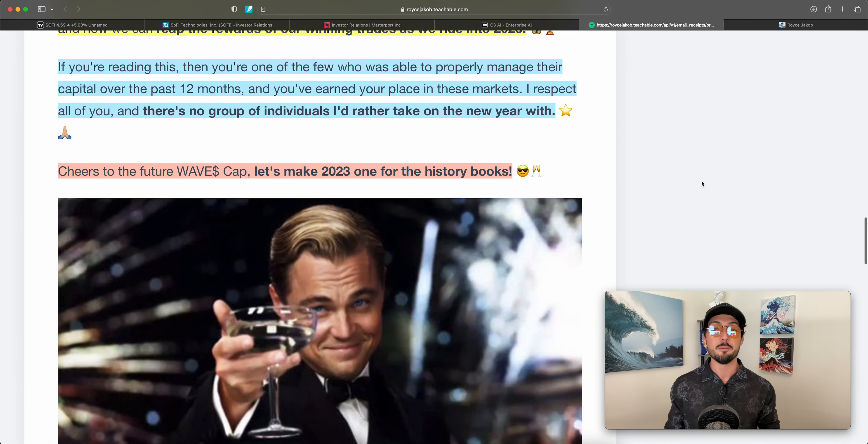
{"action": "scroll", "scroll_direction": "up", "scroll_amount": 3}
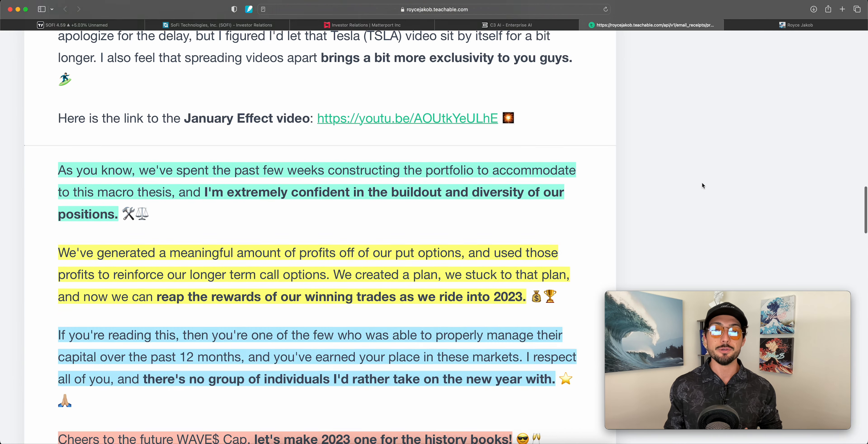
{"action": "scroll", "scroll_direction": "down", "scroll_amount": 3}
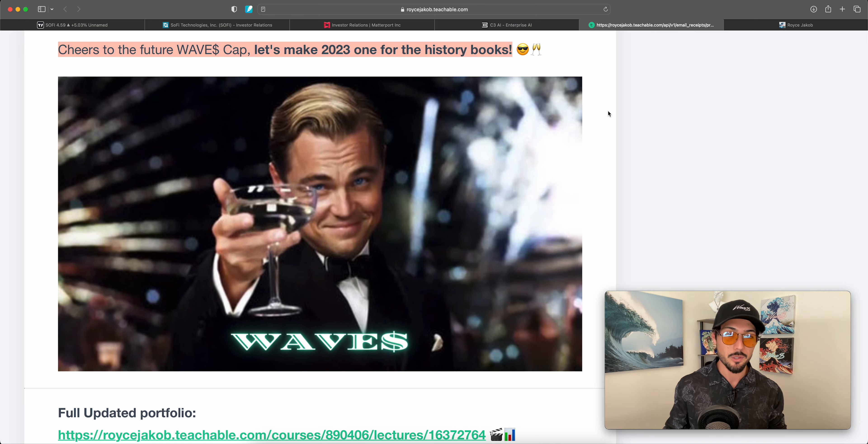
{"action": "left_click", "coordinate": [72, 25]}
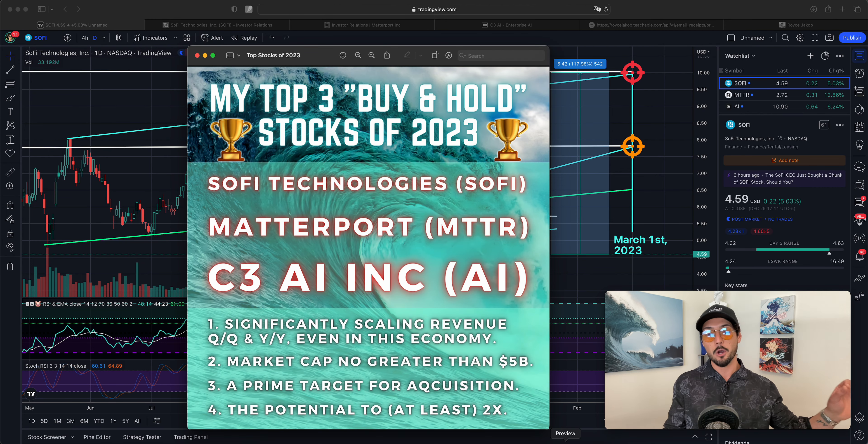
{"action": "mouse_move", "coordinate": [490, 167]}
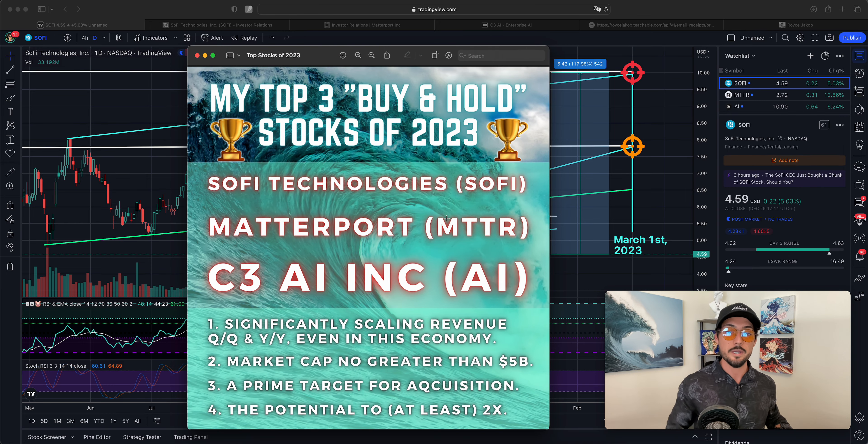
{"action": "mouse_move", "coordinate": [418, 291]}
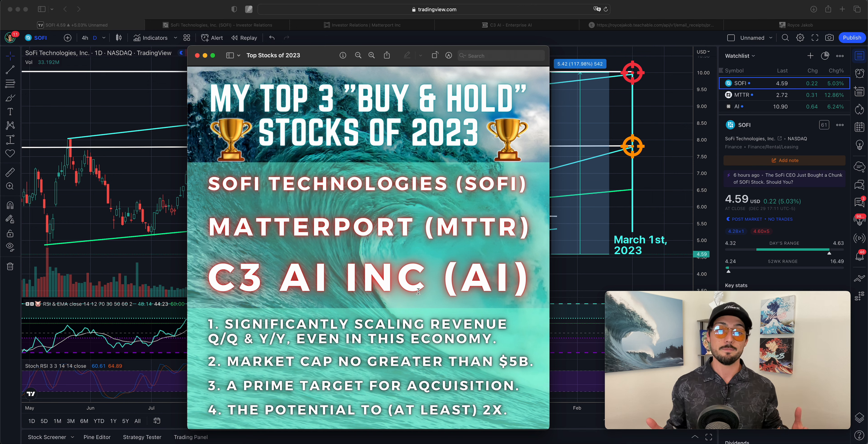
Scroll the top 3 buy-and-hold stocks of 2023 slide and switch to the SoFi site
{"action": "scroll", "scroll_direction": "down", "scroll_amount": 3}
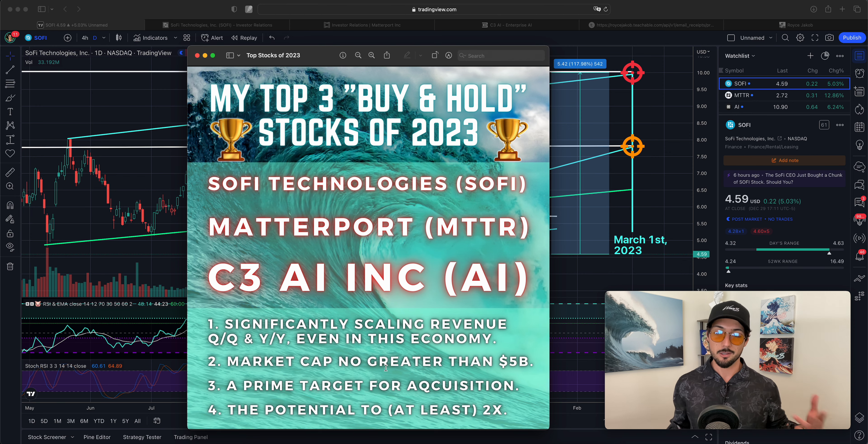
{"action": "left_click", "coordinate": [216, 24]}
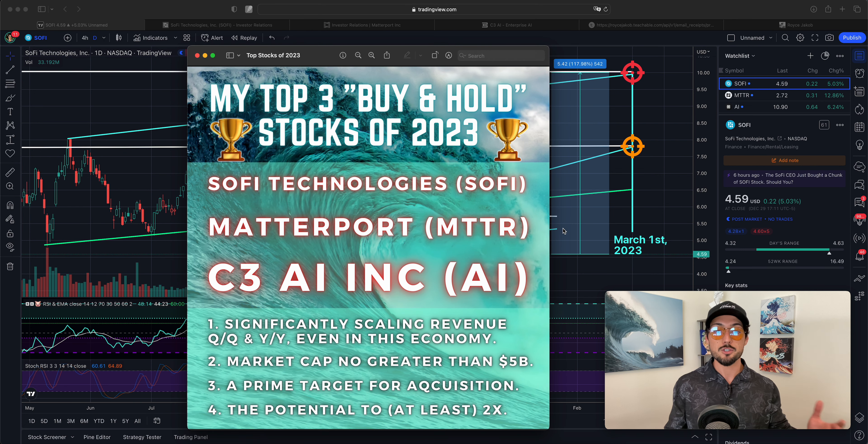
{"action": "mouse_move", "coordinate": [570, 230]}
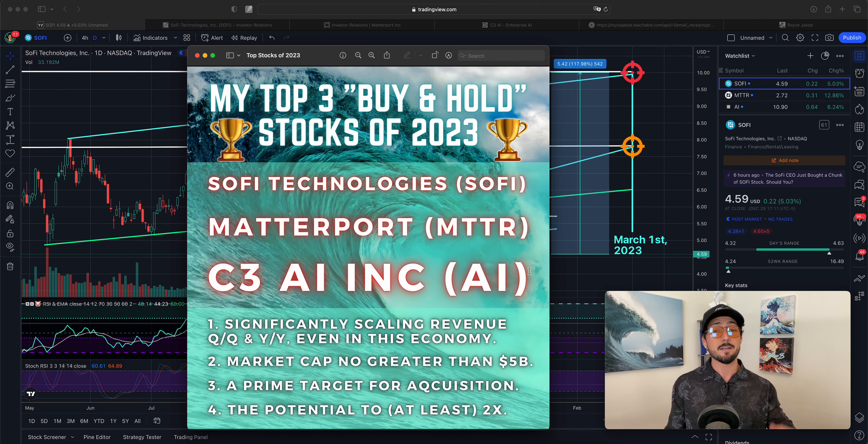
{"action": "mouse_move", "coordinate": [443, 259]}
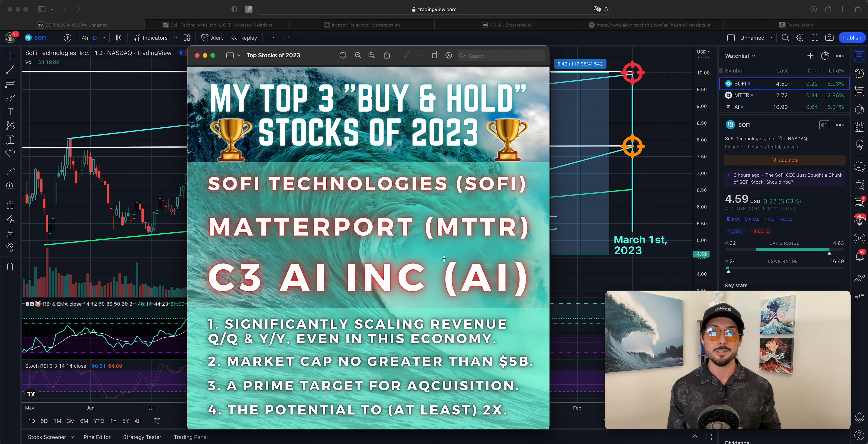
{"action": "mouse_move", "coordinate": [286, 69]}
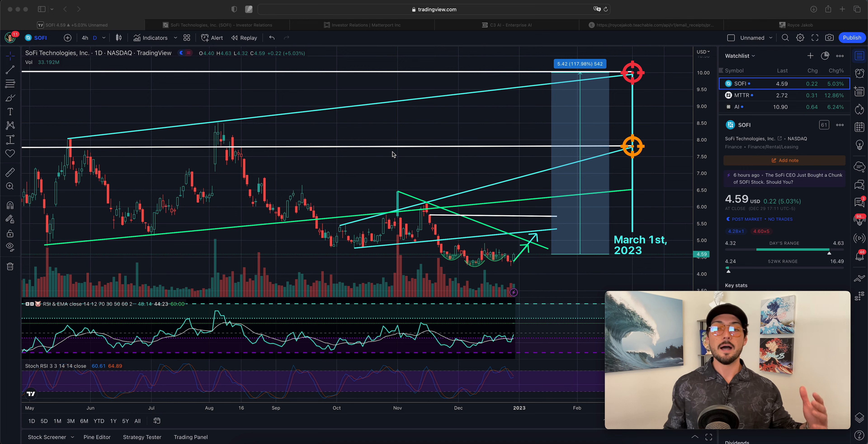
{"action": "mouse_move", "coordinate": [648, 125]}
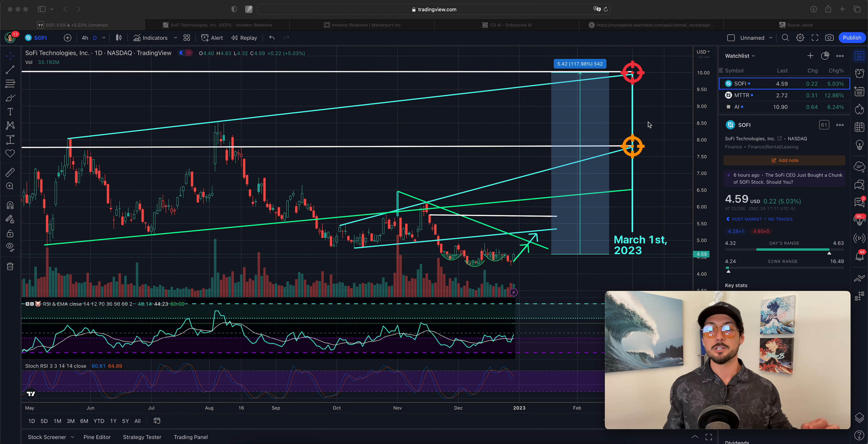
{"action": "mouse_move", "coordinate": [252, 7]}
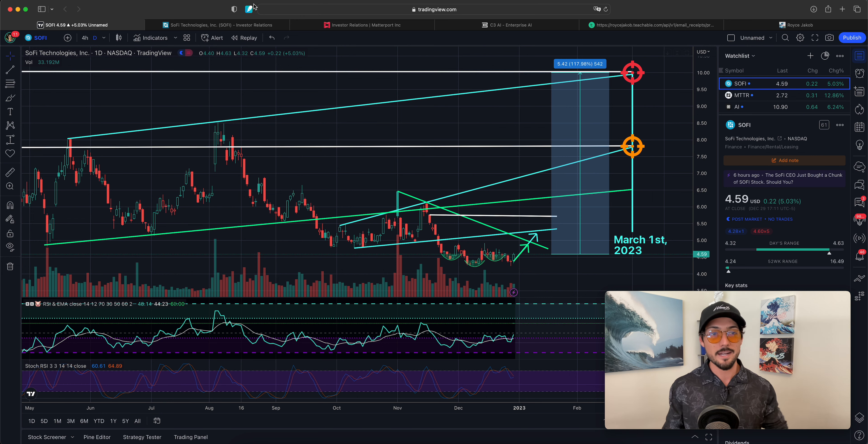
{"action": "left_click", "coordinate": [216, 25]}
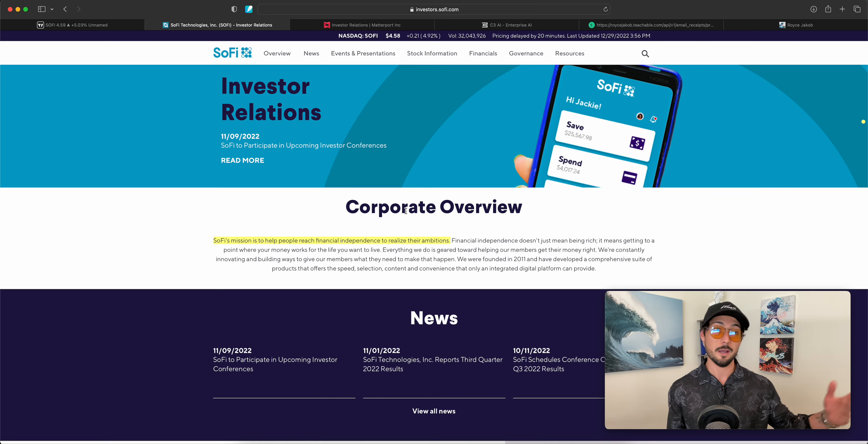
{"action": "mouse_move", "coordinate": [388, 230]}
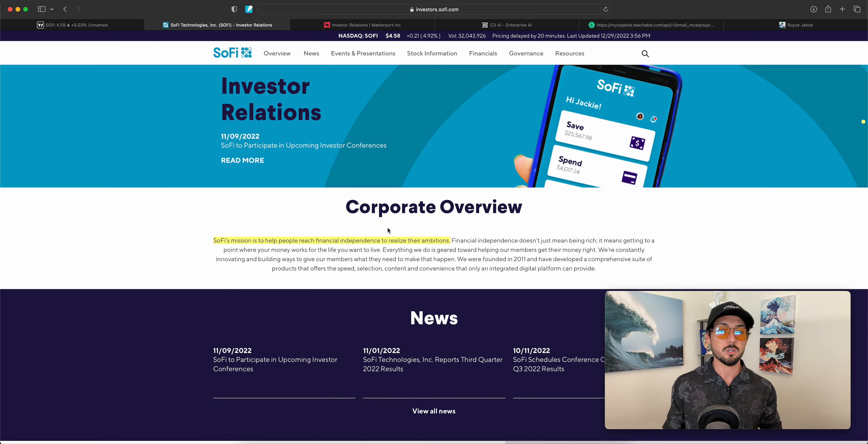
{"action": "scroll", "scroll_direction": "down", "scroll_amount": 3}
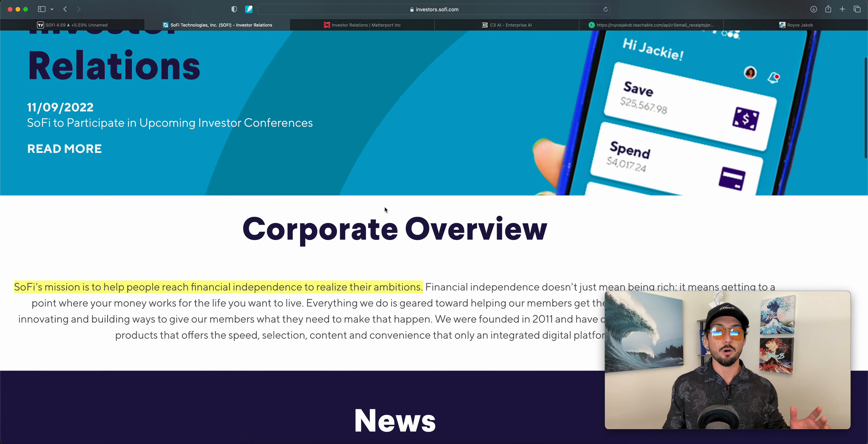
{"action": "scroll", "scroll_direction": "up", "scroll_amount": 3}
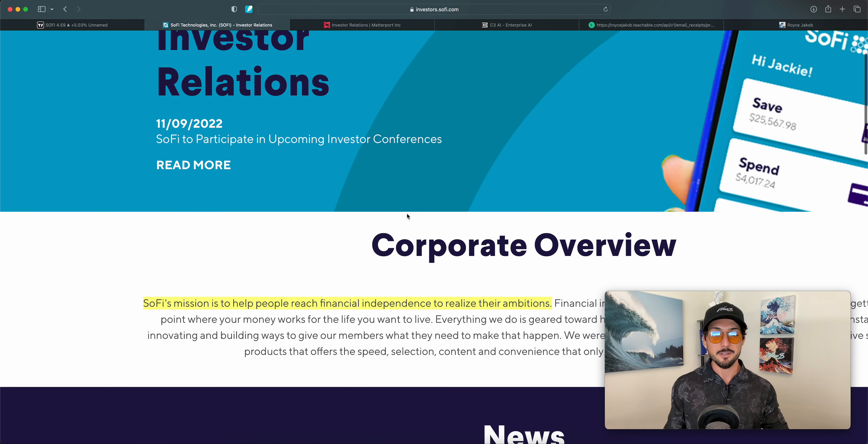
{"action": "scroll", "scroll_direction": "down", "scroll_amount": 3}
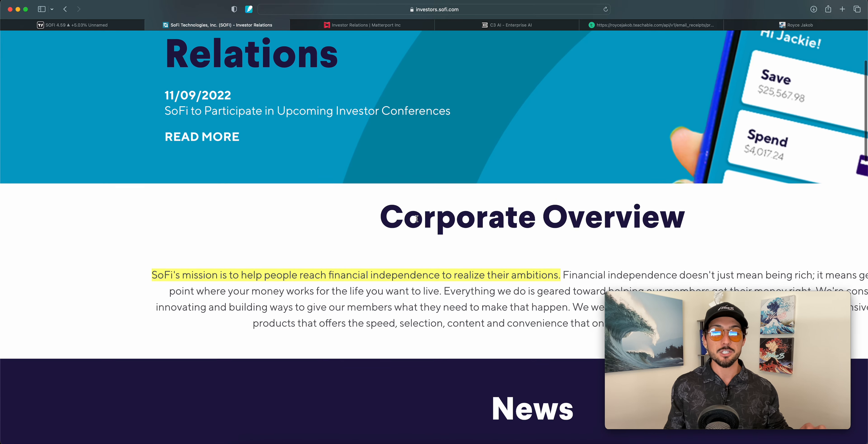
{"action": "scroll", "scroll_direction": "down", "scroll_amount": 3}
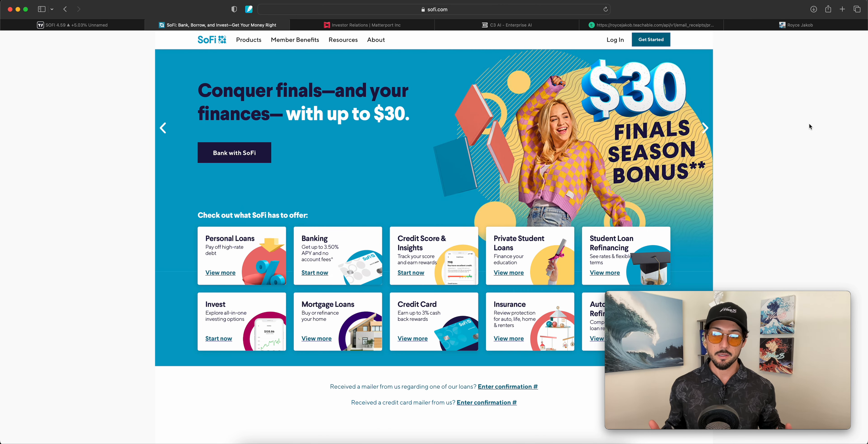
Page through SoFi's homepage promotion carousel, then return to the SOFI chart
{"action": "left_click", "coordinate": [705, 128]}
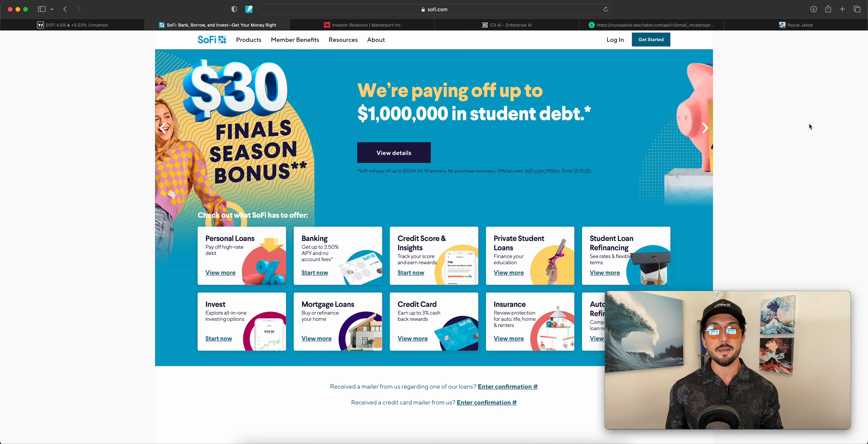
{"action": "left_click", "coordinate": [705, 128]}
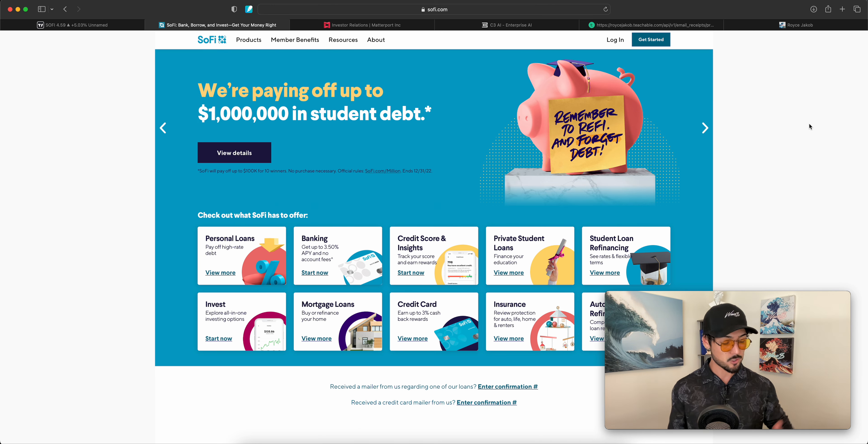
{"action": "left_click", "coordinate": [705, 128]}
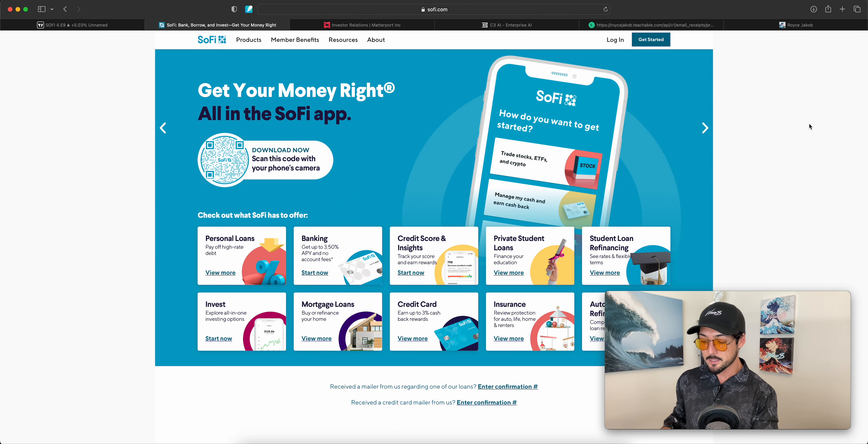
{"action": "left_click", "coordinate": [705, 128]}
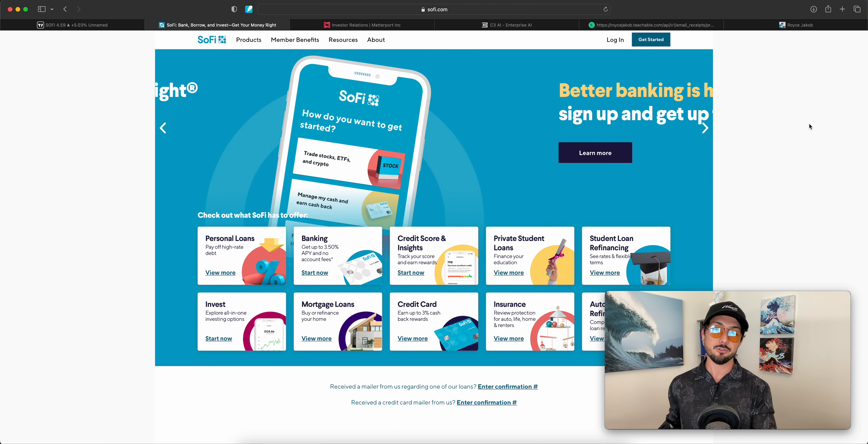
{"action": "left_click", "coordinate": [706, 128]}
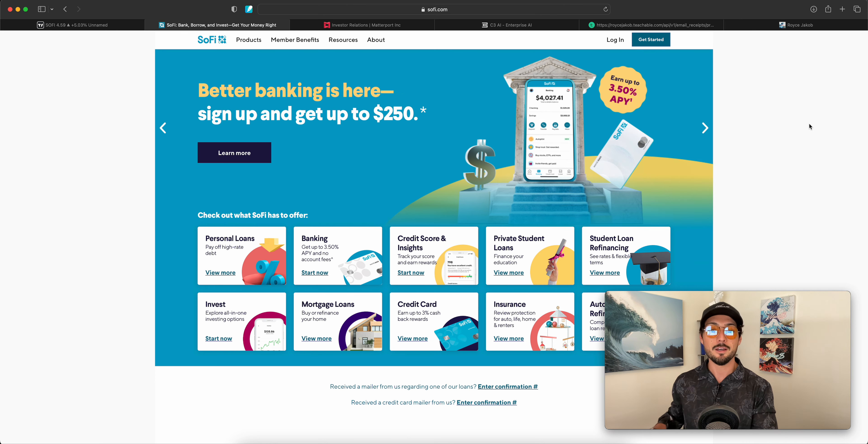
{"action": "left_click", "coordinate": [705, 128]}
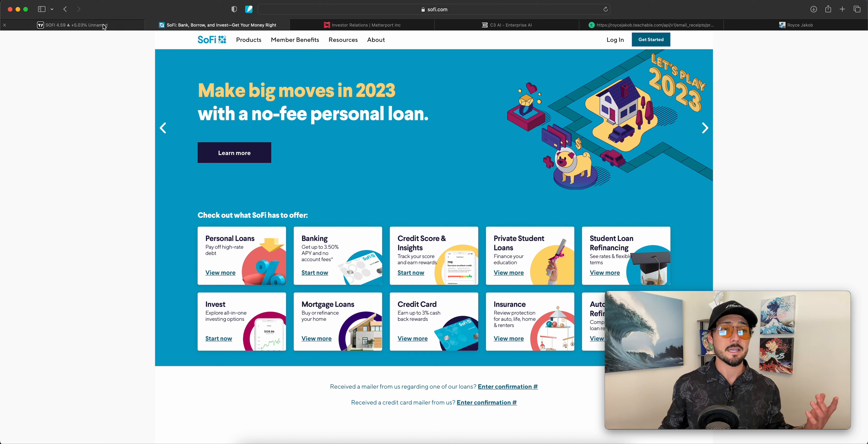
{"action": "left_click", "coordinate": [72, 25]}
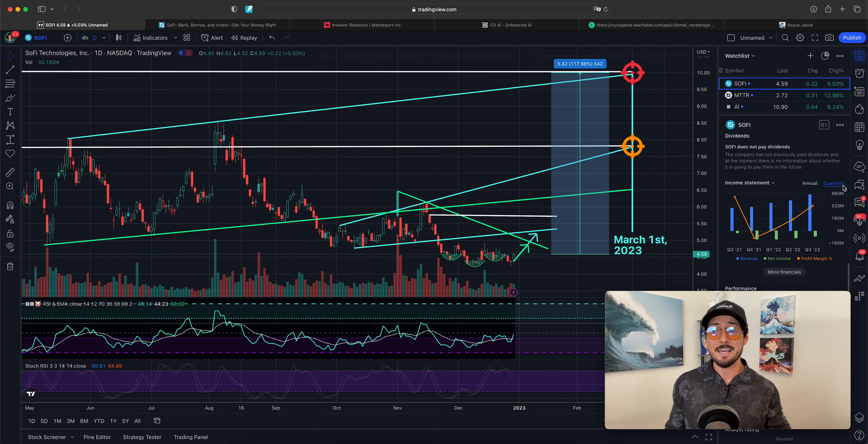
{"action": "mouse_move", "coordinate": [770, 216]}
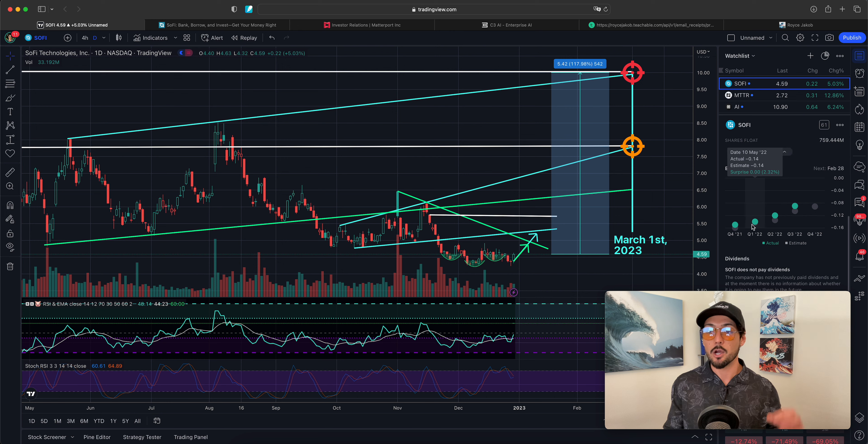
{"action": "mouse_move", "coordinate": [791, 225]}
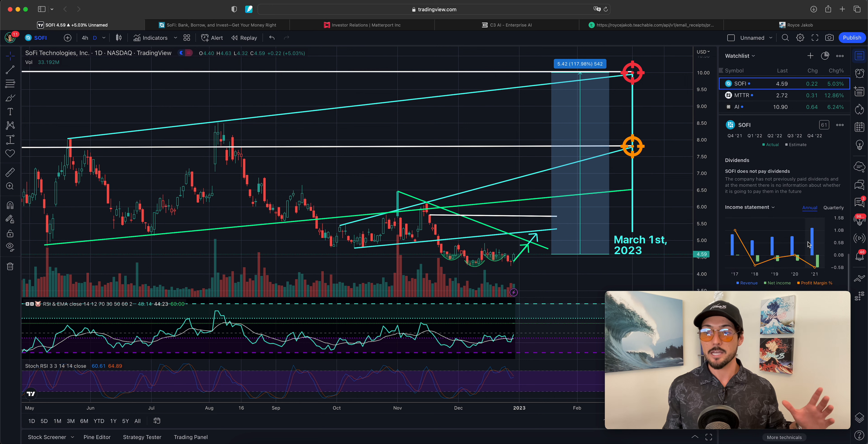
Scroll SOFI's side panel through income statement, earnings and key stats
{"action": "scroll", "scroll_direction": "down", "scroll_amount": 3}
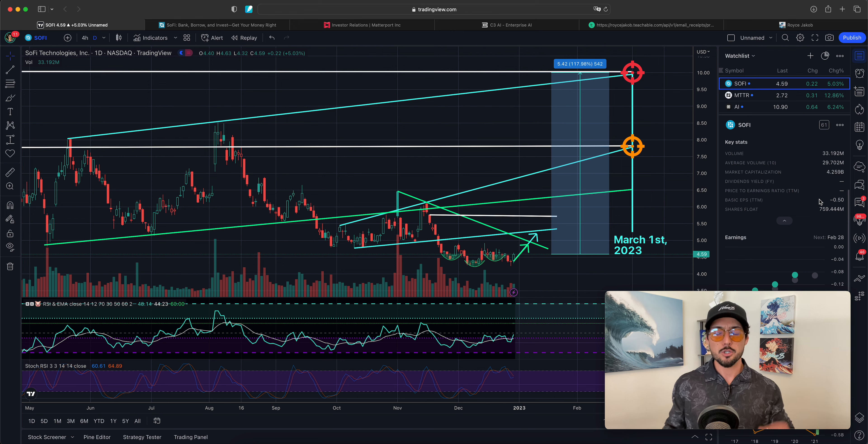
{"action": "mouse_move", "coordinate": [493, 246]}
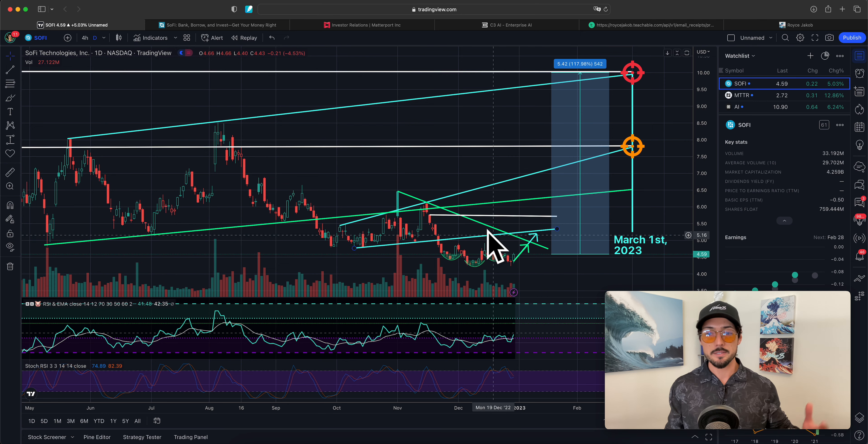
{"action": "mouse_move", "coordinate": [540, 222]}
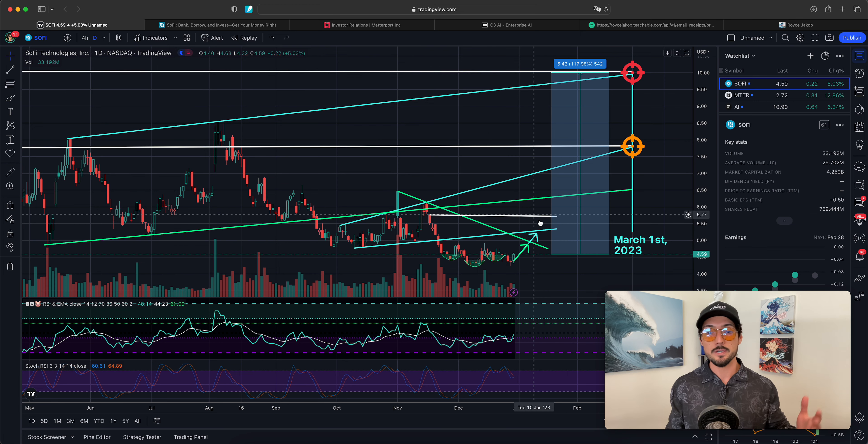
{"action": "mouse_move", "coordinate": [533, 245]}
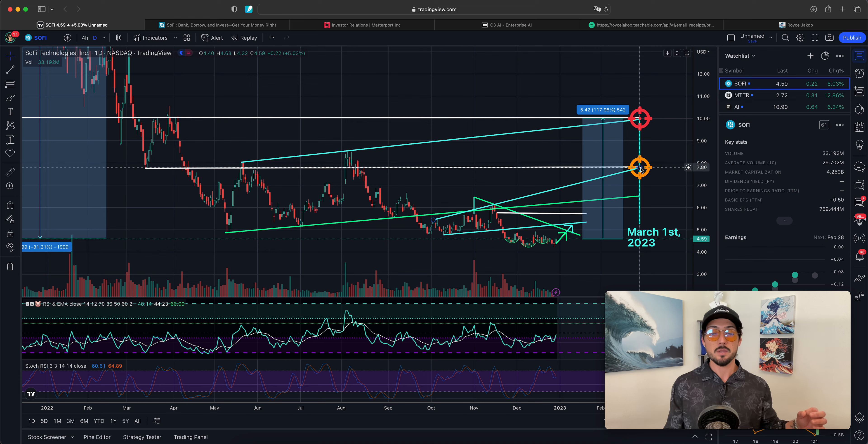
{"action": "mouse_move", "coordinate": [607, 177]}
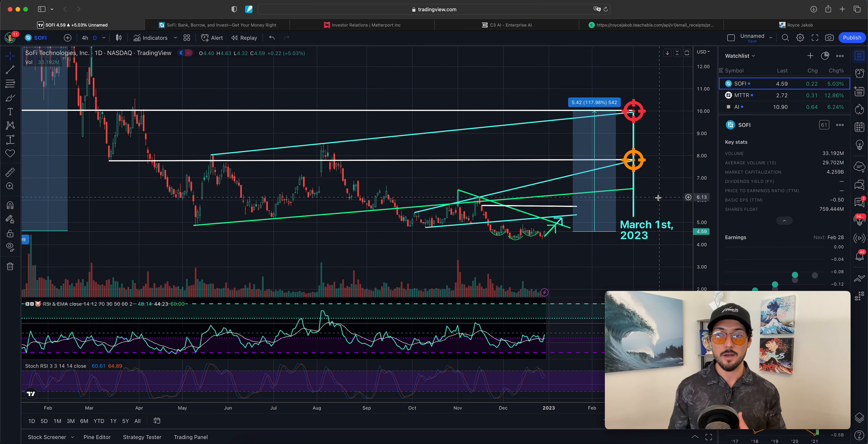
{"action": "mouse_move", "coordinate": [661, 164]}
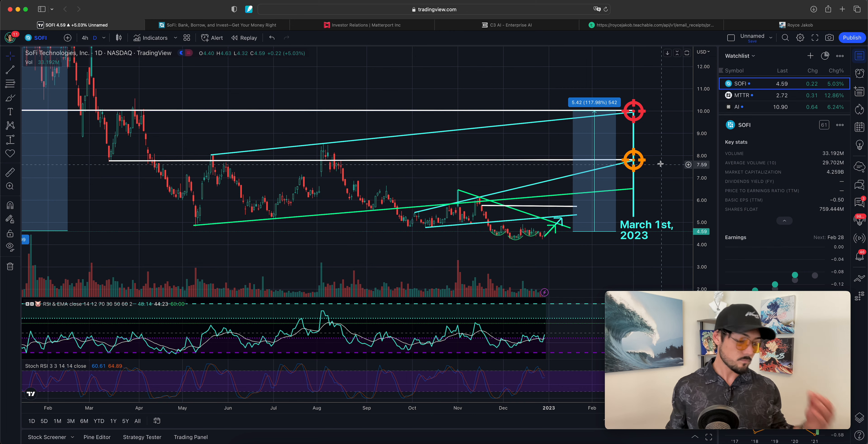
{"action": "mouse_move", "coordinate": [770, 95]}
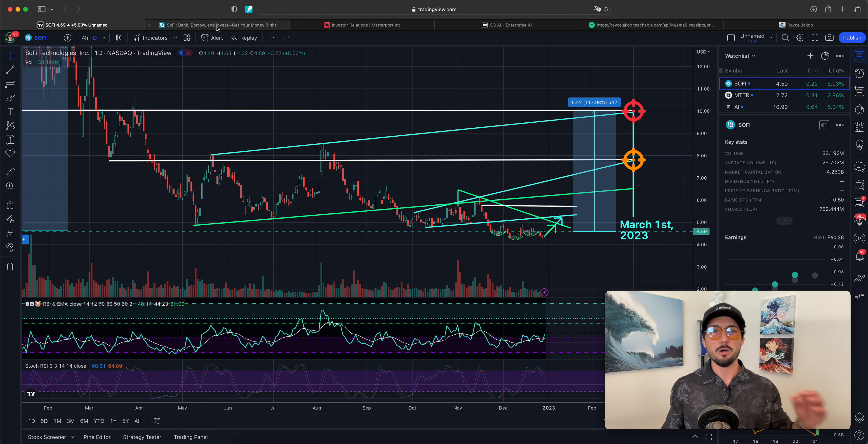
Show the newsletter's 2023 WAVE$ toast and portfolio link, then return to the SOFI chart
{"action": "left_click", "coordinate": [652, 24]}
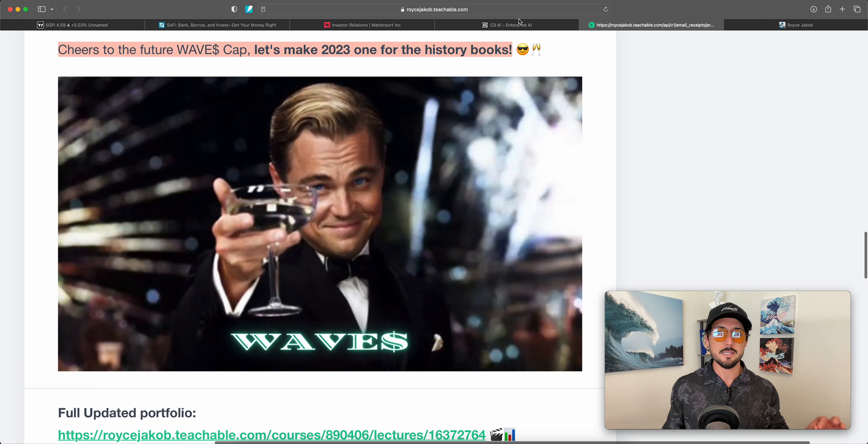
{"action": "left_click", "coordinate": [72, 25]}
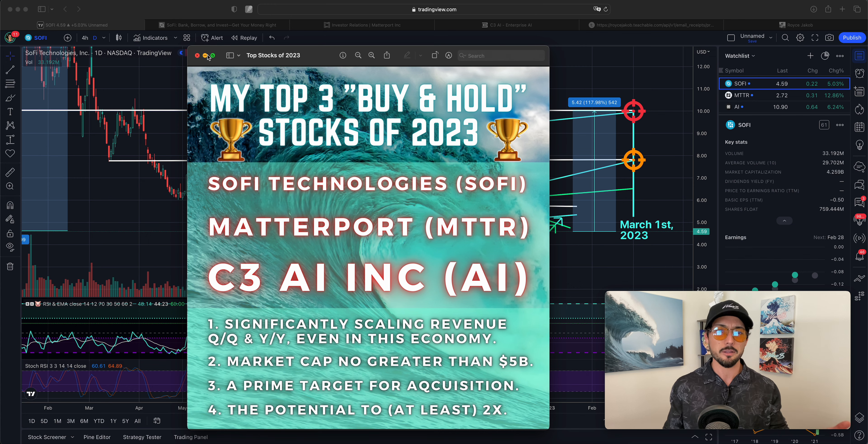
Put away the top 3 buy-and-hold stocks of 2023 slide, revealing the SOFI chart
{"action": "left_click", "coordinate": [198, 55]}
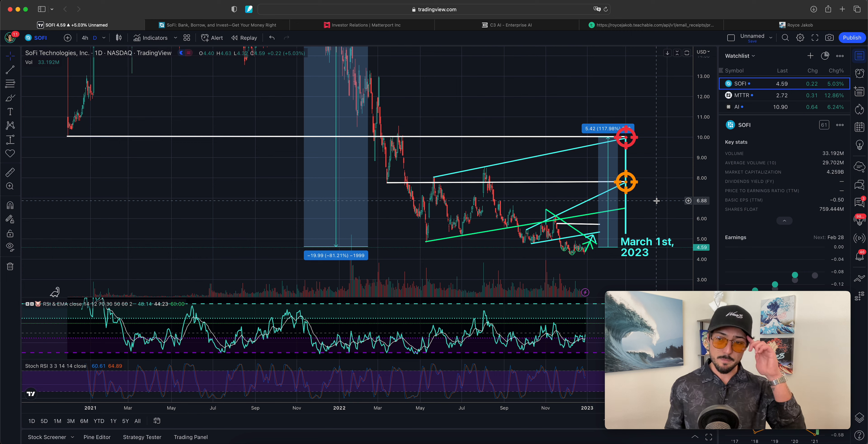
{"action": "mouse_move", "coordinate": [642, 158]}
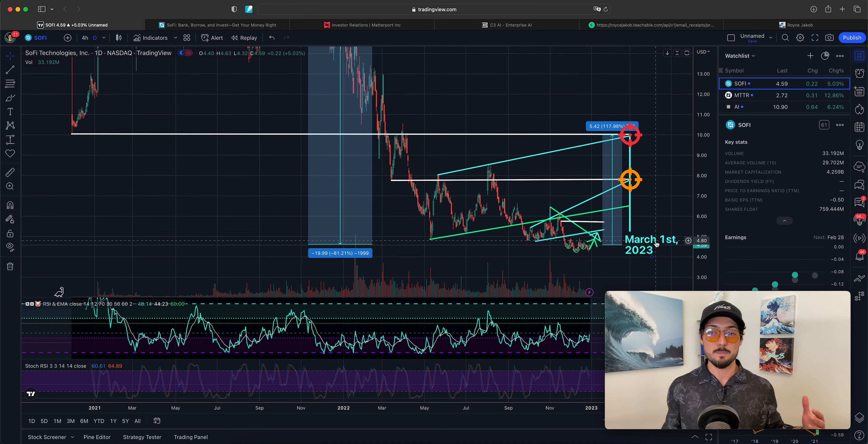
Review the SOFI chart's drawdown, then load the Matterport (MTTR) chart from the Watchlist
{"action": "left_click", "coordinate": [652, 244]}
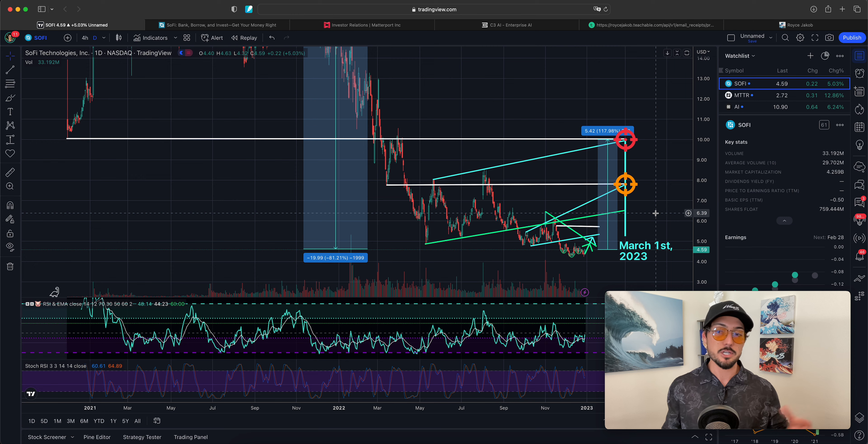
{"action": "mouse_move", "coordinate": [656, 210]}
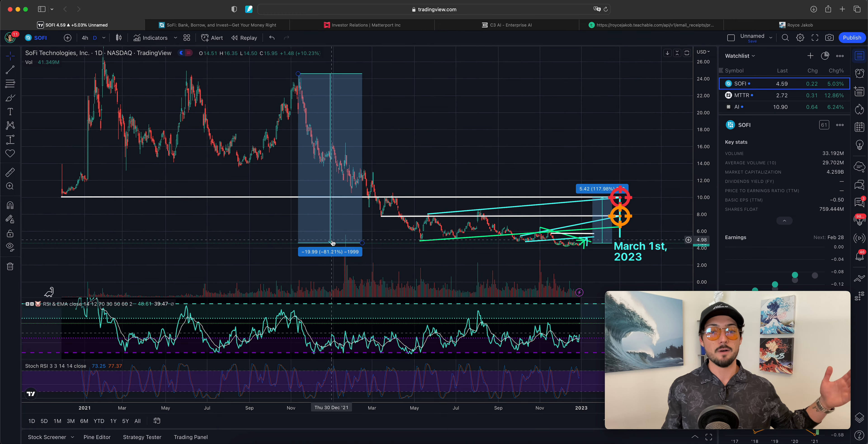
{"action": "mouse_move", "coordinate": [377, 244]}
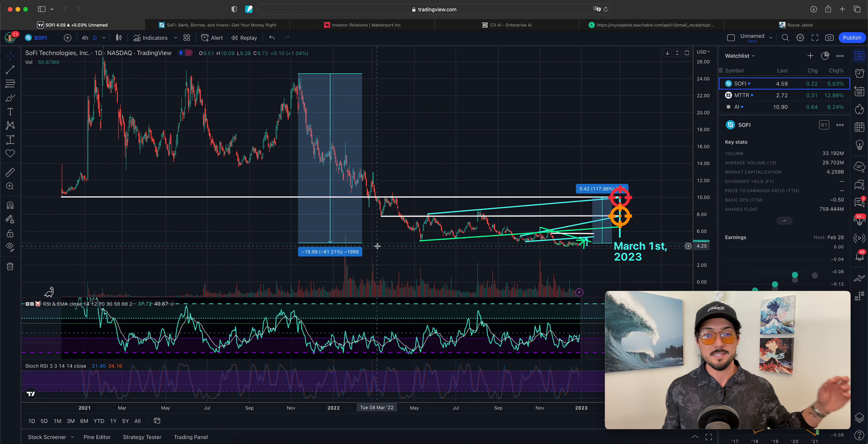
{"action": "mouse_move", "coordinate": [327, 76]}
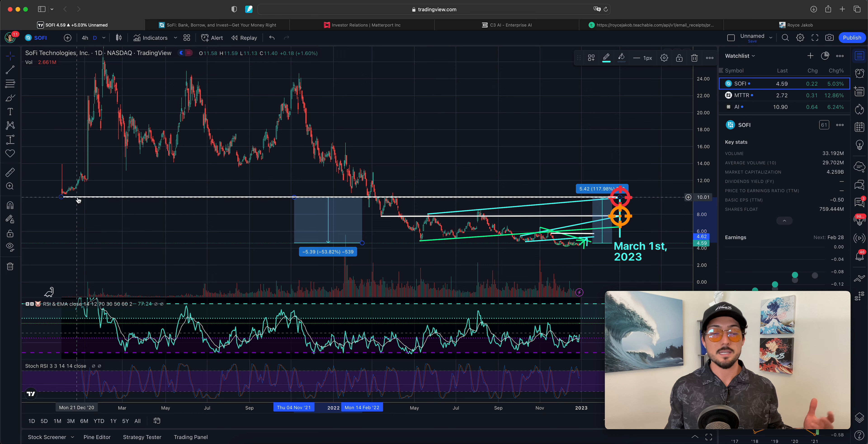
{"action": "mouse_move", "coordinate": [365, 148]}
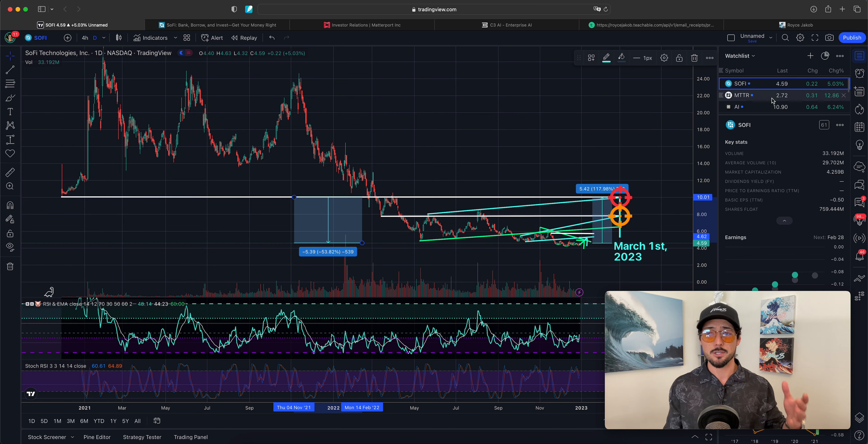
{"action": "mouse_move", "coordinate": [434, 194]}
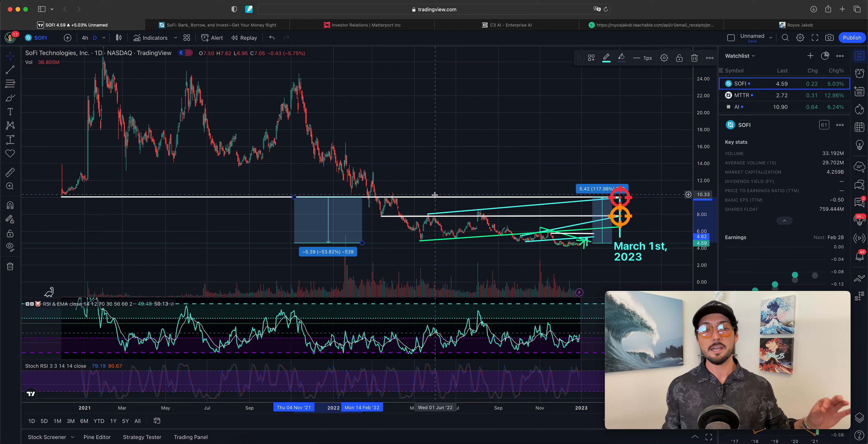
{"action": "mouse_move", "coordinate": [452, 198]}
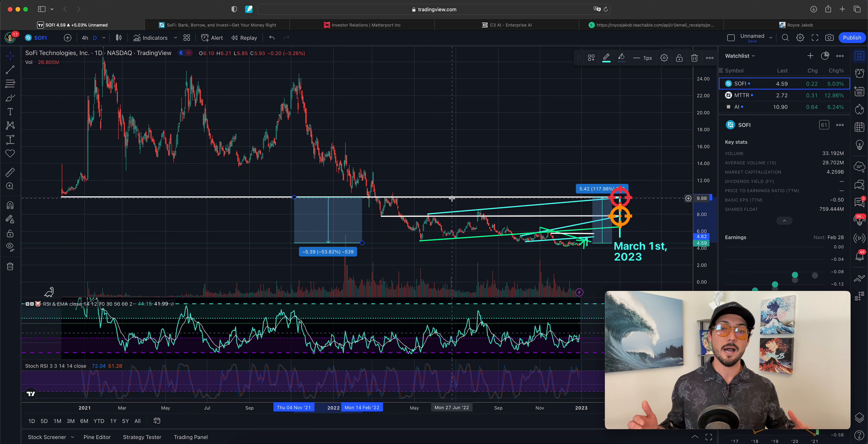
{"action": "mouse_move", "coordinate": [320, 91]}
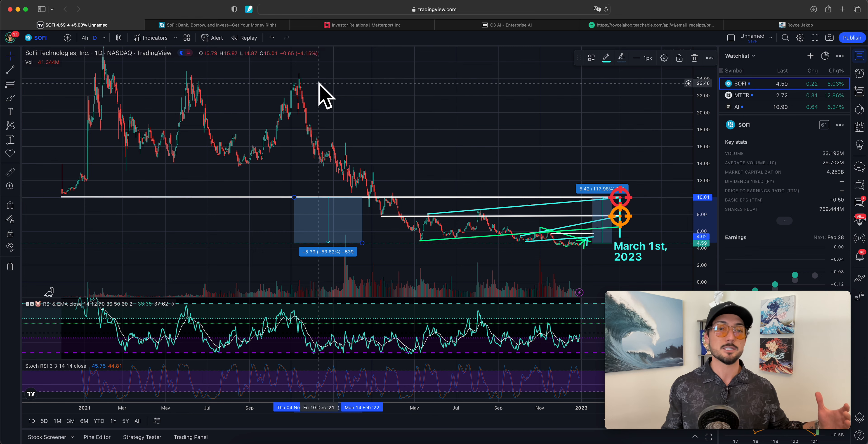
{"action": "mouse_move", "coordinate": [90, 82]}
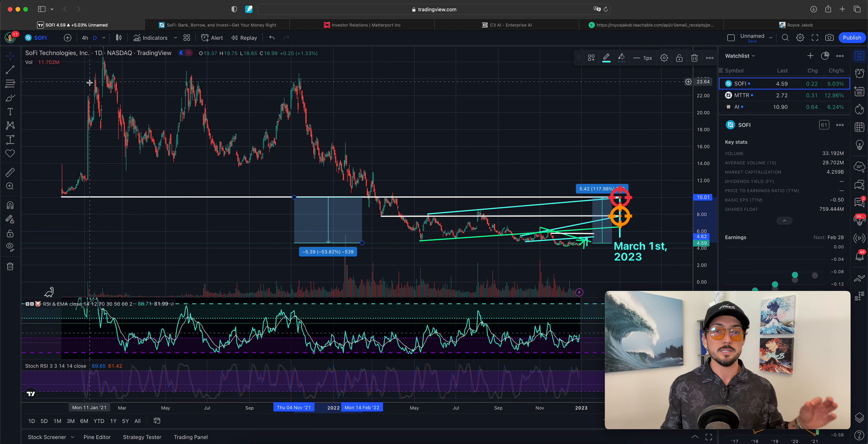
{"action": "mouse_move", "coordinate": [520, 223]}
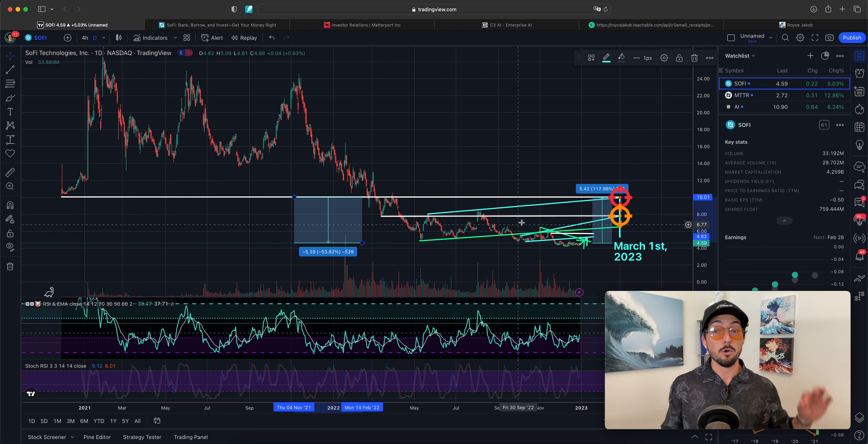
{"action": "mouse_move", "coordinate": [582, 245]}
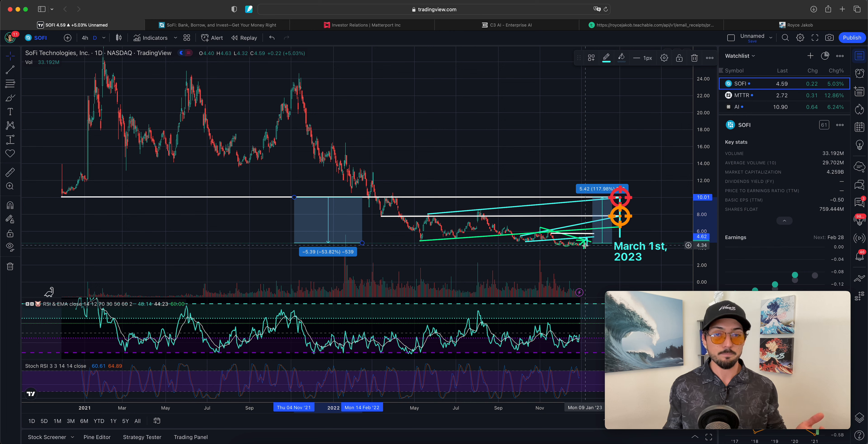
{"action": "mouse_move", "coordinate": [592, 242]}
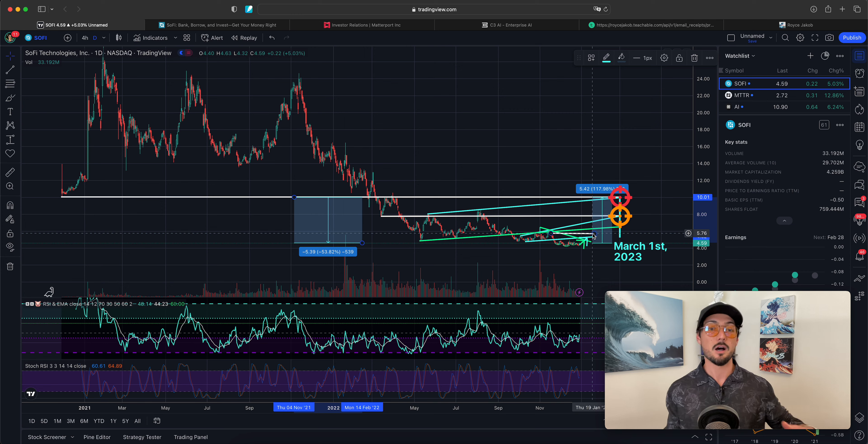
{"action": "mouse_move", "coordinate": [310, 86]}
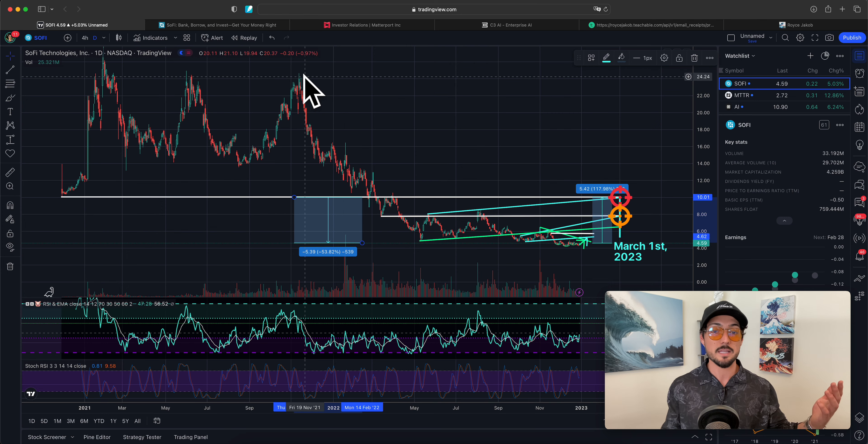
{"action": "mouse_move", "coordinate": [584, 246]}
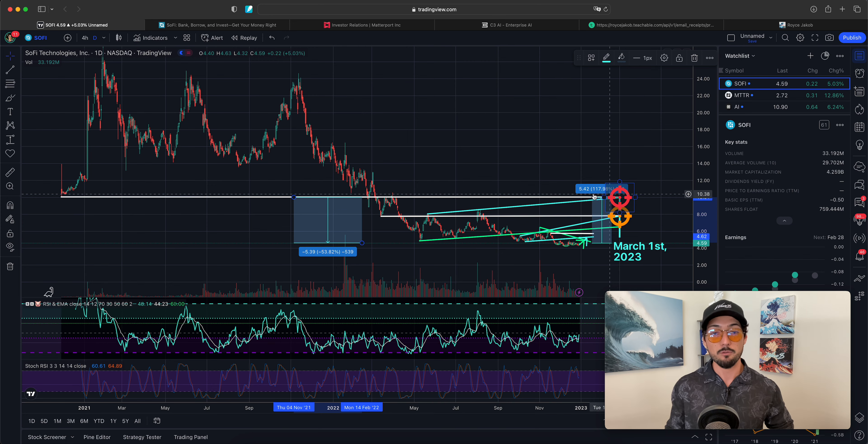
{"action": "mouse_move", "coordinate": [567, 200]}
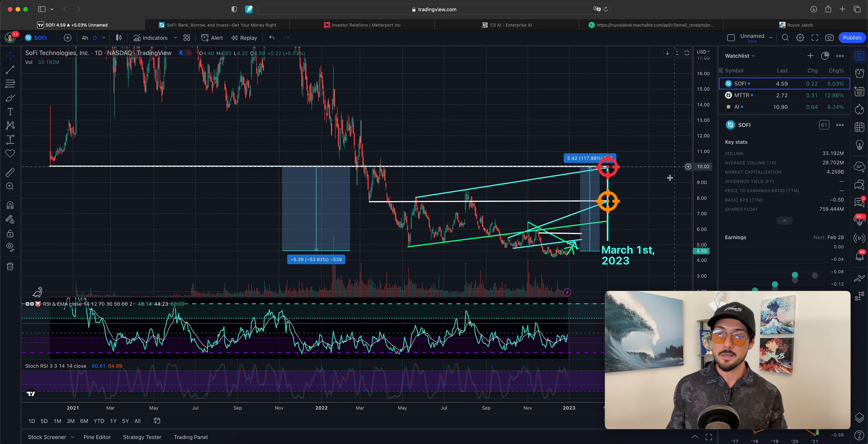
{"action": "mouse_move", "coordinate": [658, 192]}
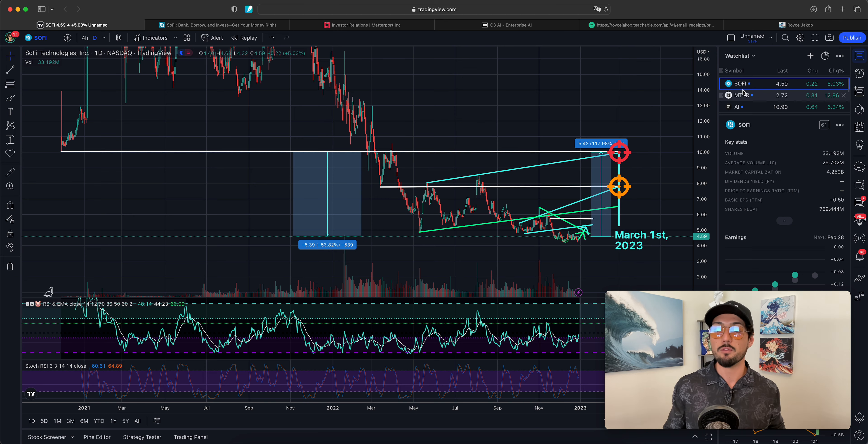
{"action": "left_click", "coordinate": [745, 95]}
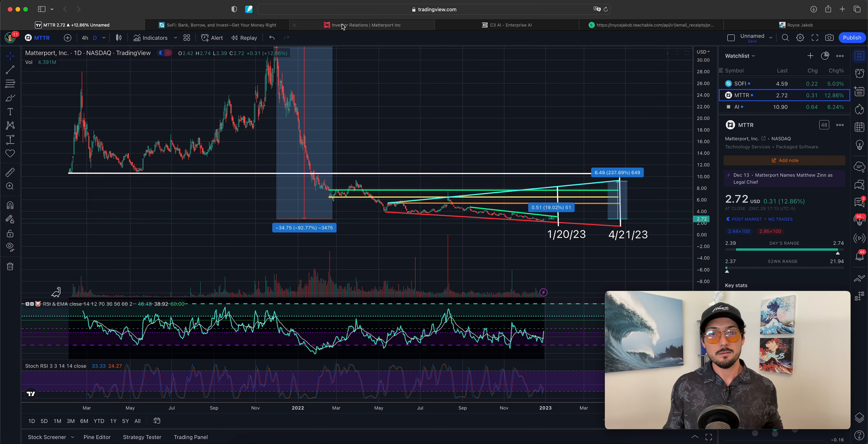
Browse Matterport's investor page: $152M revenue, 177 countries, 657K subscribers, 8.7M spaces and news
{"action": "left_click", "coordinate": [363, 25]}
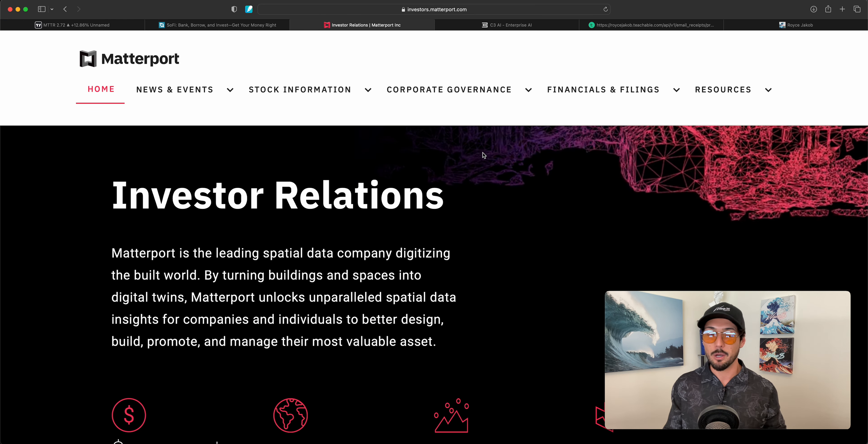
{"action": "scroll", "scroll_direction": "down", "scroll_amount": 3}
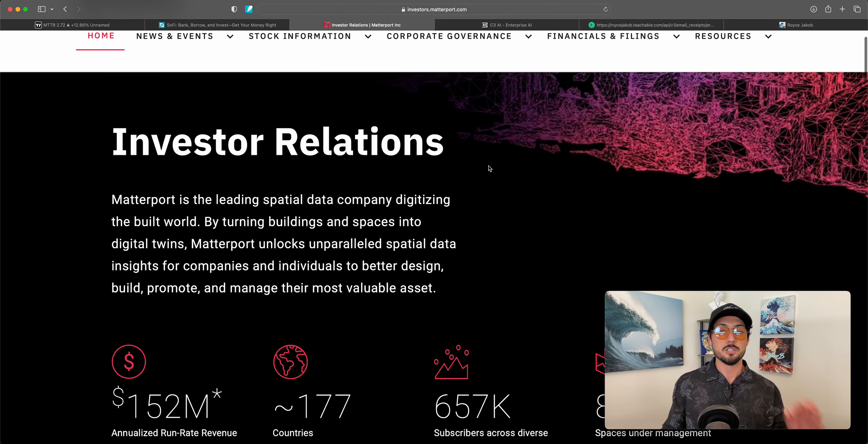
{"action": "scroll", "scroll_direction": "down", "scroll_amount": 3}
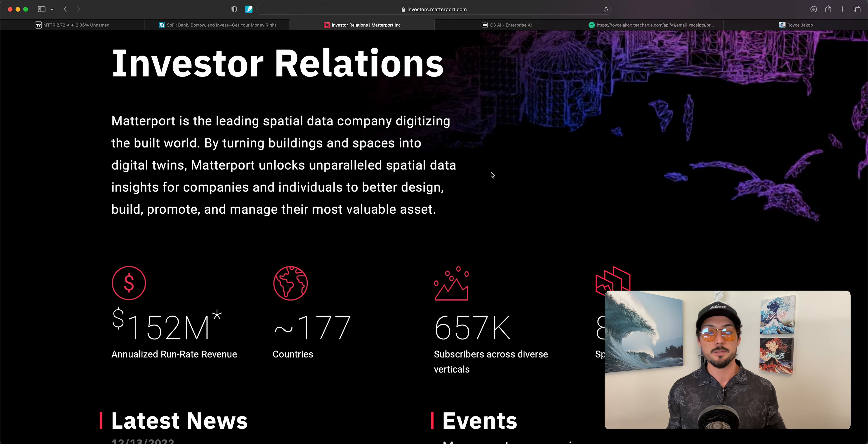
{"action": "scroll", "scroll_direction": "down", "scroll_amount": 3}
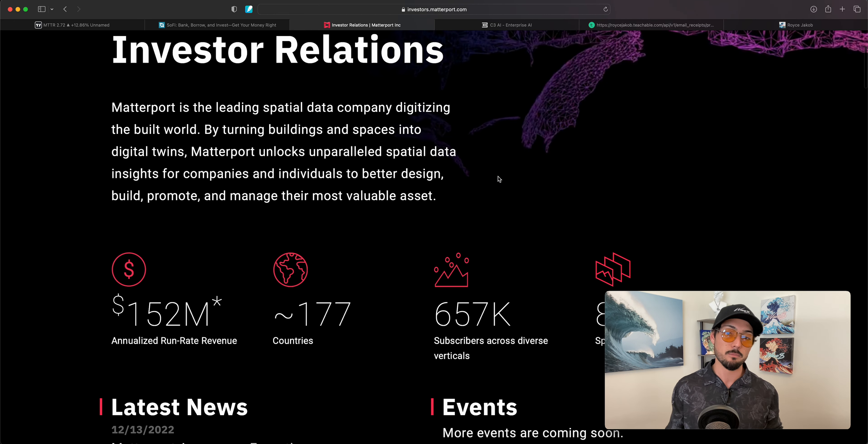
{"action": "scroll", "scroll_direction": "down", "scroll_amount": 3}
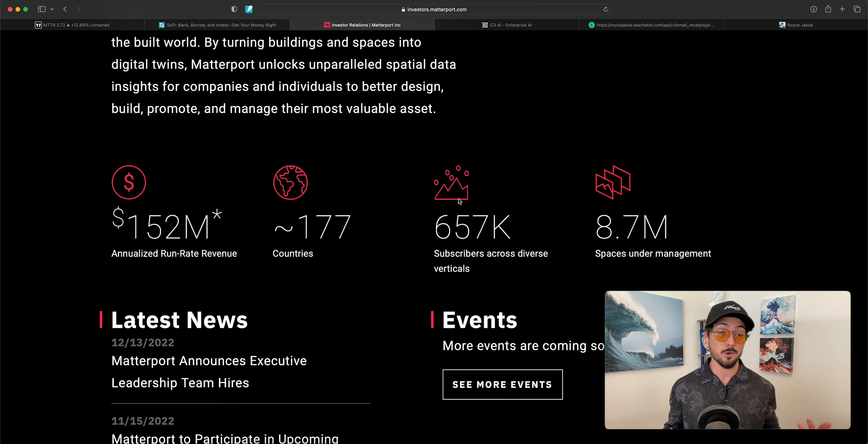
{"action": "scroll", "scroll_direction": "down", "scroll_amount": 3}
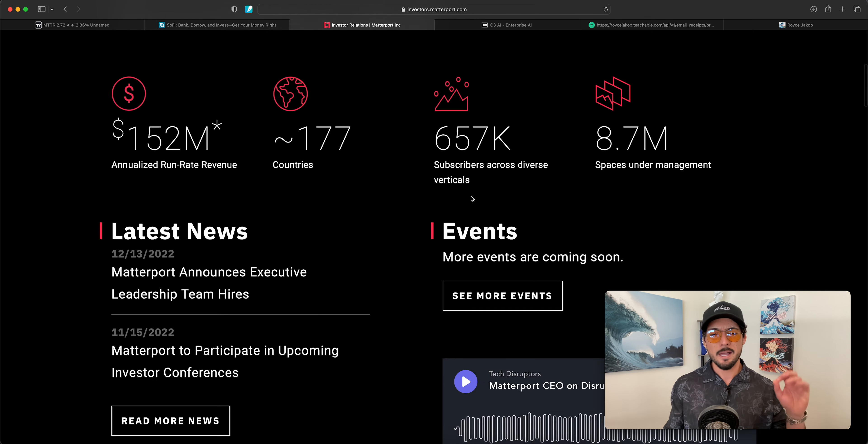
{"action": "scroll", "scroll_direction": "down", "scroll_amount": 3}
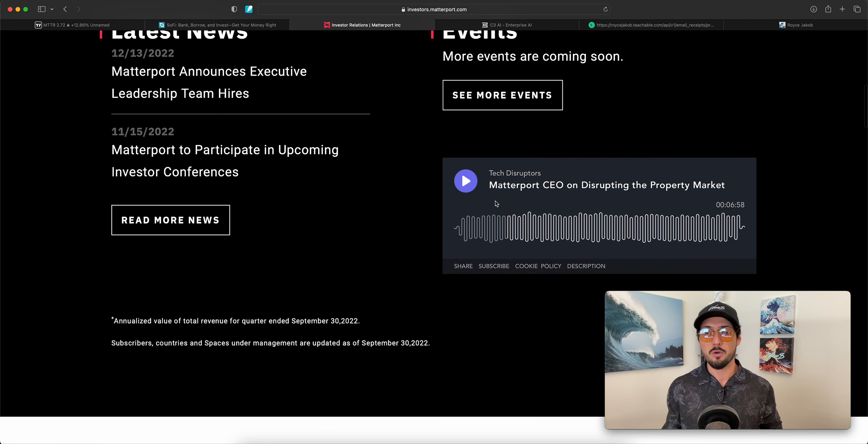
{"action": "scroll", "scroll_direction": "up", "scroll_amount": 3}
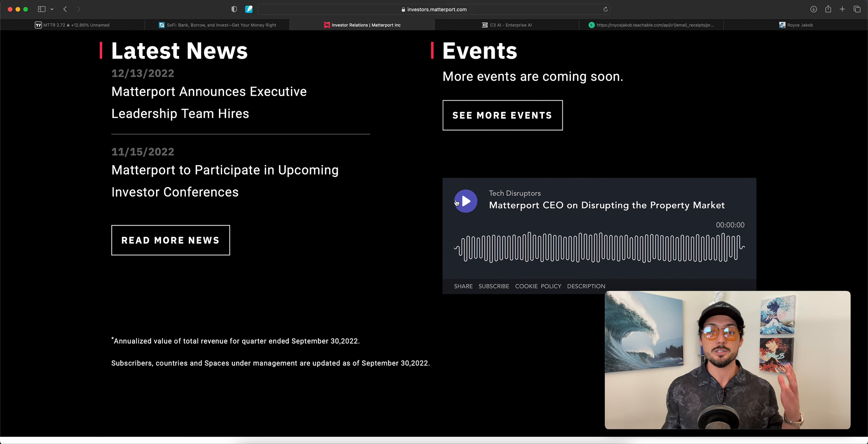
{"action": "scroll", "scroll_direction": "up", "scroll_amount": 3}
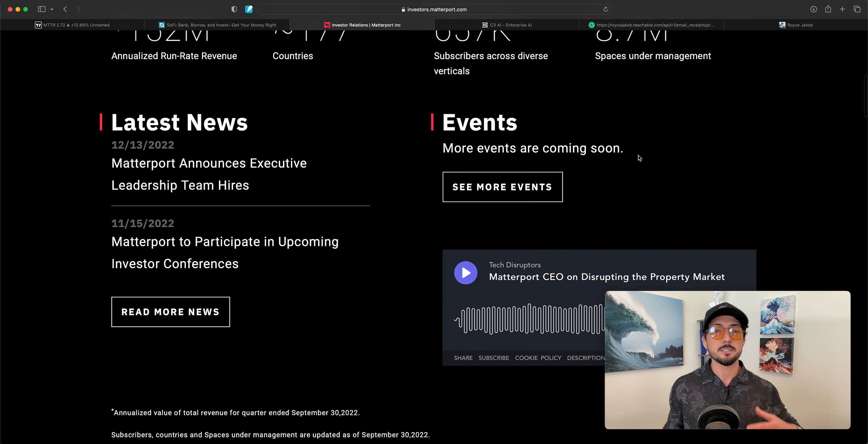
{"action": "scroll", "scroll_direction": "up", "scroll_amount": 3}
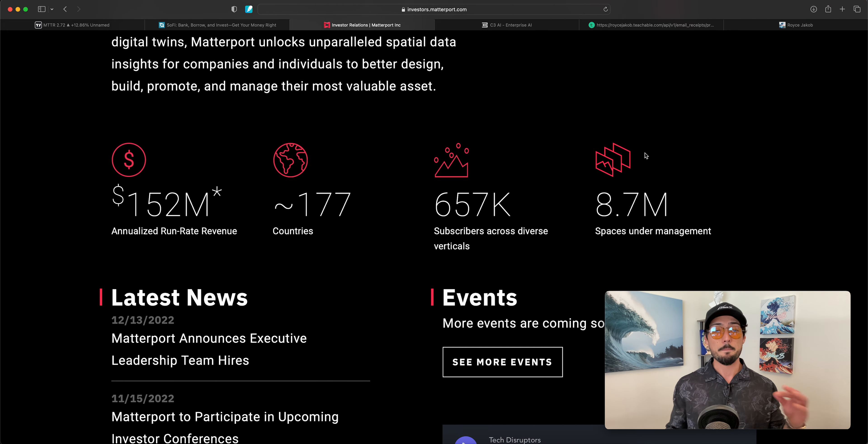
Return to the MTTR chart and scroll its side panel from earnings to key stats
{"action": "left_click", "coordinate": [72, 25]}
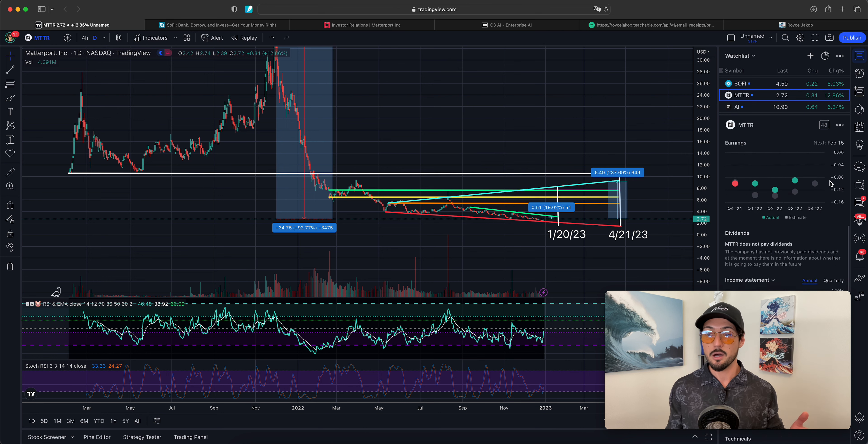
{"action": "scroll", "scroll_direction": "down", "scroll_amount": 3}
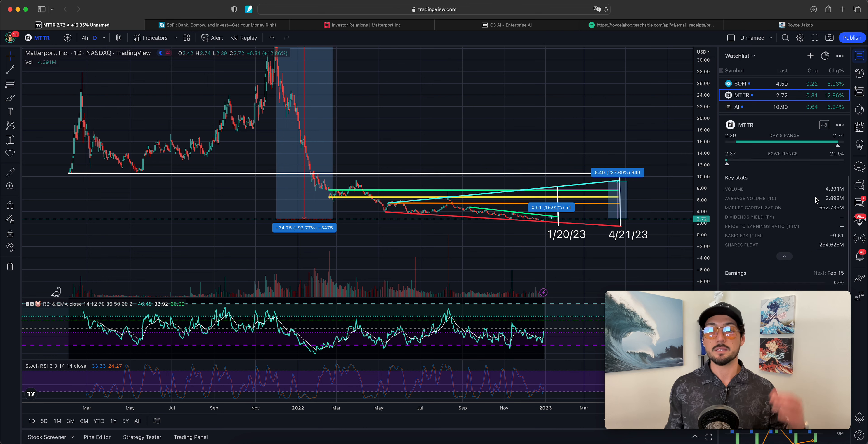
{"action": "left_click", "coordinate": [753, 95]}
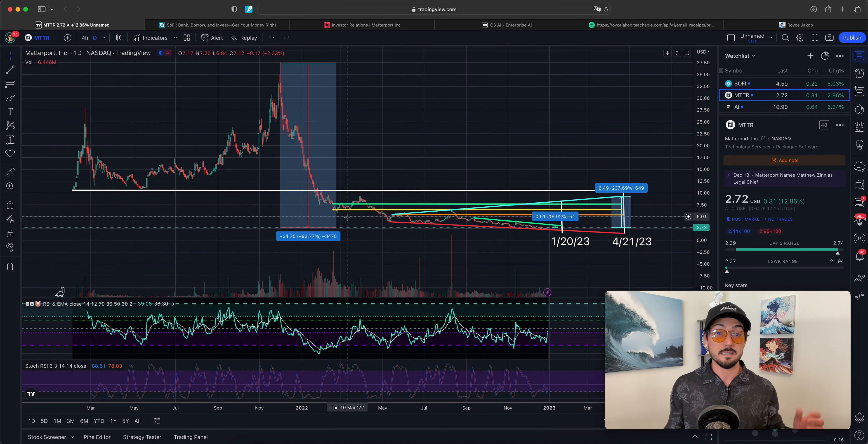
{"action": "mouse_move", "coordinate": [397, 230]}
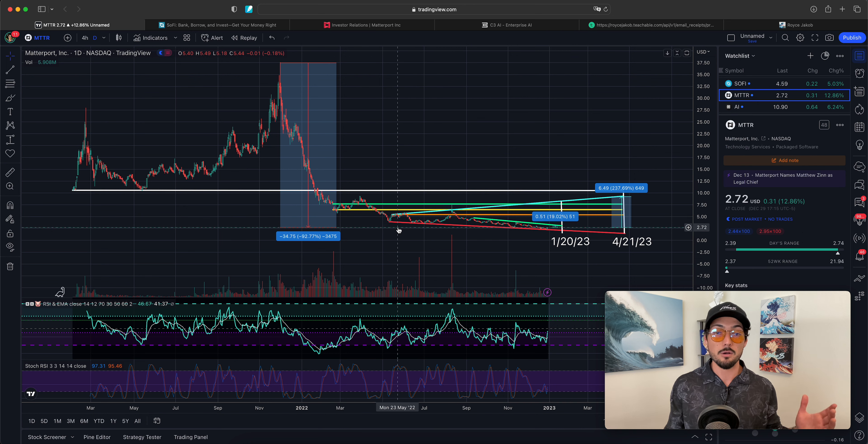
{"action": "mouse_move", "coordinate": [316, 120]}
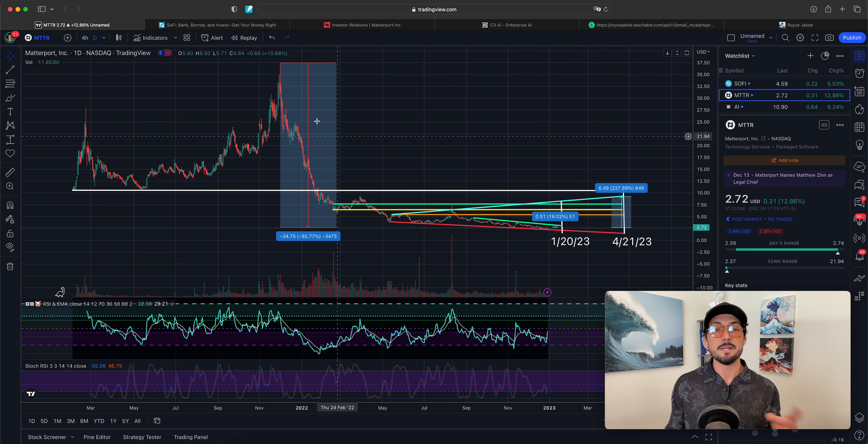
{"action": "mouse_move", "coordinate": [282, 63]}
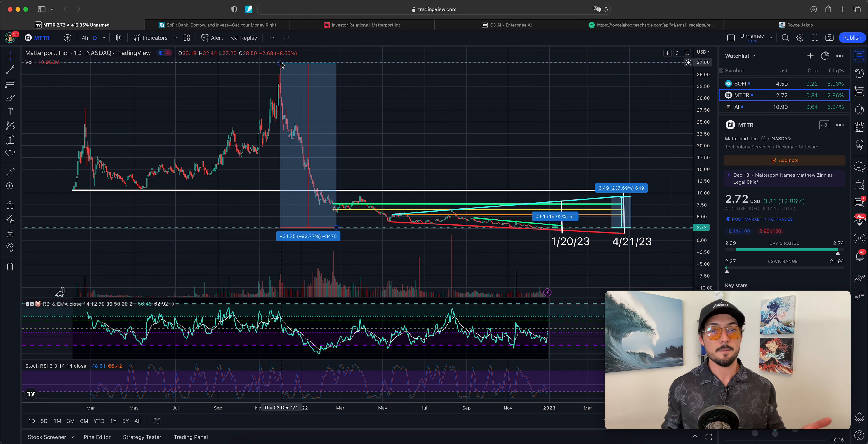
{"action": "mouse_move", "coordinate": [575, 217]}
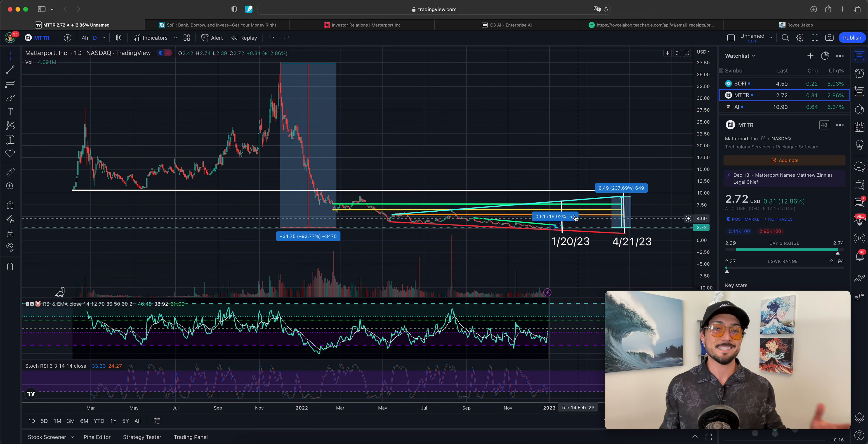
{"action": "mouse_move", "coordinate": [512, 169]}
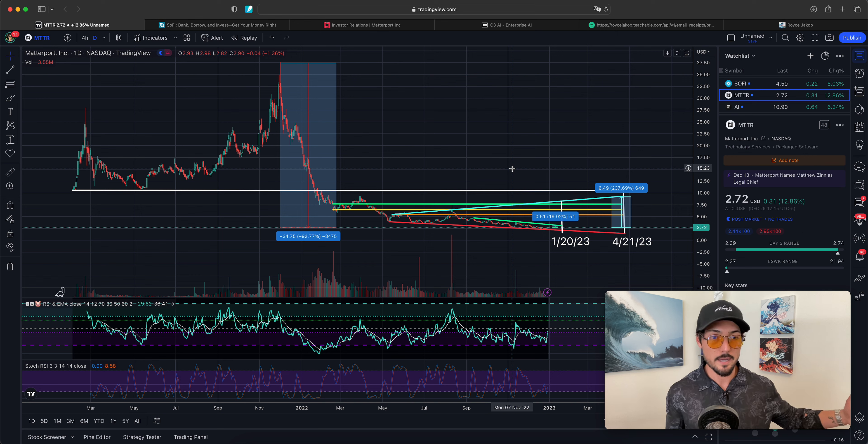
{"action": "mouse_move", "coordinate": [131, 192]}
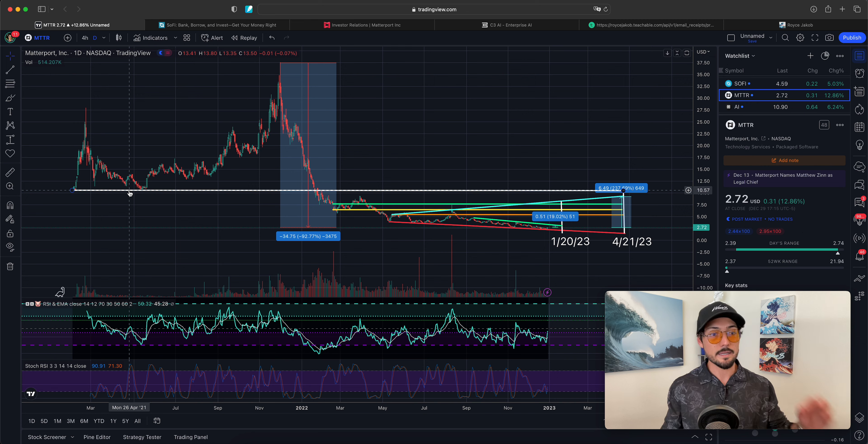
{"action": "mouse_move", "coordinate": [87, 108]}
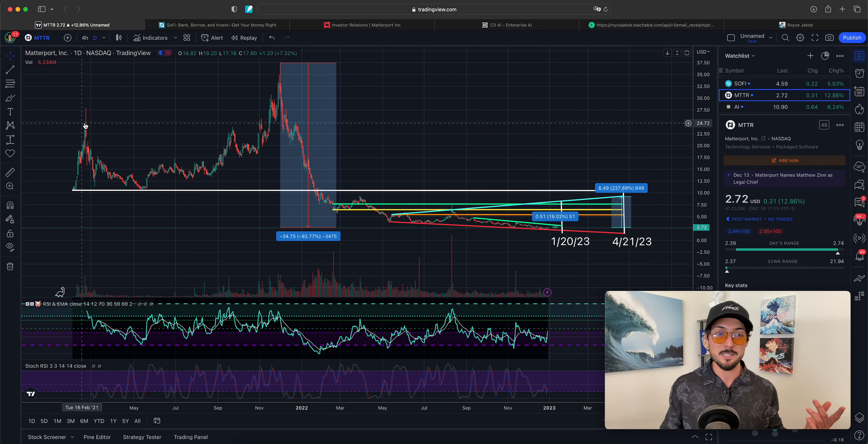
{"action": "mouse_move", "coordinate": [425, 224]}
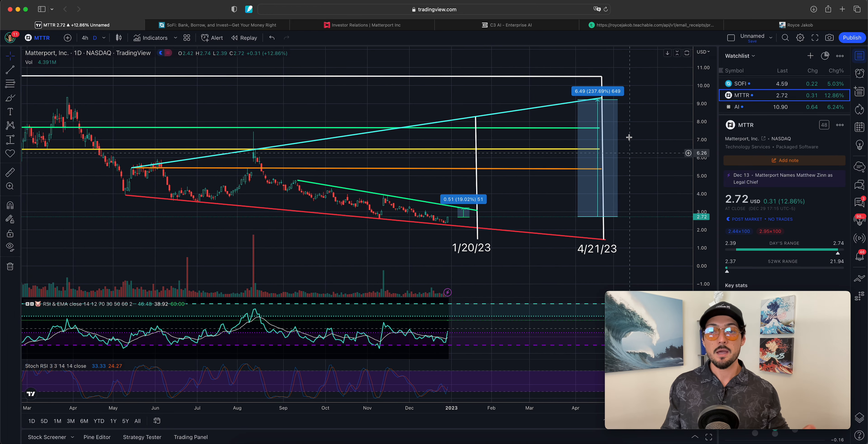
{"action": "mouse_move", "coordinate": [600, 101]}
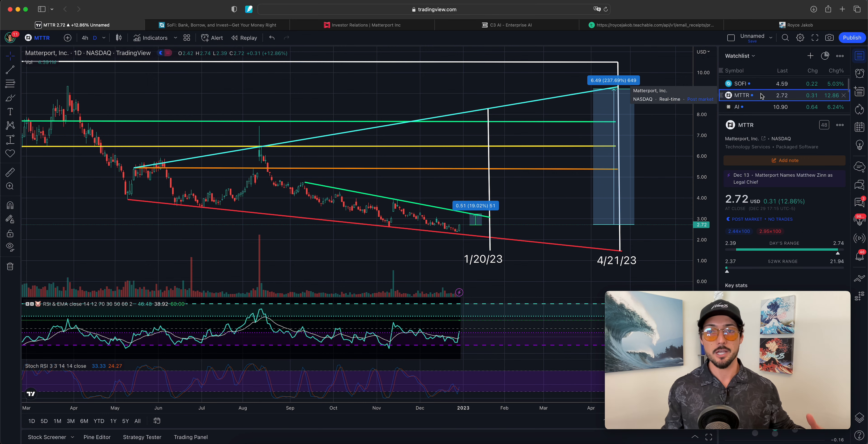
Scroll the WAVE$ newsletter up to its portfolio-confidence and put-option-profits paragraphs
{"action": "left_click", "coordinate": [654, 25]}
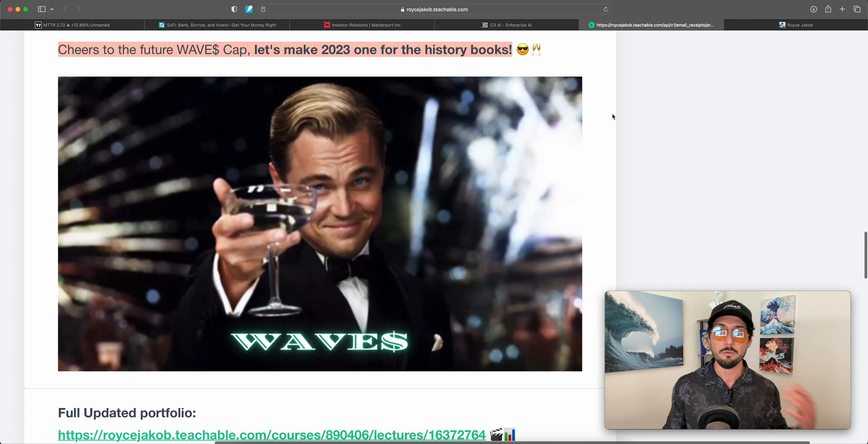
{"action": "scroll", "scroll_direction": "up", "scroll_amount": 3}
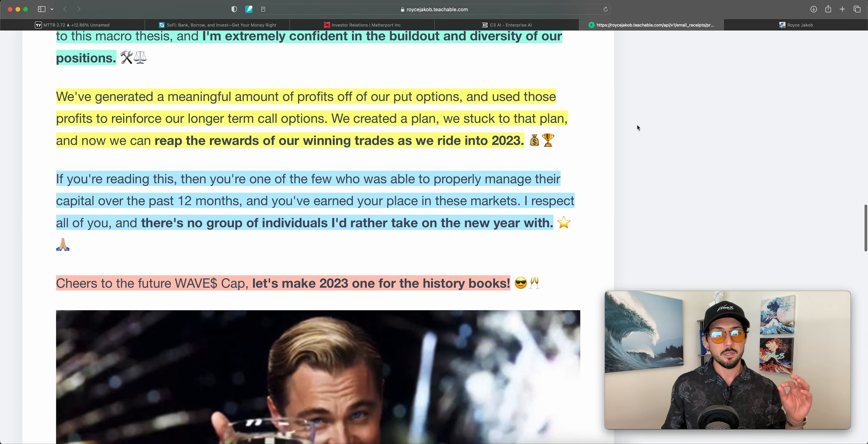
{"action": "scroll", "scroll_direction": "up", "scroll_amount": 3}
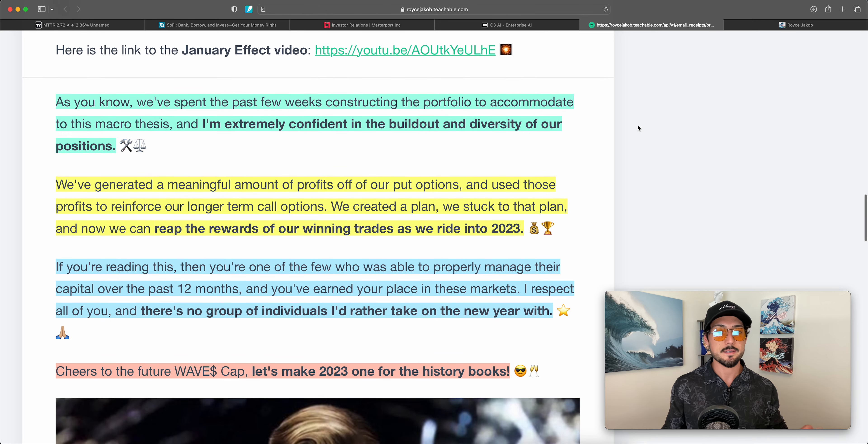
{"action": "scroll", "scroll_direction": "down", "scroll_amount": 3}
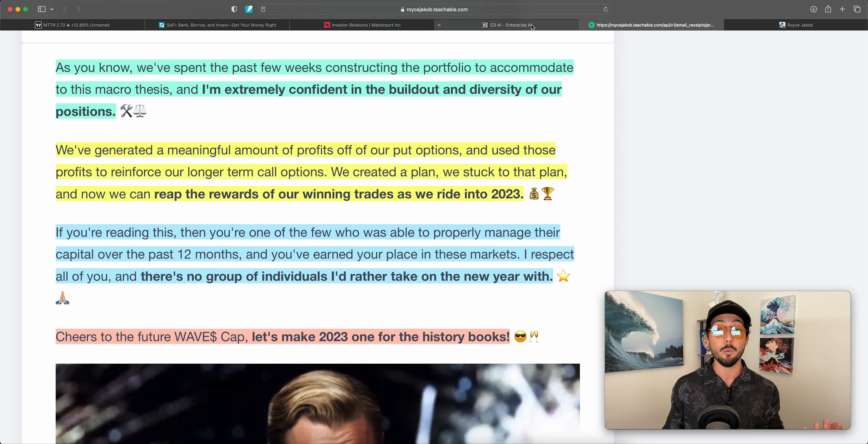
Switch to the C3.ai Enterprise AI homepage in Safari
{"action": "left_click", "coordinate": [505, 24]}
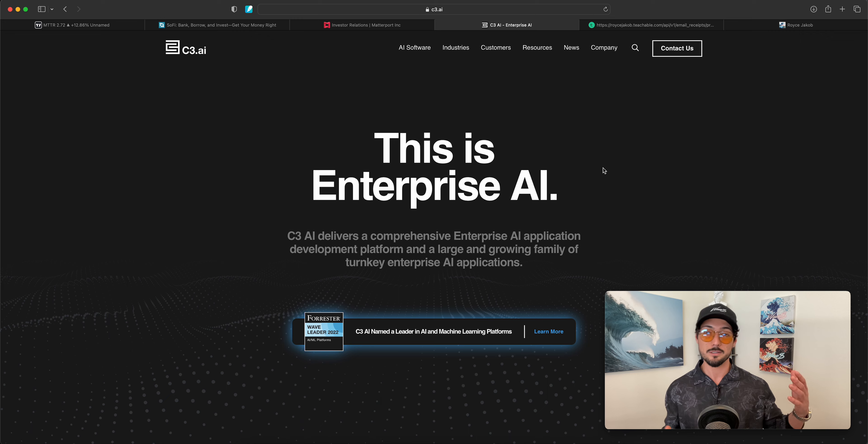
{"action": "mouse_move", "coordinate": [556, 32]}
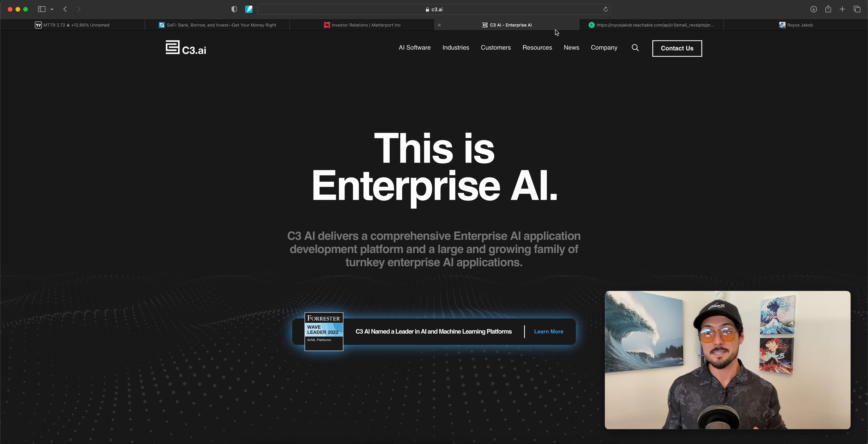
{"action": "mouse_move", "coordinate": [654, 25]}
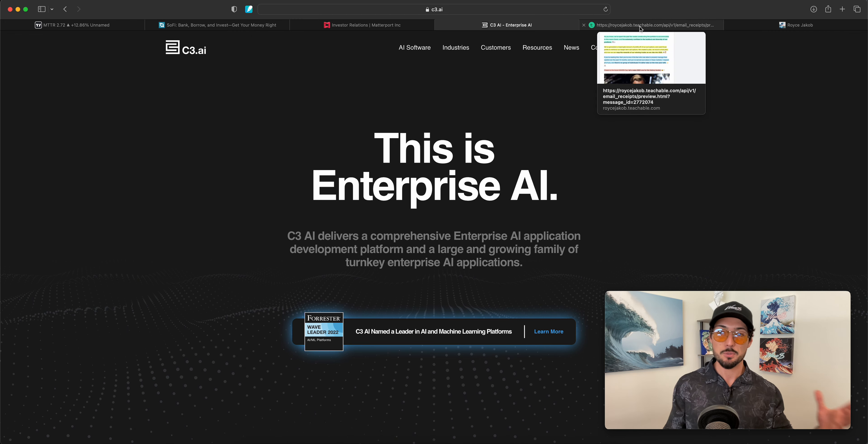
Return to the Teachable newsletter and highlight the sentence predicting a green January
{"action": "left_click", "coordinate": [637, 24]}
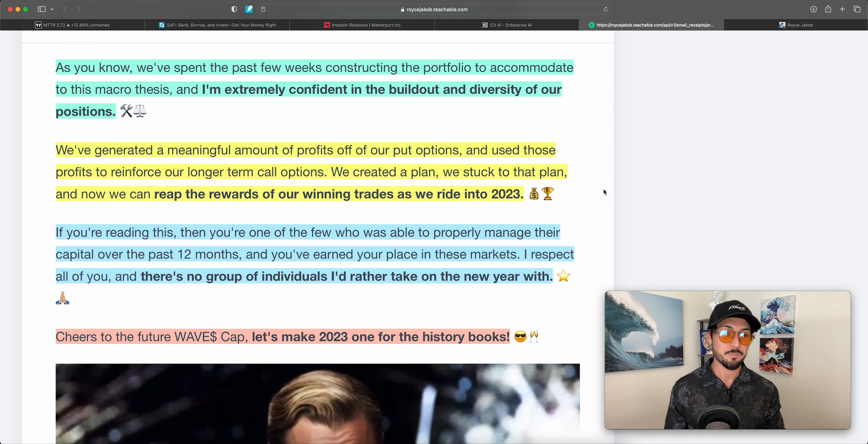
{"action": "mouse_move", "coordinate": [565, 205]}
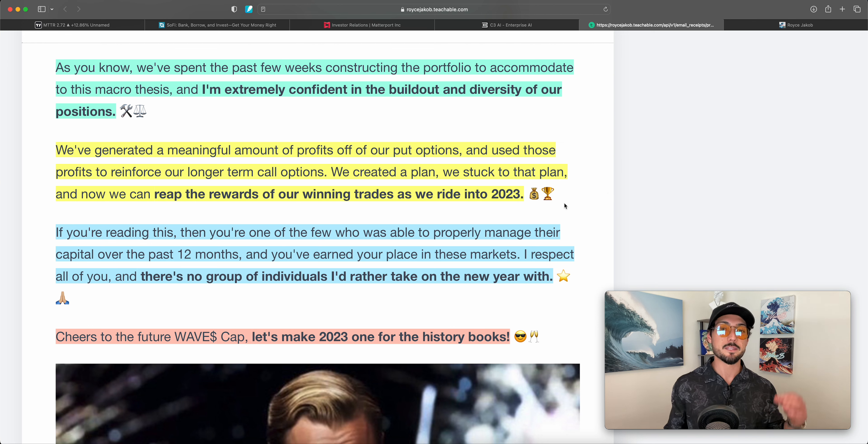
{"action": "mouse_move", "coordinate": [603, 209]}
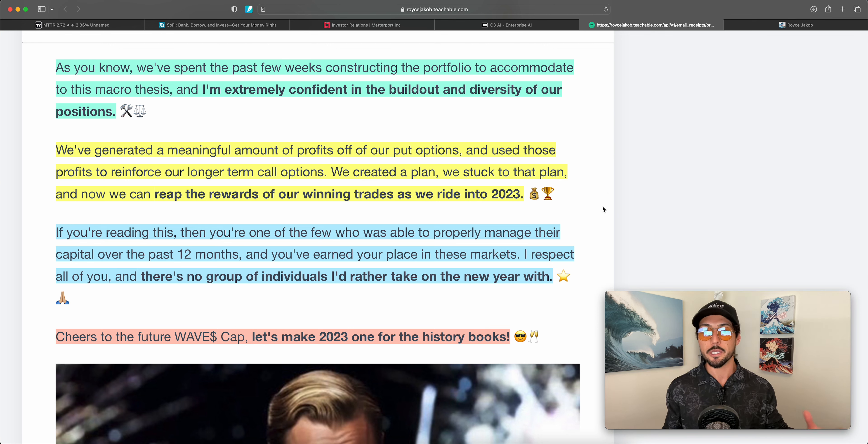
{"action": "mouse_move", "coordinate": [617, 212]}
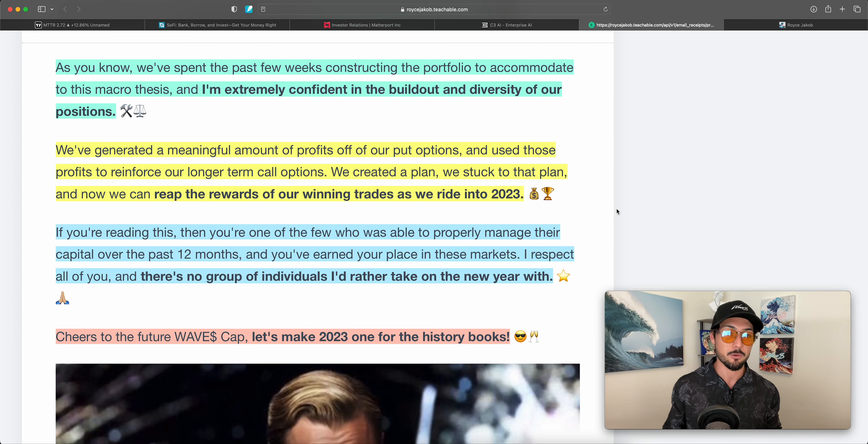
{"action": "scroll", "scroll_direction": "up", "scroll_amount": 3}
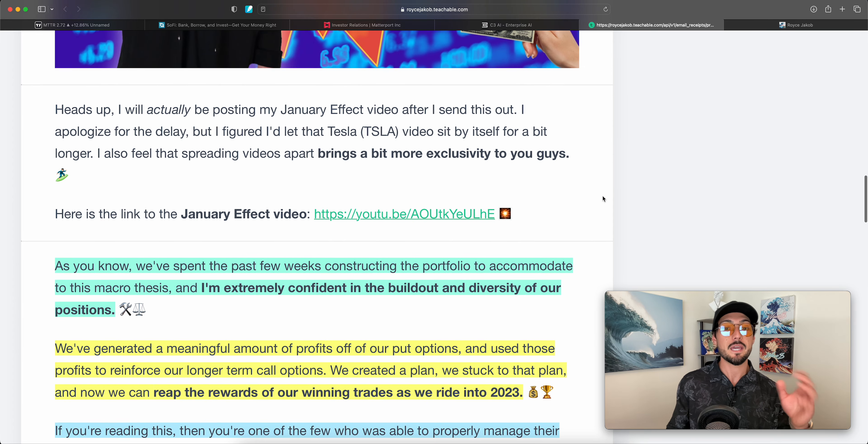
{"action": "scroll", "scroll_direction": "down", "scroll_amount": 3}
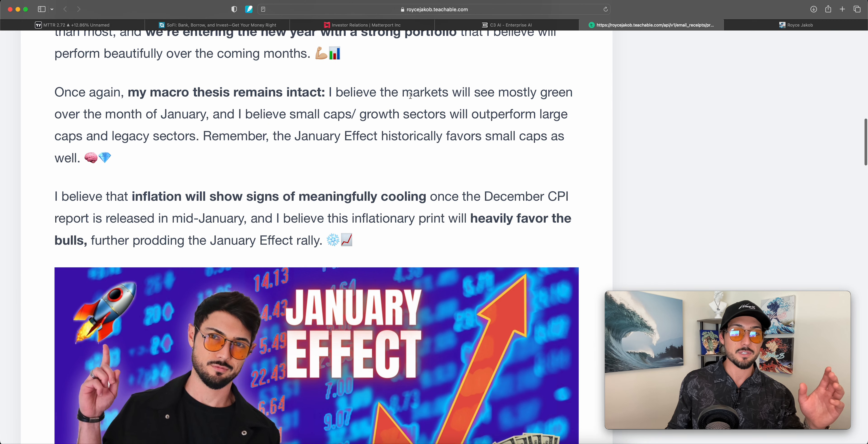
{"action": "left_click_drag", "start_coordinate": [326, 92], "coordinate": [77, 157]}
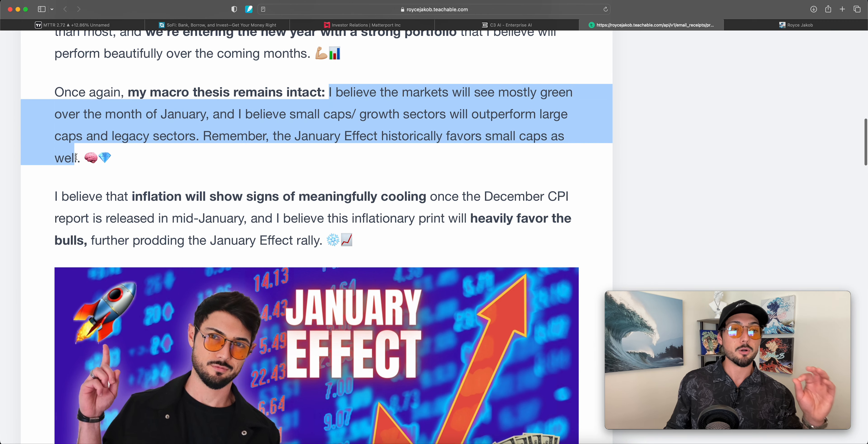
{"action": "mouse_move", "coordinate": [269, 171]}
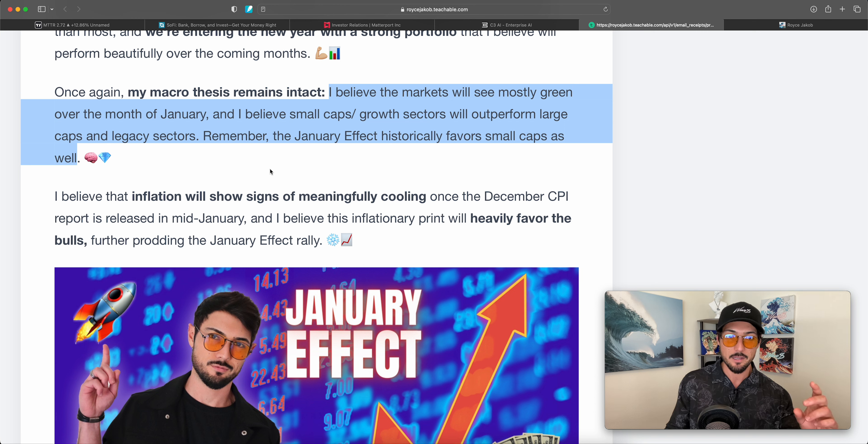
{"action": "mouse_move", "coordinate": [337, 169]}
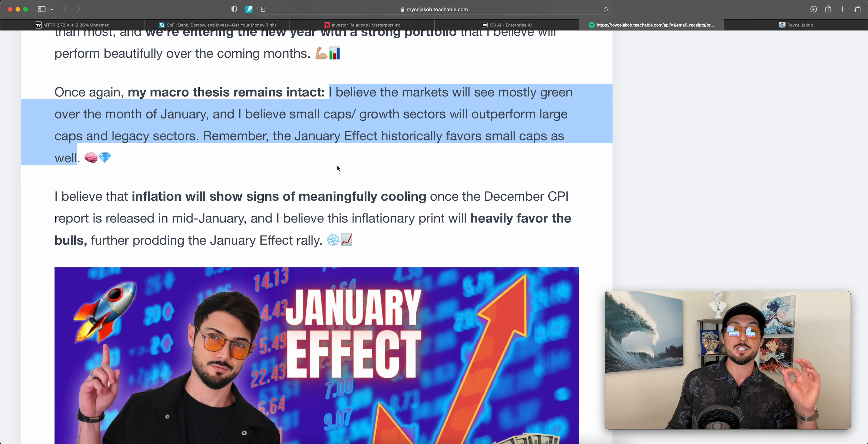
Read down the newsletter, briefly checking the Matterport chart, then come back to it
{"action": "scroll", "scroll_direction": "down", "scroll_amount": 3}
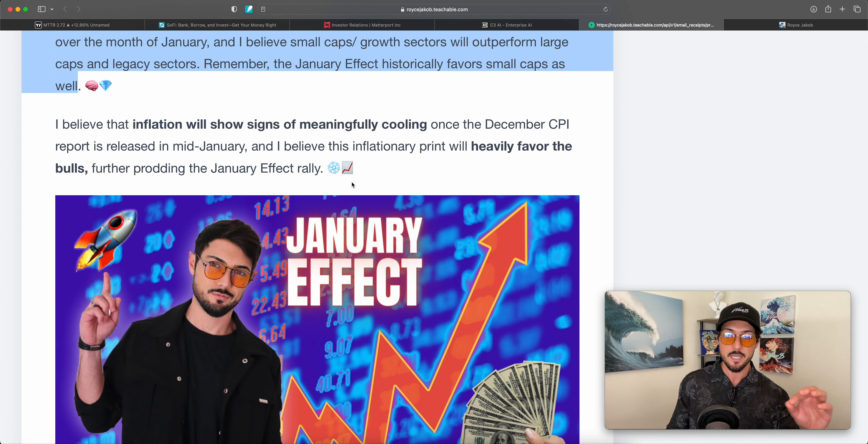
{"action": "scroll", "scroll_direction": "down", "scroll_amount": 3}
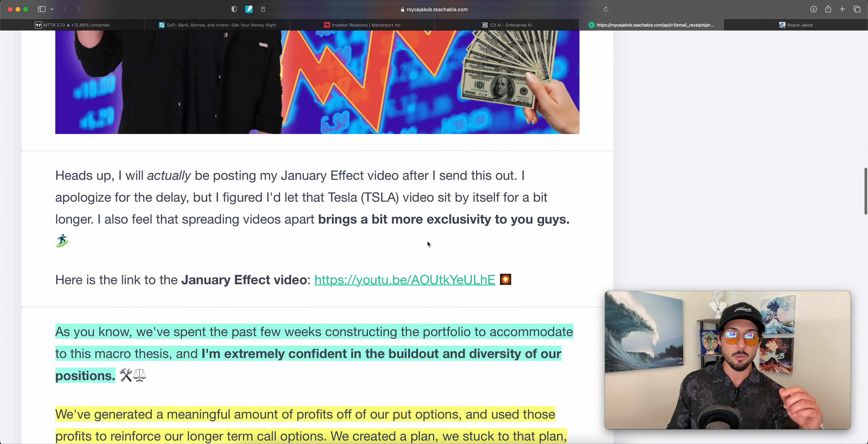
{"action": "scroll", "scroll_direction": "down", "scroll_amount": 3}
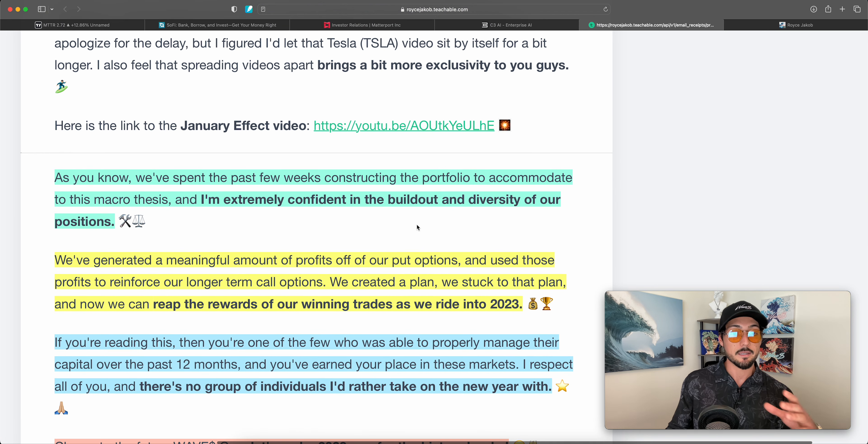
{"action": "mouse_move", "coordinate": [351, 215]}
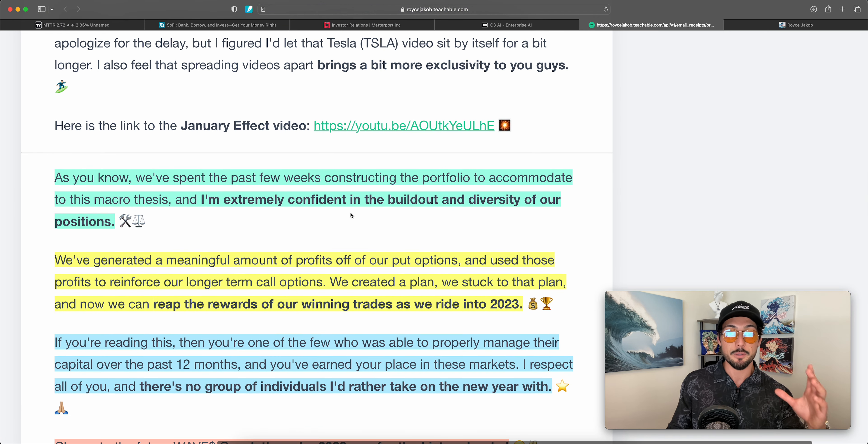
{"action": "scroll", "scroll_direction": "down", "scroll_amount": 3}
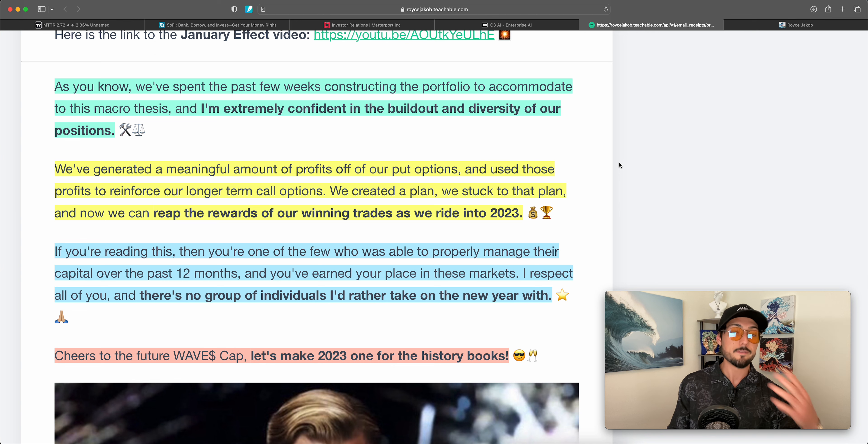
{"action": "mouse_move", "coordinate": [635, 156]}
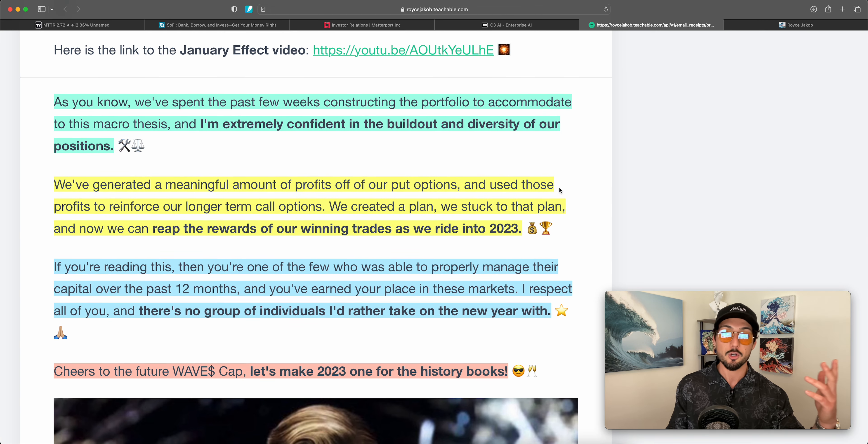
{"action": "left_click", "coordinate": [72, 25]}
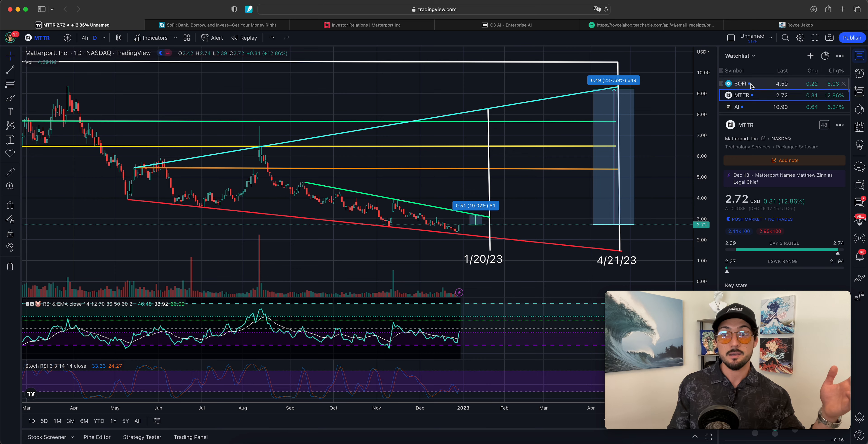
{"action": "mouse_move", "coordinate": [772, 31]}
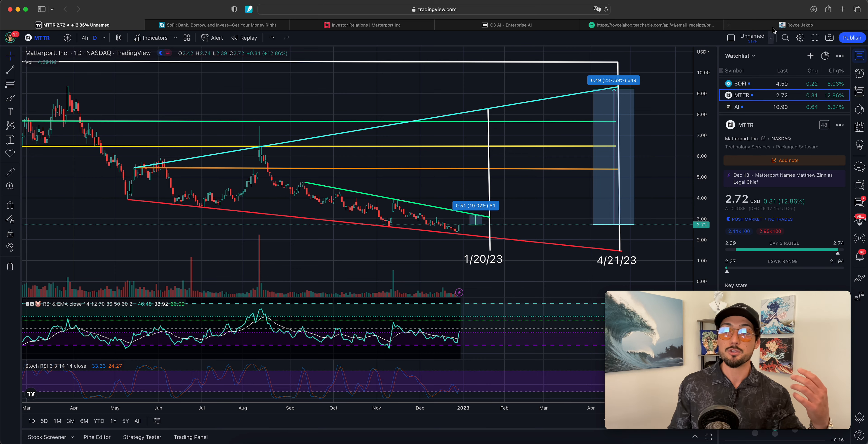
{"action": "left_click", "coordinate": [652, 24]}
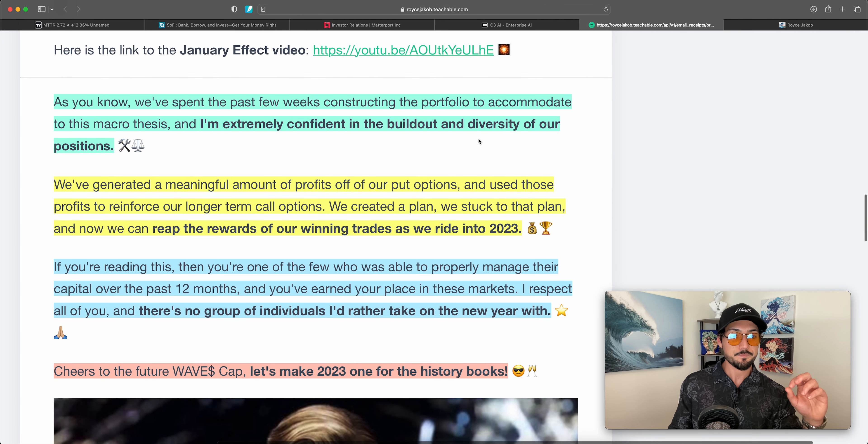
Scroll through the closing 2023 paragraphs down to the WAVE$ toast image
{"action": "scroll", "scroll_direction": "down", "scroll_amount": 3}
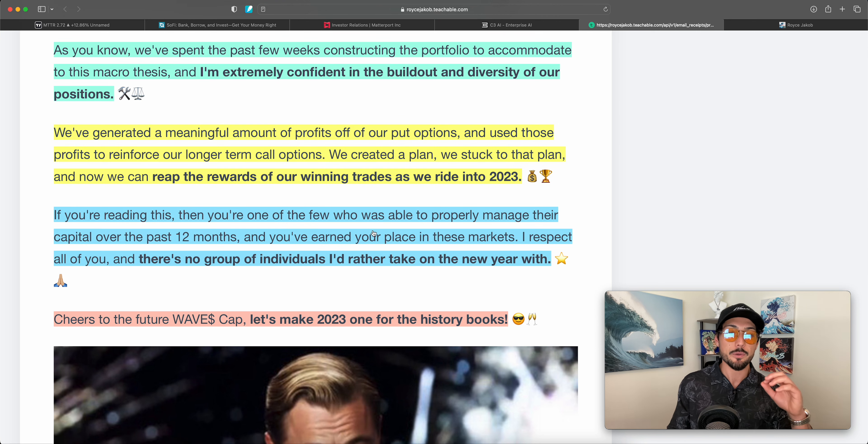
{"action": "scroll", "scroll_direction": "down", "scroll_amount": 3}
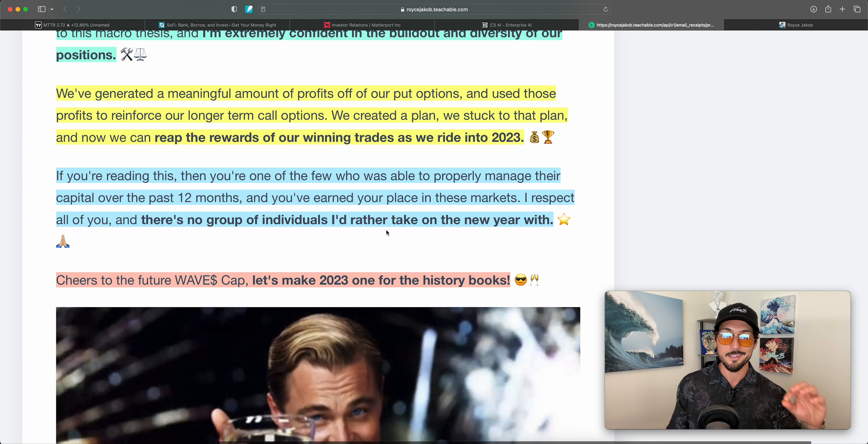
{"action": "scroll", "scroll_direction": "down", "scroll_amount": 3}
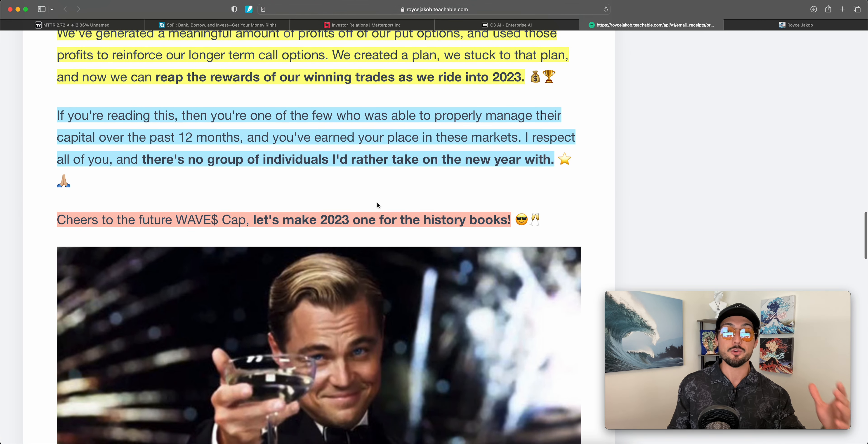
{"action": "mouse_move", "coordinate": [380, 212]}
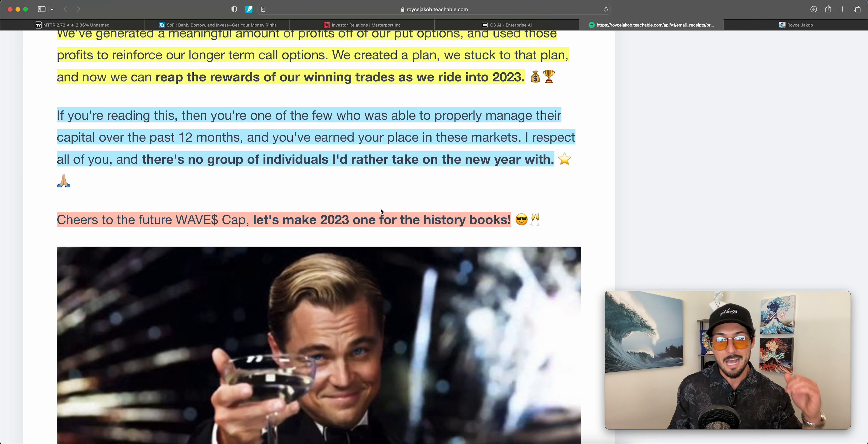
{"action": "mouse_move", "coordinate": [387, 207]}
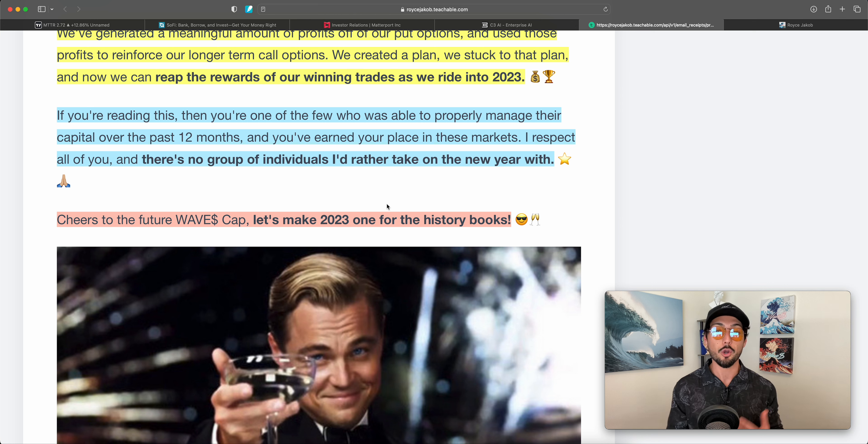
{"action": "mouse_move", "coordinate": [488, 187]}
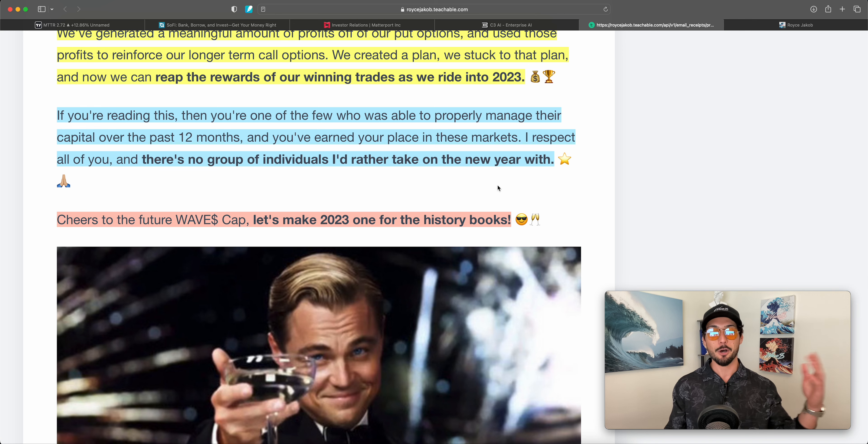
{"action": "scroll", "scroll_direction": "down", "scroll_amount": 3}
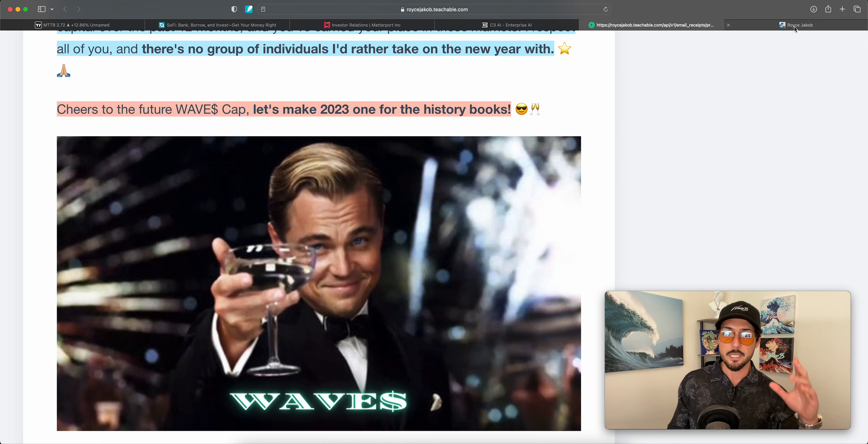
Bring up the Teachable All Products page with the $15/month Complete Portfolio + Daily Newsletter
{"action": "left_click", "coordinate": [797, 24]}
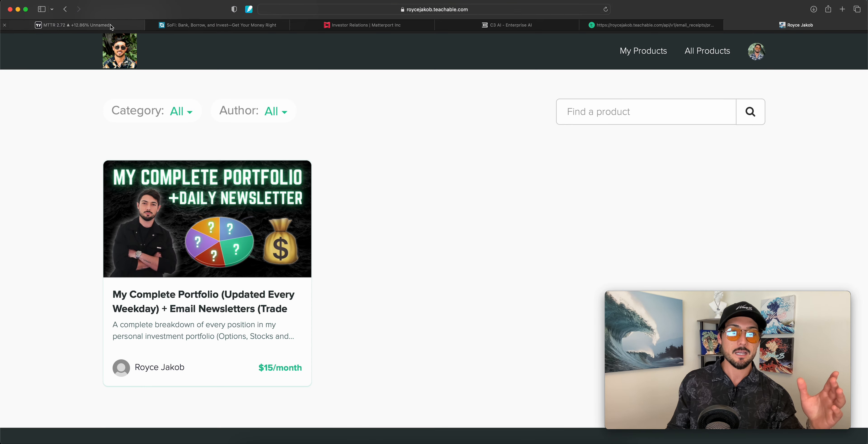
{"action": "left_click", "coordinate": [75, 25]}
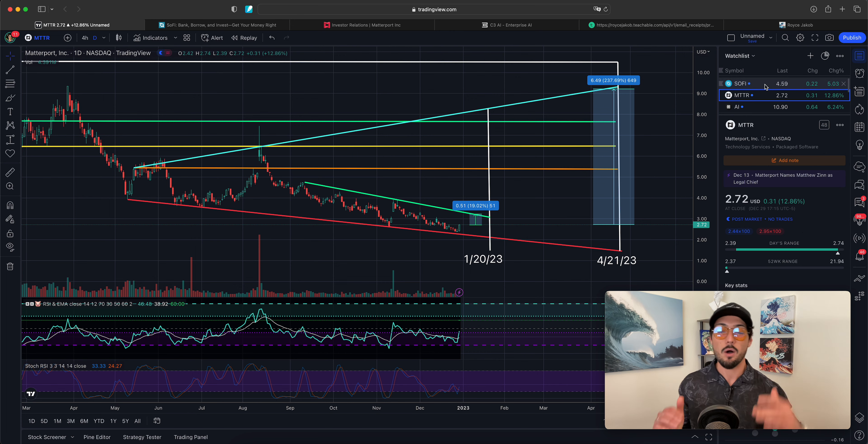
{"action": "mouse_move", "coordinate": [742, 83]}
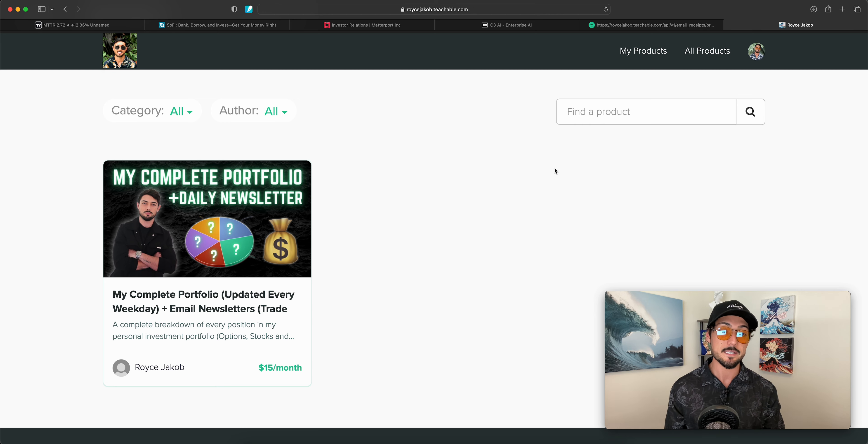
{"action": "mouse_move", "coordinate": [620, 39]}
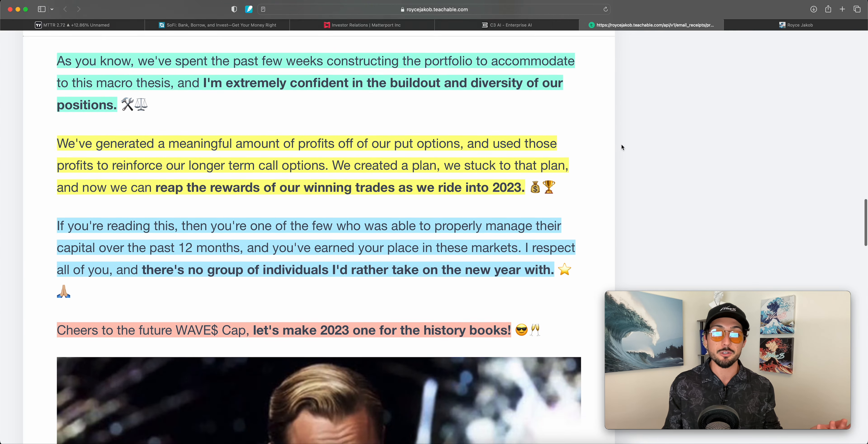
{"action": "scroll", "scroll_direction": "down", "scroll_amount": 3}
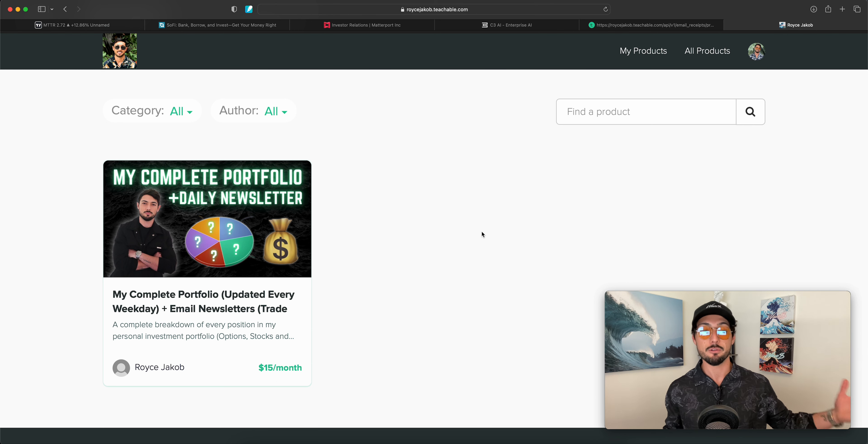
{"action": "mouse_move", "coordinate": [272, 239]}
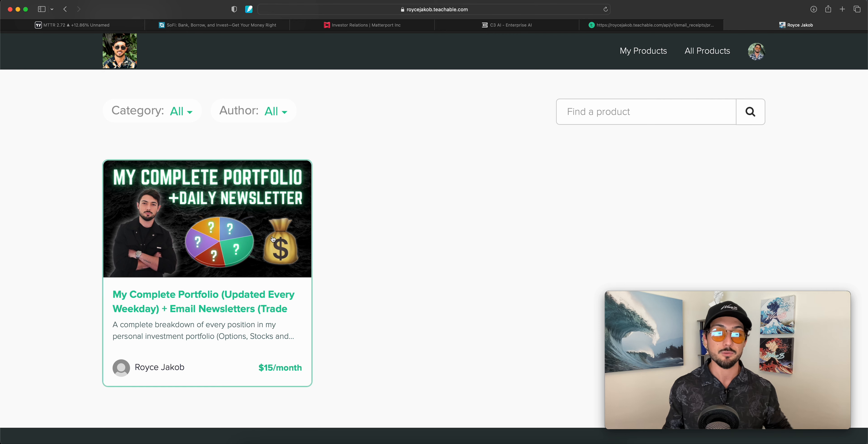
{"action": "mouse_move", "coordinate": [307, 244]}
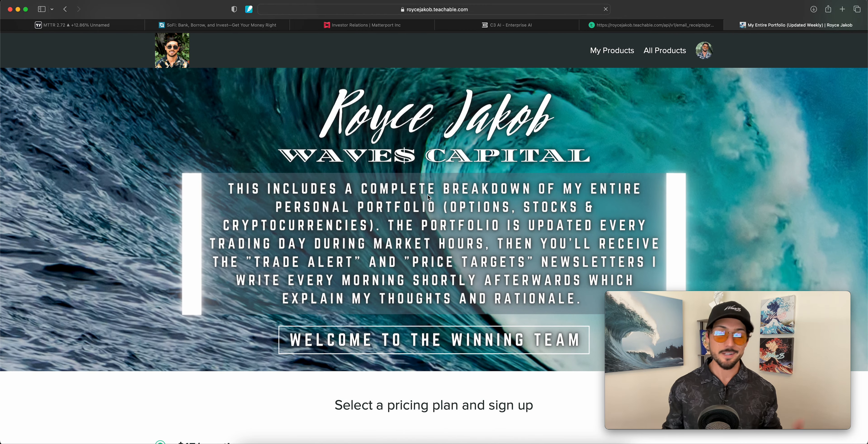
Review the portfolio's pricing plans: $15/month, $40 every 3 months and a 7-day free trial
{"action": "scroll", "scroll_direction": "down", "scroll_amount": 3}
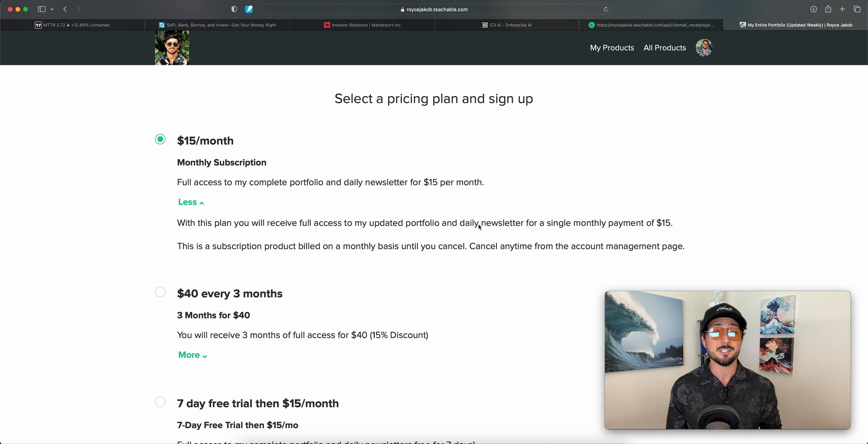
{"action": "scroll", "scroll_direction": "down", "scroll_amount": 3}
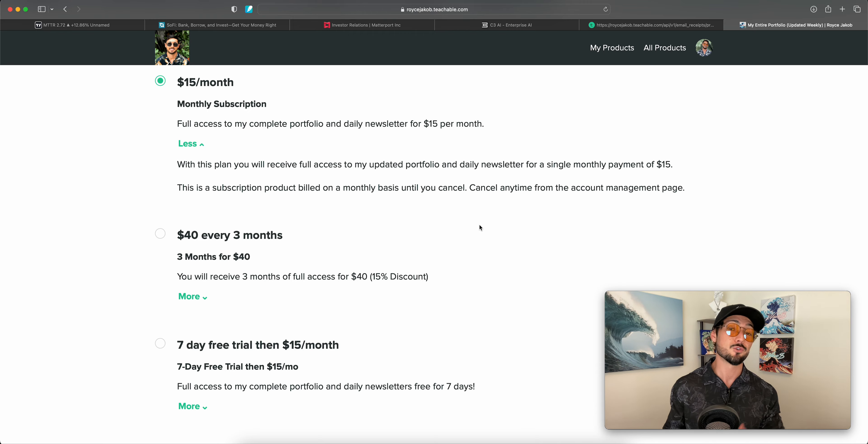
{"action": "scroll", "scroll_direction": "up", "scroll_amount": 3}
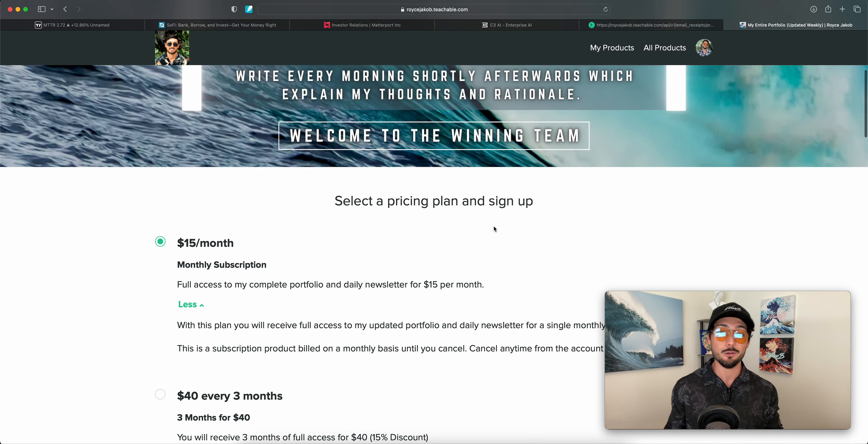
{"action": "scroll", "scroll_direction": "up", "scroll_amount": 3}
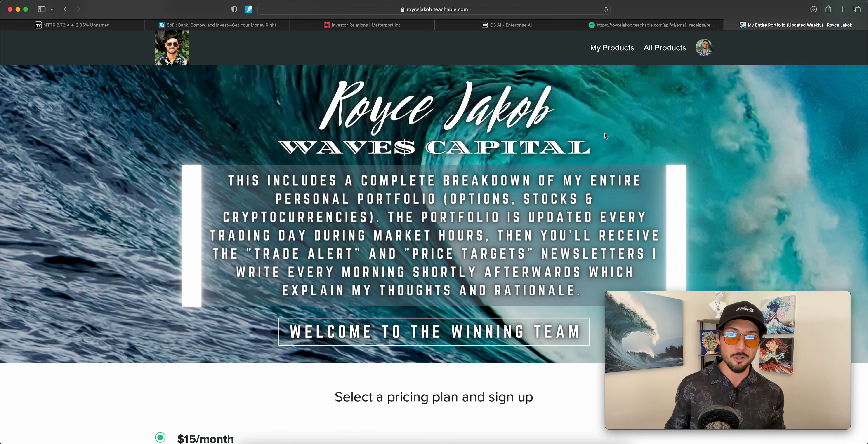
{"action": "mouse_move", "coordinate": [626, 149]}
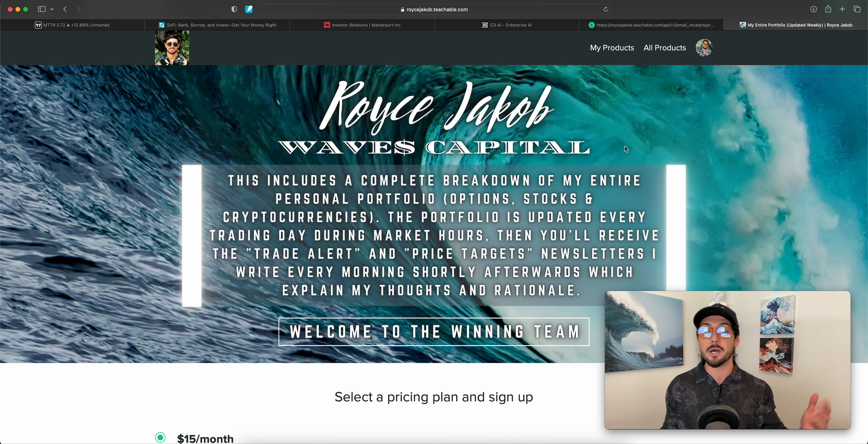
{"action": "mouse_move", "coordinate": [664, 48]}
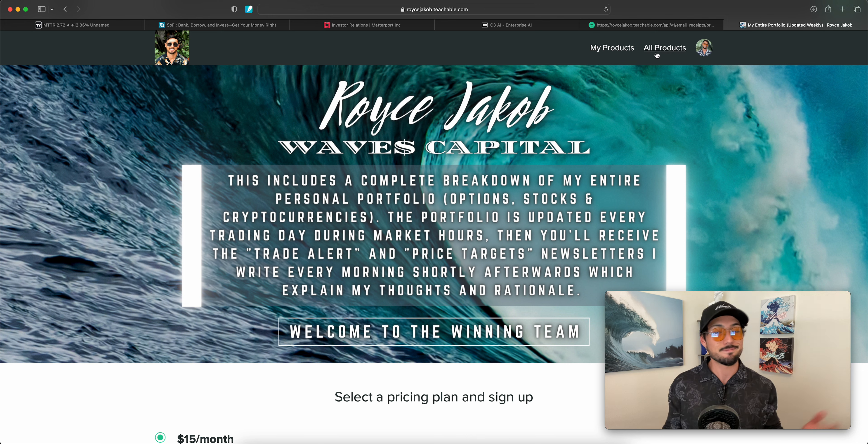
{"action": "mouse_move", "coordinate": [565, 81]}
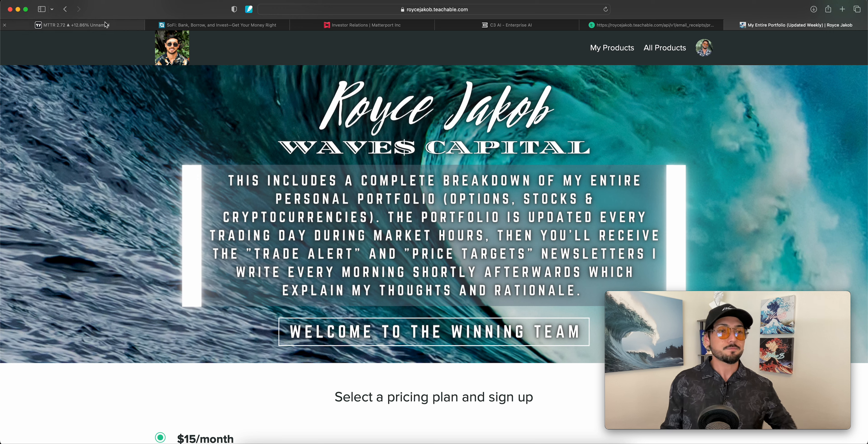
Switch back to the MTTR daily chart with its trendlines and 1/20/23, 4/21/23 targets
{"action": "left_click", "coordinate": [66, 25]}
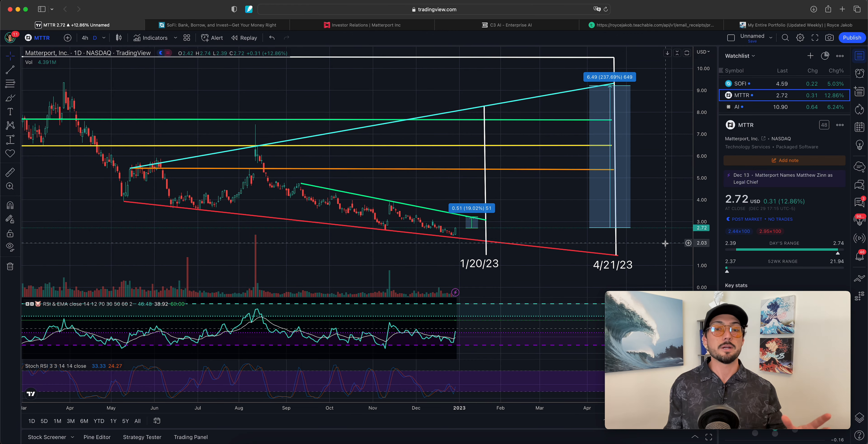
{"action": "mouse_move", "coordinate": [465, 227]}
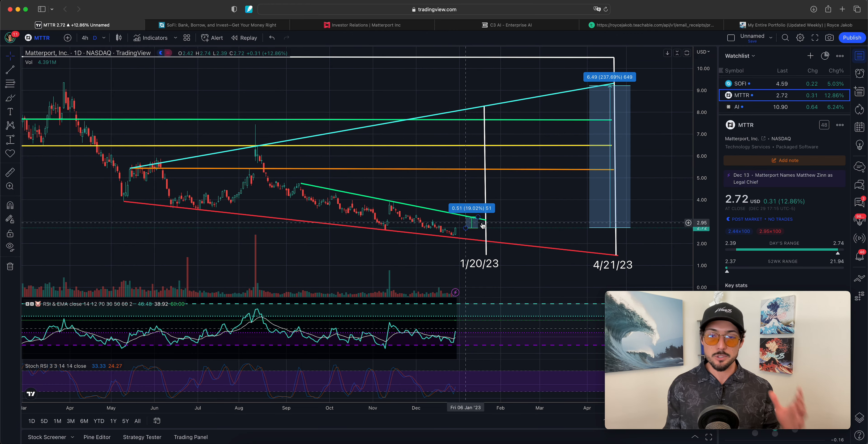
{"action": "mouse_move", "coordinate": [475, 158]}
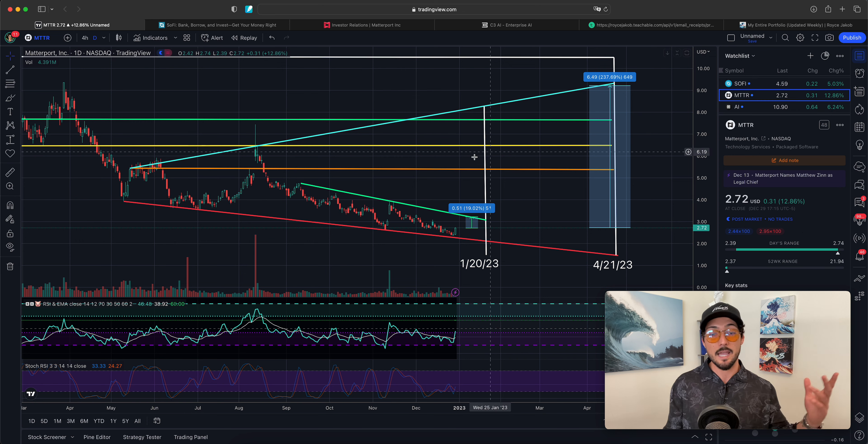
{"action": "mouse_move", "coordinate": [452, 224]}
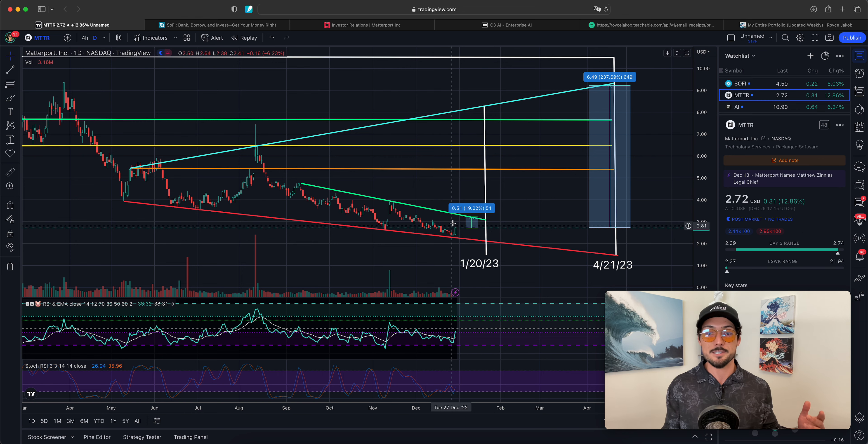
{"action": "mouse_move", "coordinate": [499, 207]}
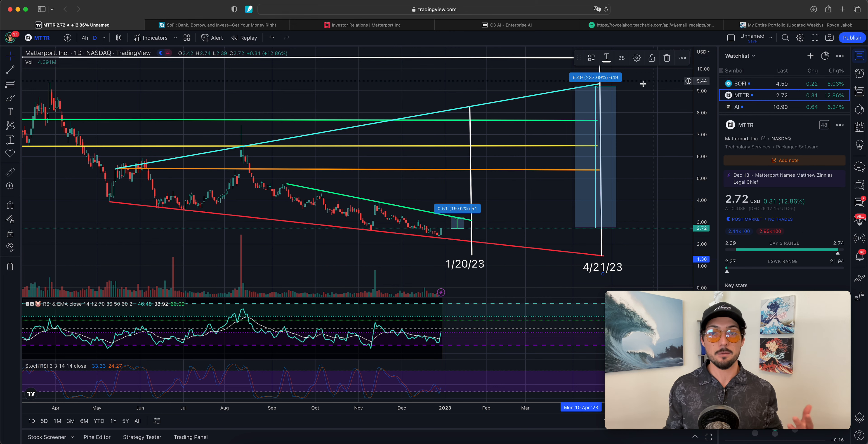
{"action": "mouse_move", "coordinate": [644, 107]}
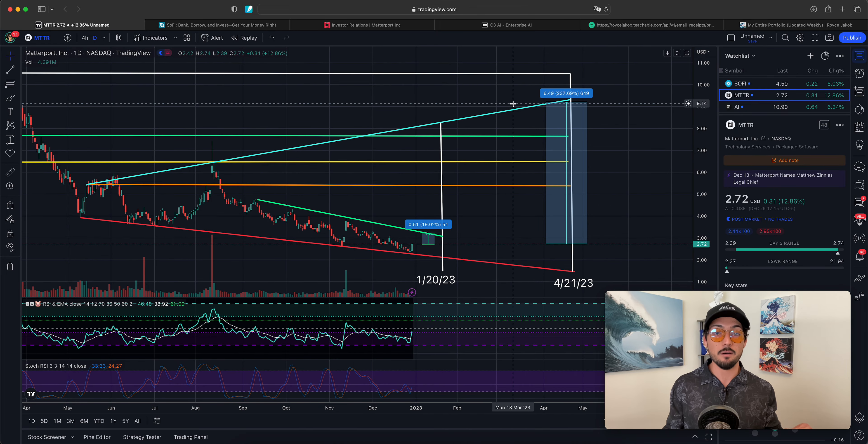
{"action": "mouse_move", "coordinate": [287, 122]}
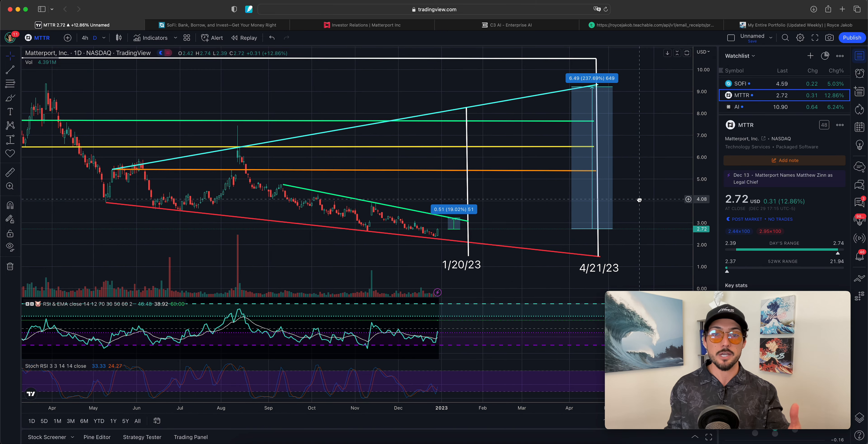
{"action": "mouse_move", "coordinate": [639, 200]}
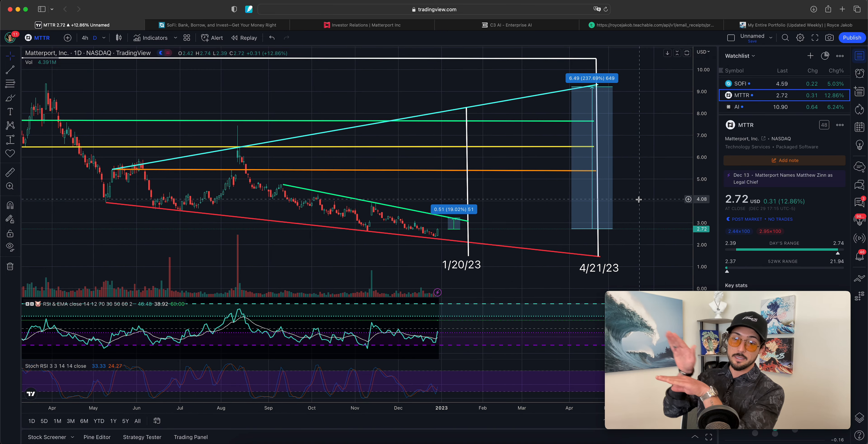
{"action": "mouse_move", "coordinate": [644, 163]}
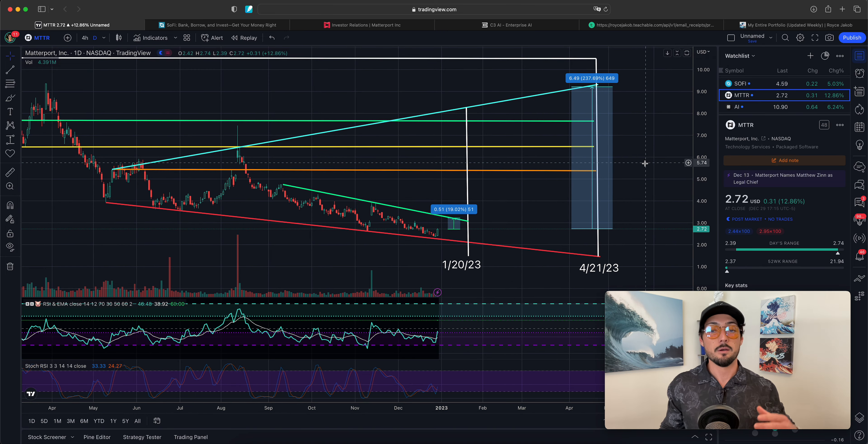
{"action": "mouse_move", "coordinate": [447, 238]}
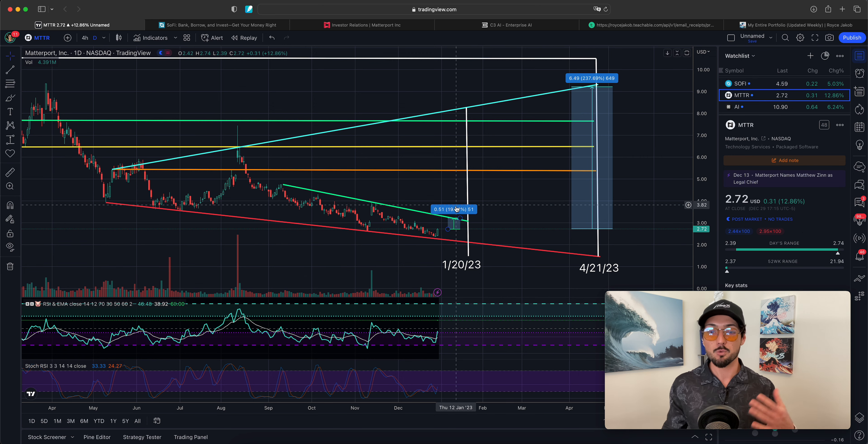
{"action": "mouse_move", "coordinate": [597, 86]}
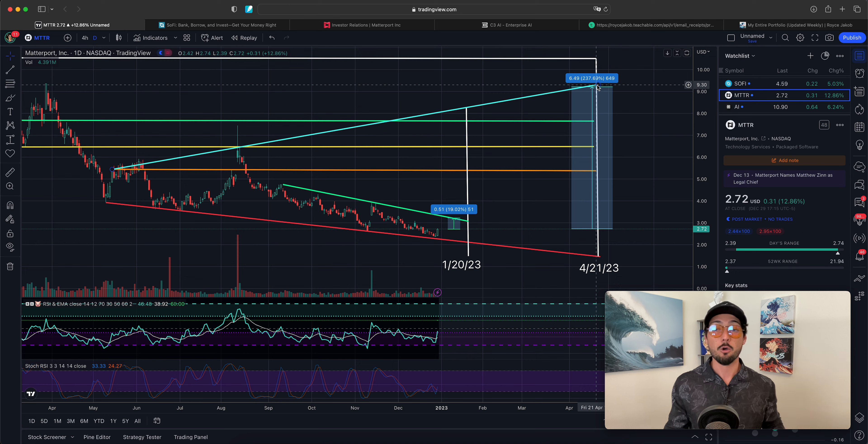
{"action": "mouse_move", "coordinate": [417, 155]}
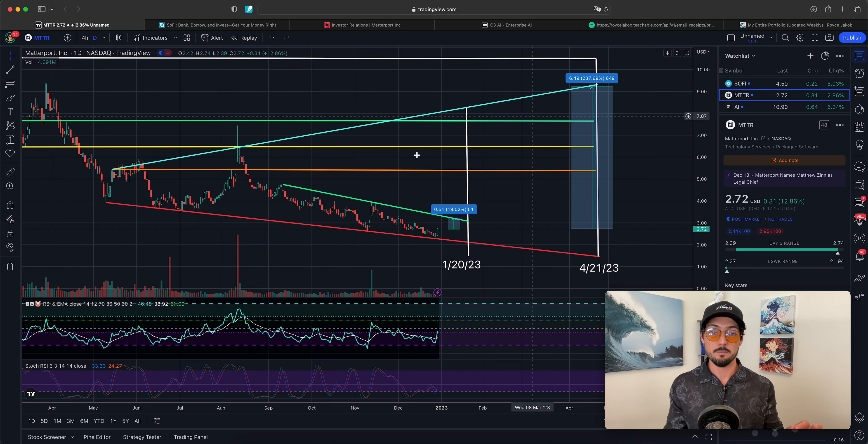
{"action": "mouse_move", "coordinate": [228, 173]}
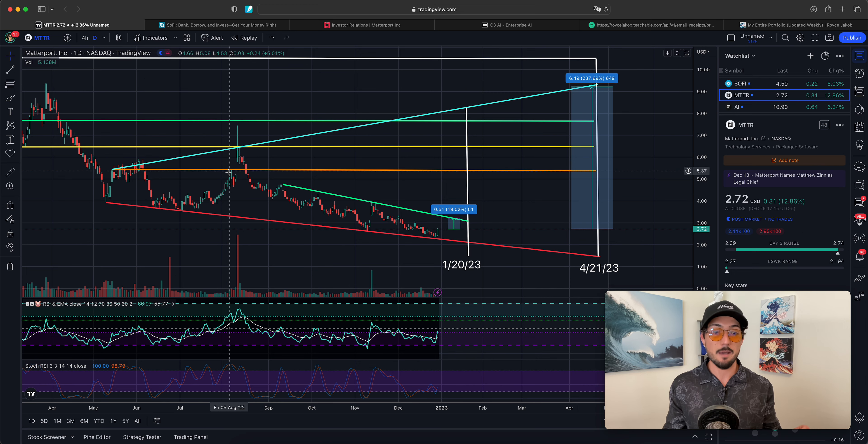
{"action": "mouse_move", "coordinate": [238, 135]}
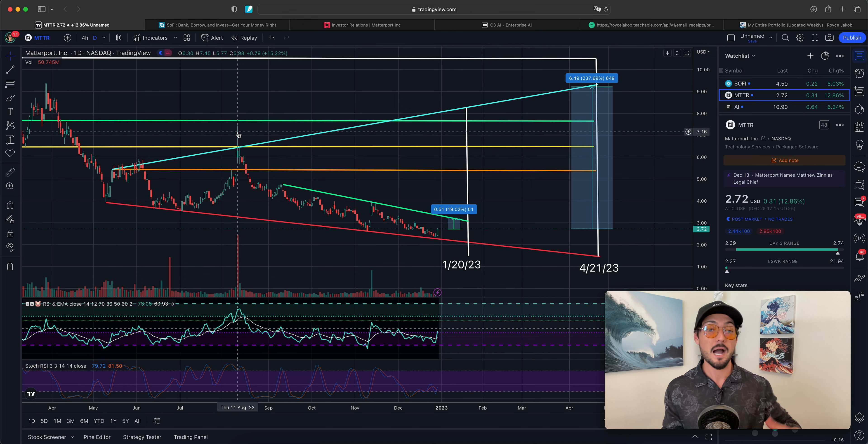
{"action": "mouse_move", "coordinate": [597, 84]}
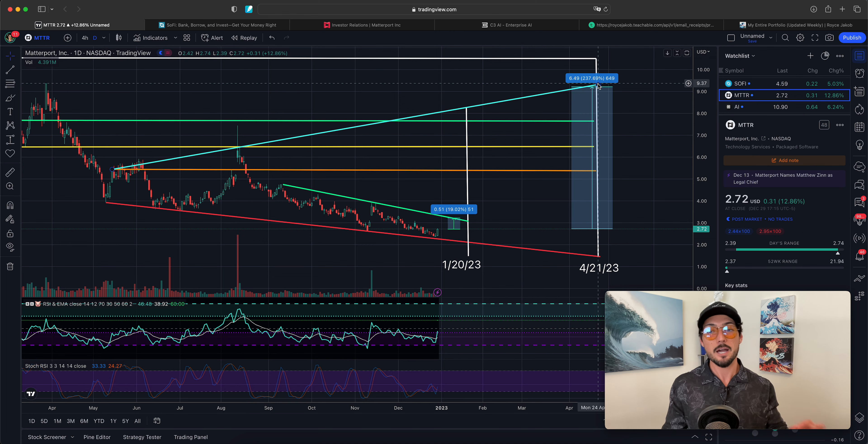
{"action": "mouse_move", "coordinate": [597, 87]}
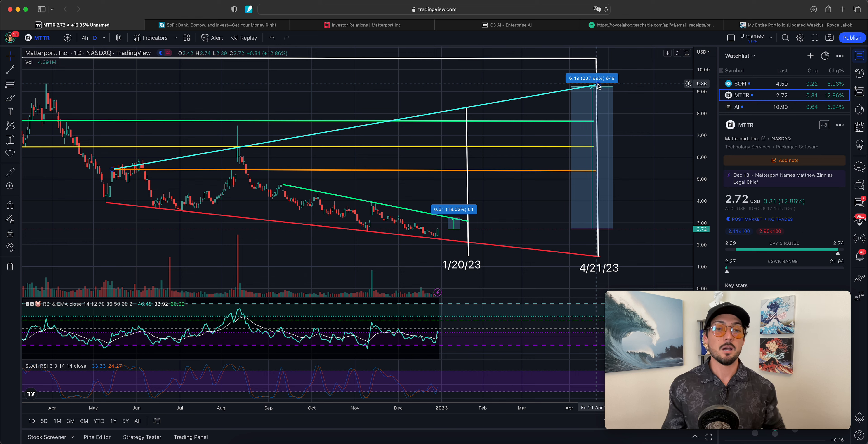
{"action": "mouse_move", "coordinate": [545, 97]}
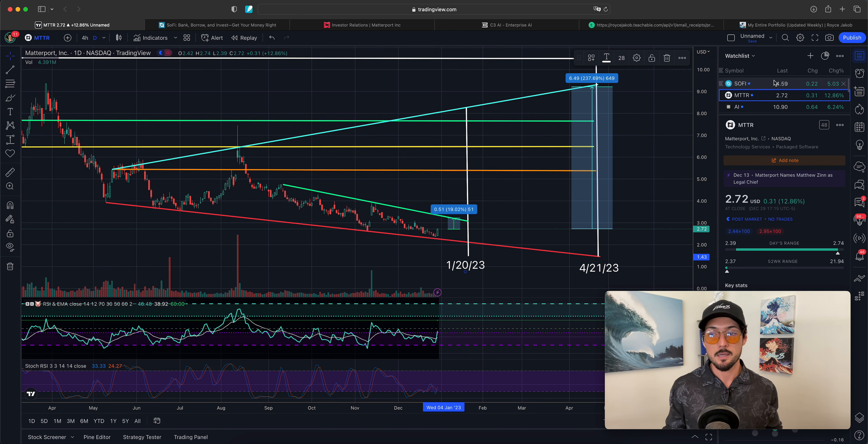
Load the C3.ai (AI) daily chart from the watchlist, showing the $16-$18 gap target
{"action": "left_click", "coordinate": [740, 107]}
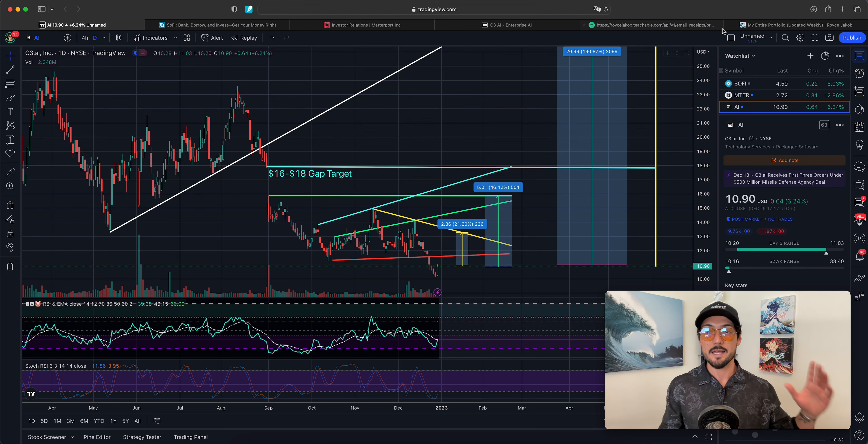
{"action": "left_click", "coordinate": [506, 25]}
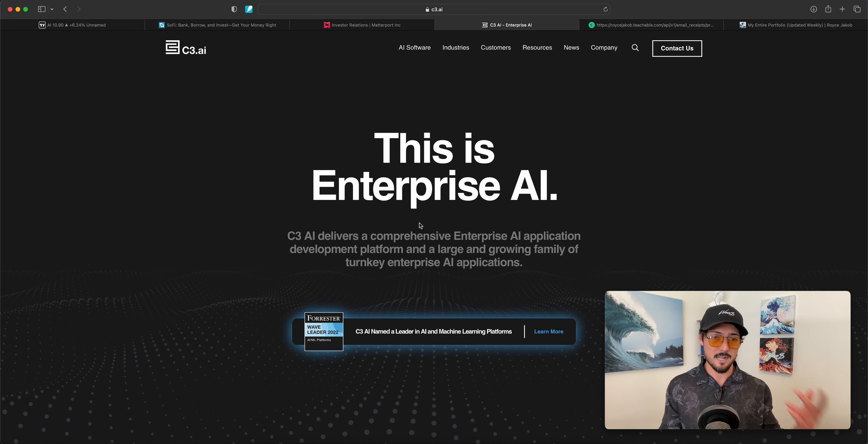
{"action": "mouse_move", "coordinate": [512, 226]}
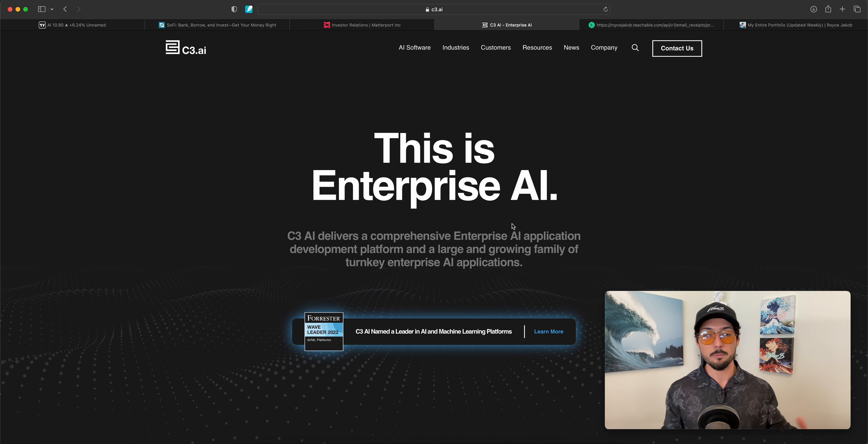
{"action": "scroll", "scroll_direction": "down", "scroll_amount": 3}
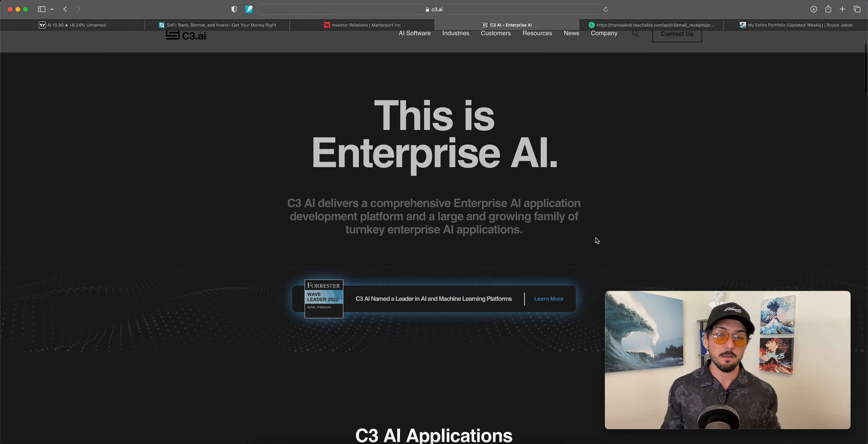
{"action": "scroll", "scroll_direction": "down", "scroll_amount": 3}
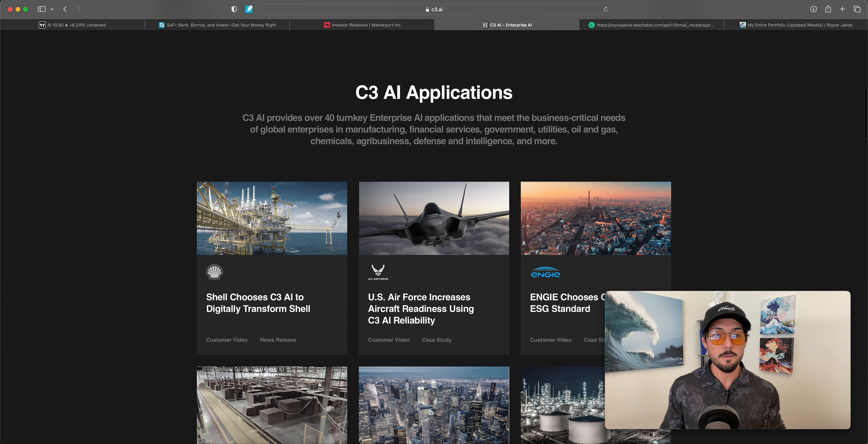
{"action": "scroll", "scroll_direction": "up", "scroll_amount": 3}
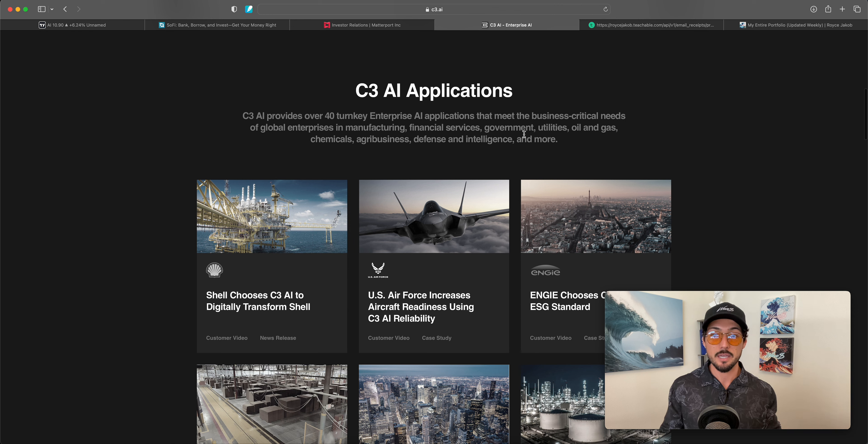
{"action": "mouse_move", "coordinate": [554, 156]}
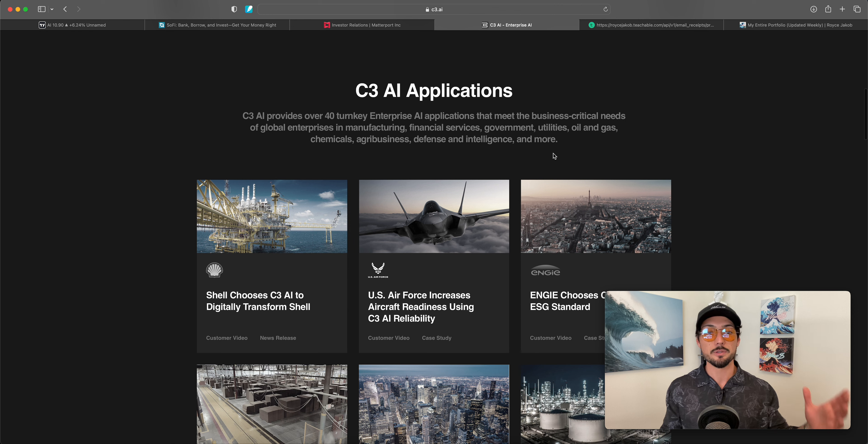
{"action": "mouse_move", "coordinate": [448, 155]}
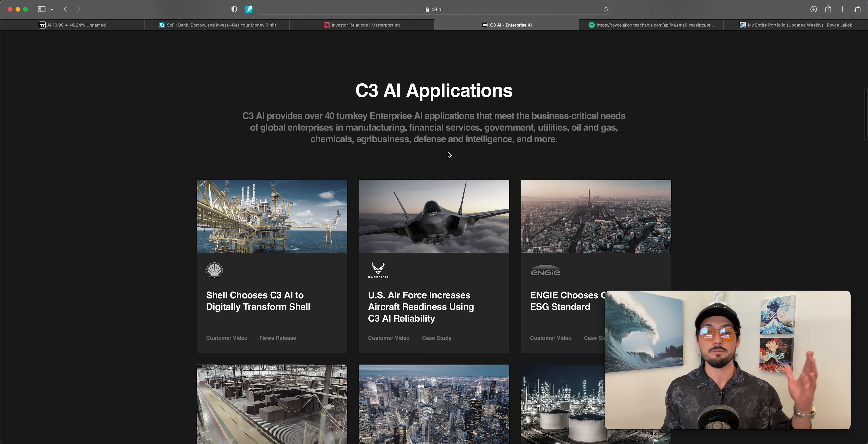
{"action": "mouse_move", "coordinate": [397, 168]}
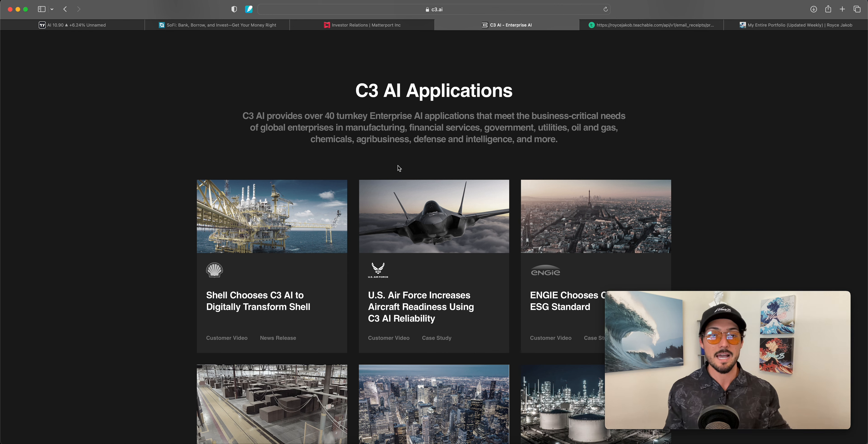
{"action": "mouse_move", "coordinate": [526, 121]}
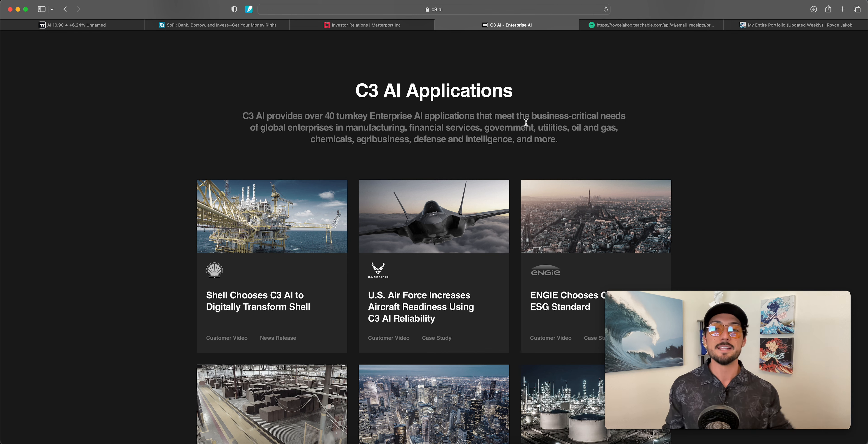
{"action": "scroll", "scroll_direction": "down", "scroll_amount": 3}
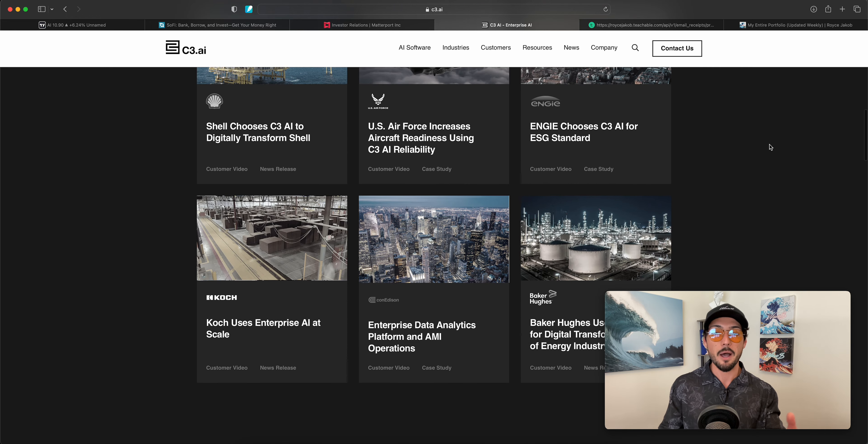
{"action": "scroll", "scroll_direction": "up", "scroll_amount": 3}
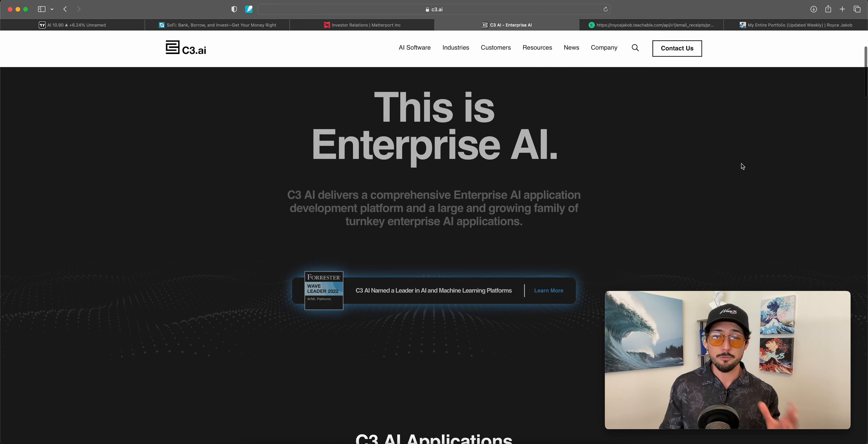
{"action": "scroll", "scroll_direction": "down", "scroll_amount": 3}
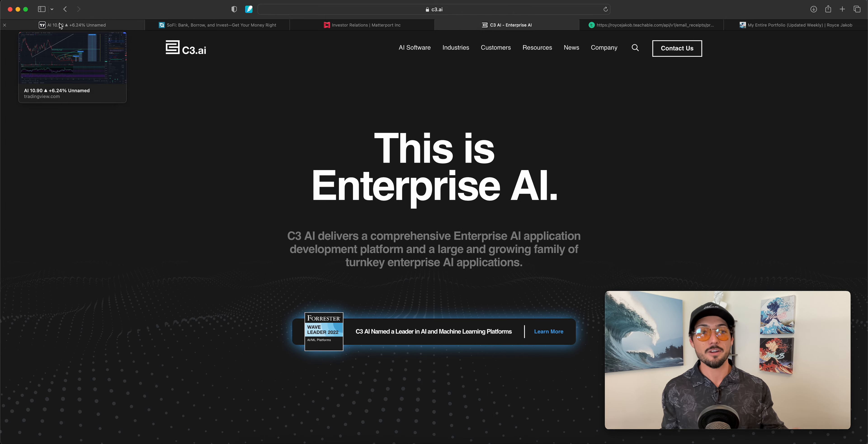
Check the C3.ai chart, then show the newsletter's WAVE$ 2023 toast and updated portfolio link
{"action": "left_click", "coordinate": [71, 25]}
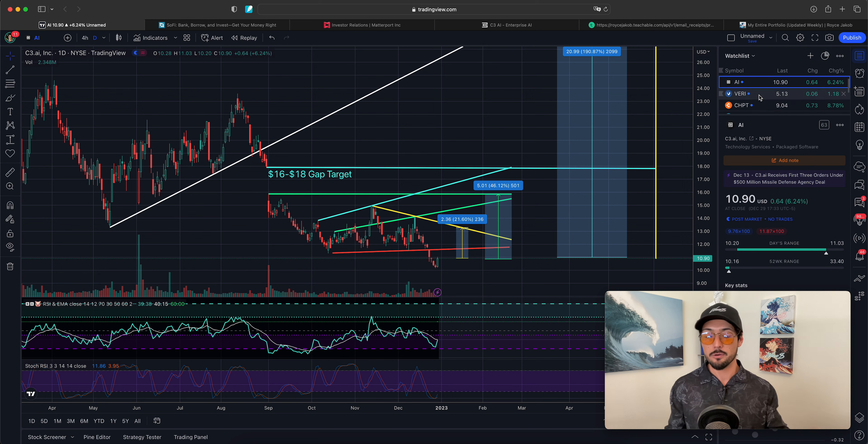
{"action": "mouse_move", "coordinate": [741, 94]}
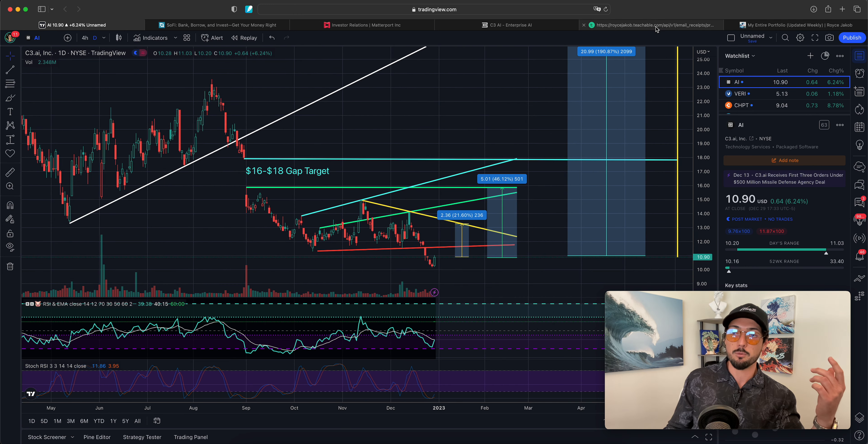
{"action": "left_click", "coordinate": [653, 25]}
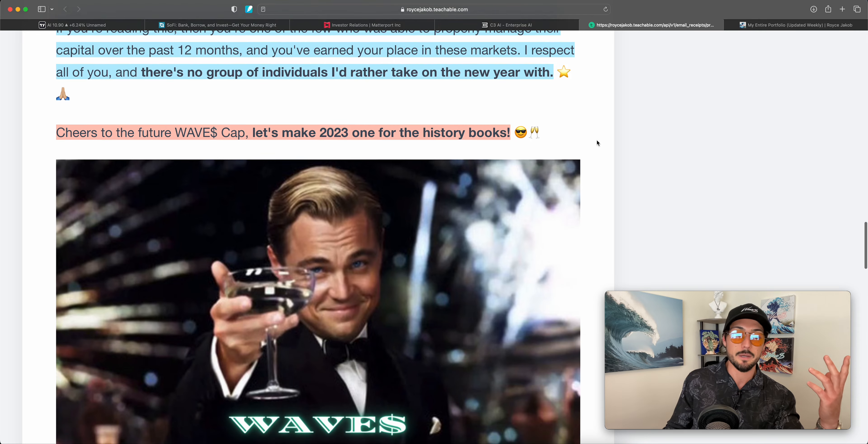
{"action": "scroll", "scroll_direction": "down", "scroll_amount": 3}
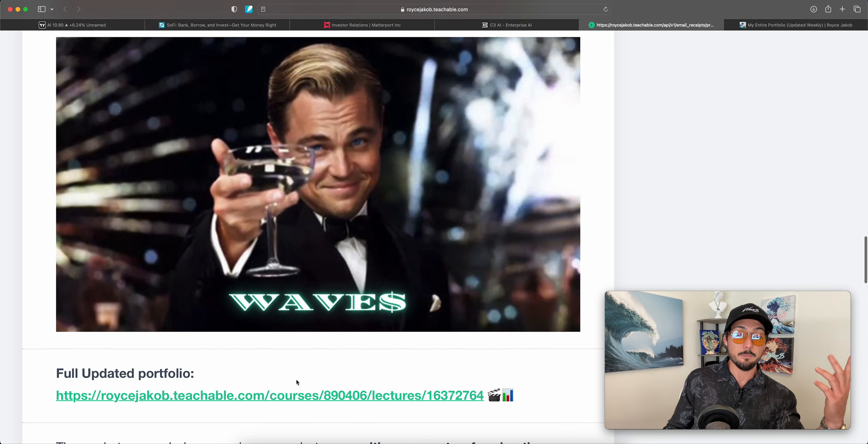
Return to the C3.ai daily chart with its projection toward the June 1st, 2023 target
{"action": "left_click", "coordinate": [72, 25]}
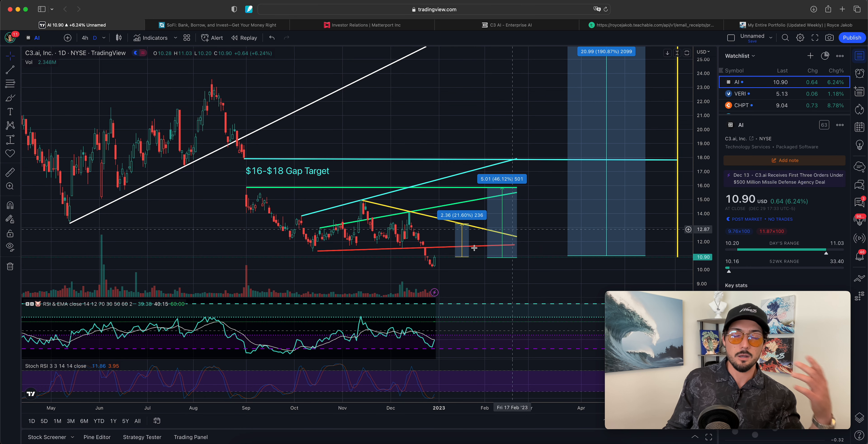
{"action": "mouse_move", "coordinate": [558, 216]}
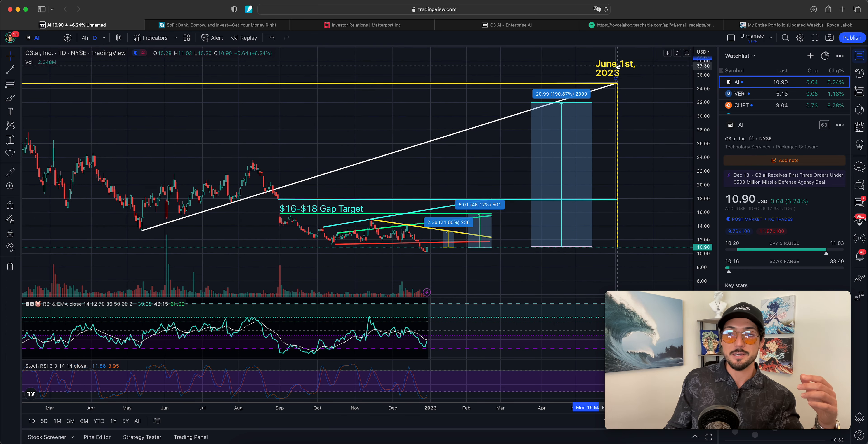
{"action": "mouse_move", "coordinate": [661, 89]}
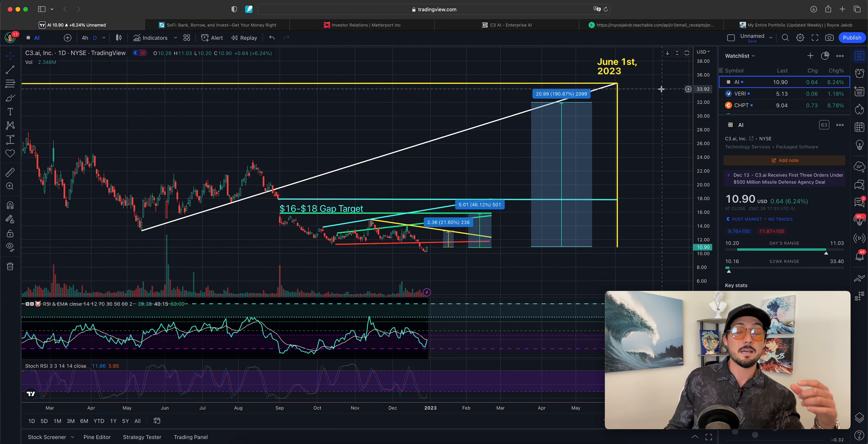
{"action": "mouse_move", "coordinate": [436, 206]}
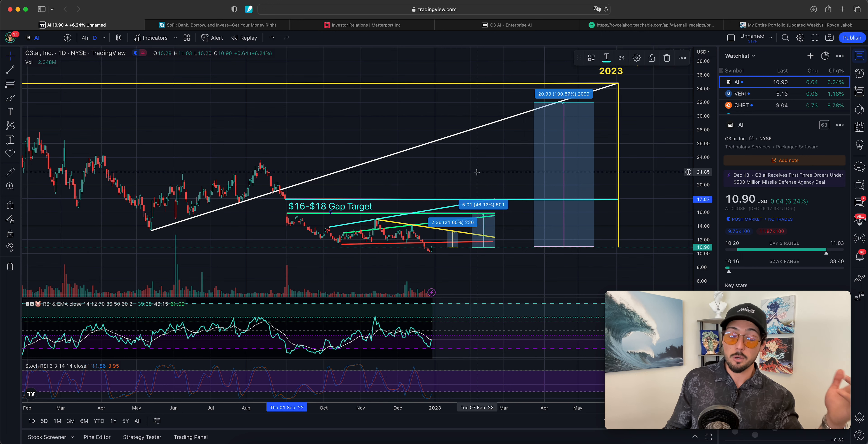
{"action": "mouse_move", "coordinate": [493, 164]}
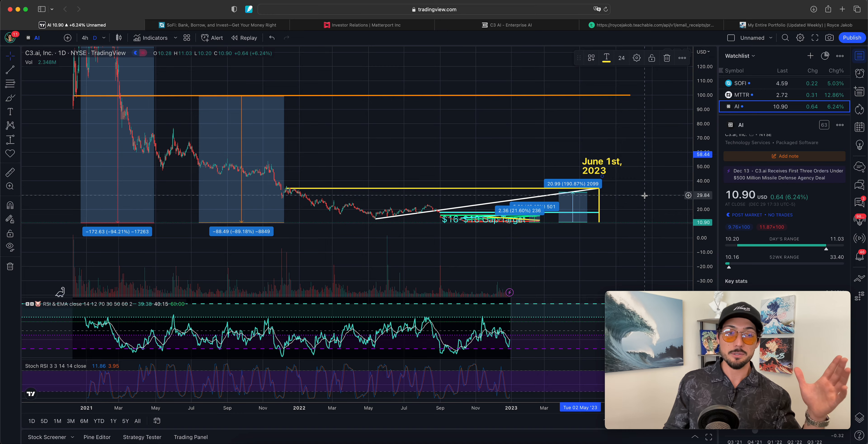
{"action": "mouse_move", "coordinate": [622, 102]}
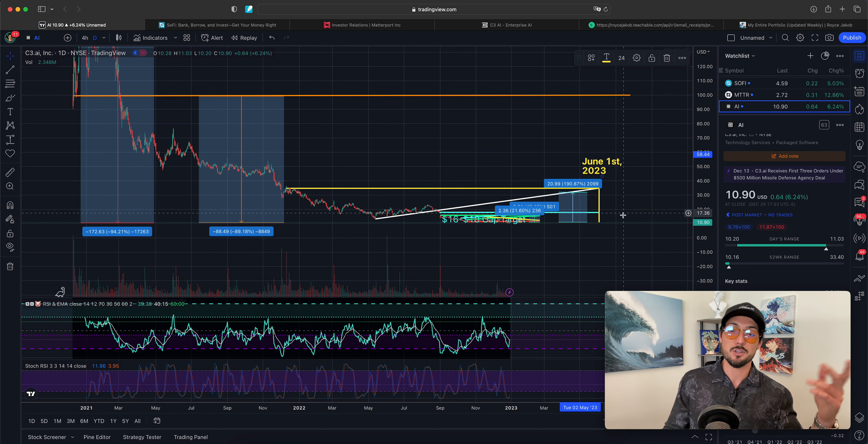
{"action": "mouse_move", "coordinate": [629, 82]}
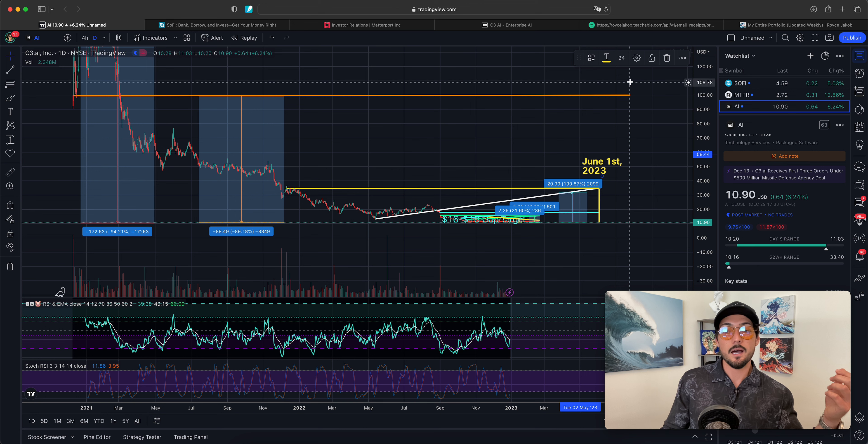
{"action": "mouse_move", "coordinate": [599, 86]}
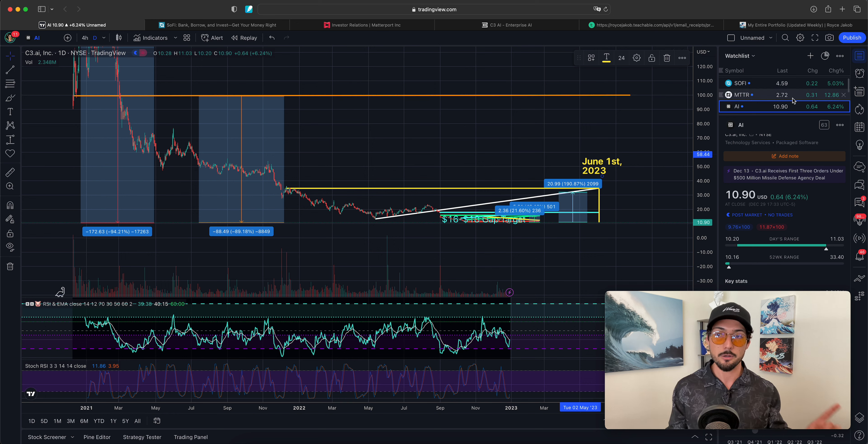
{"action": "mouse_move", "coordinate": [509, 140]}
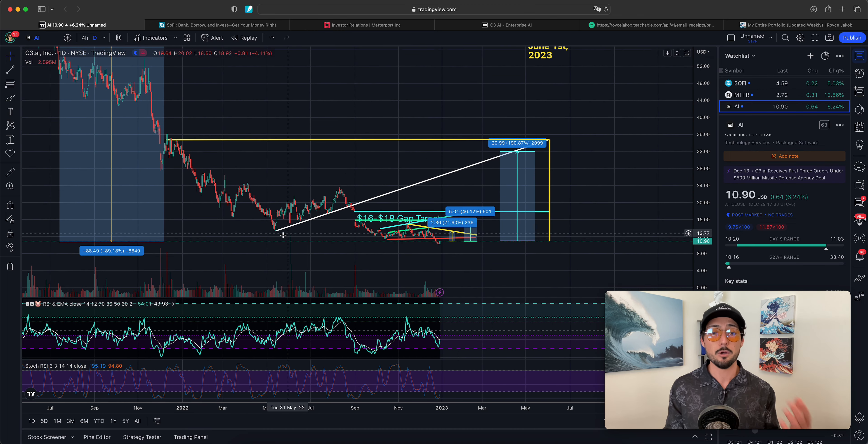
{"action": "mouse_move", "coordinate": [553, 108]}
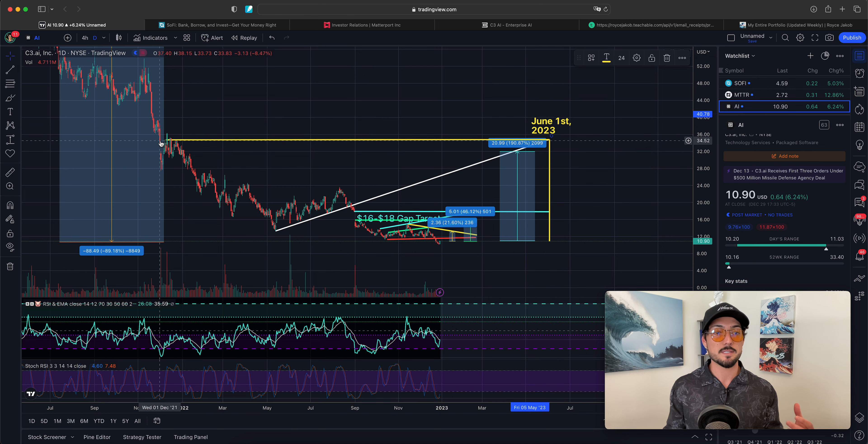
{"action": "mouse_move", "coordinate": [174, 139]}
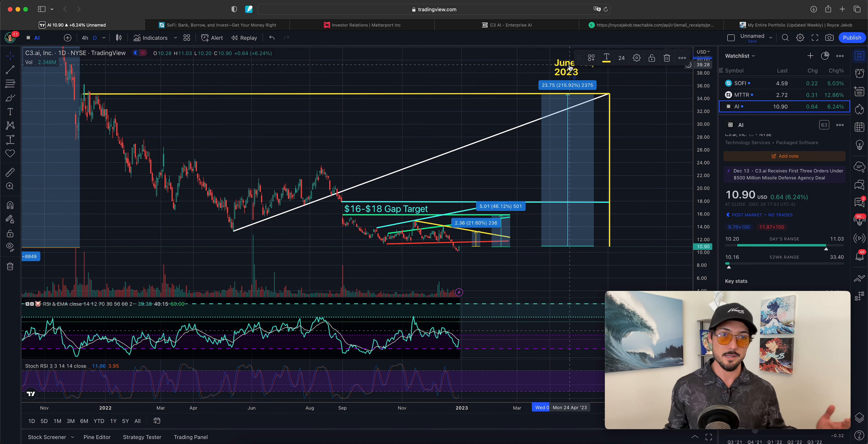
{"action": "mouse_move", "coordinate": [564, 66]}
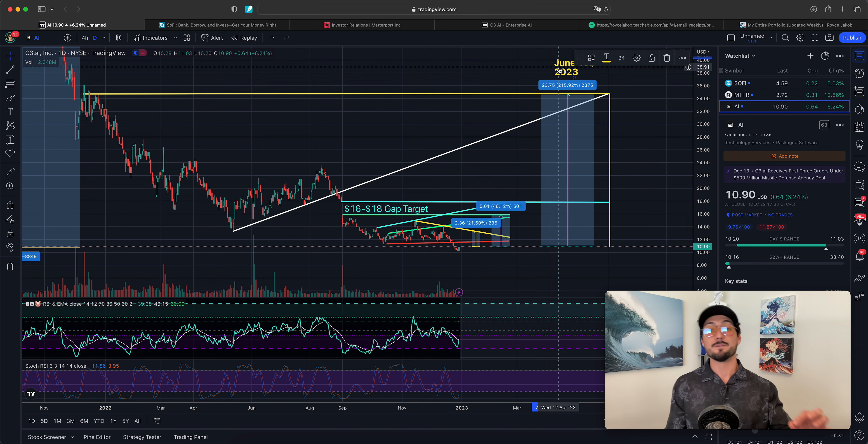